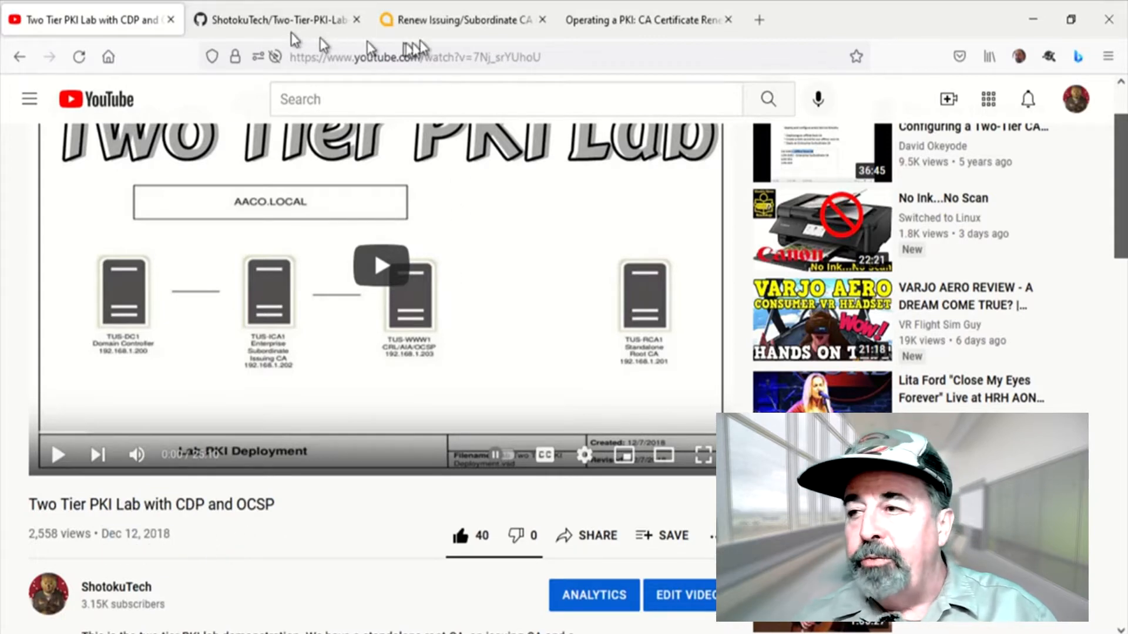
Step: Review the reference articles on subordinate CA renewal and OCSP, the lab GitHub repo and the video page
click(460, 20)
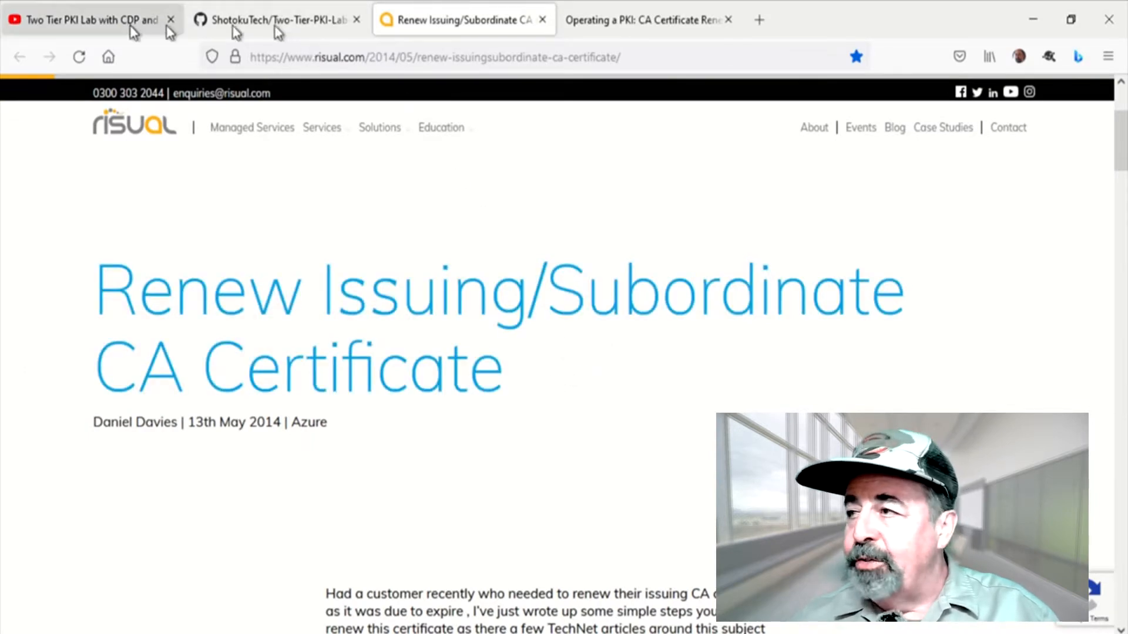
click(267, 20)
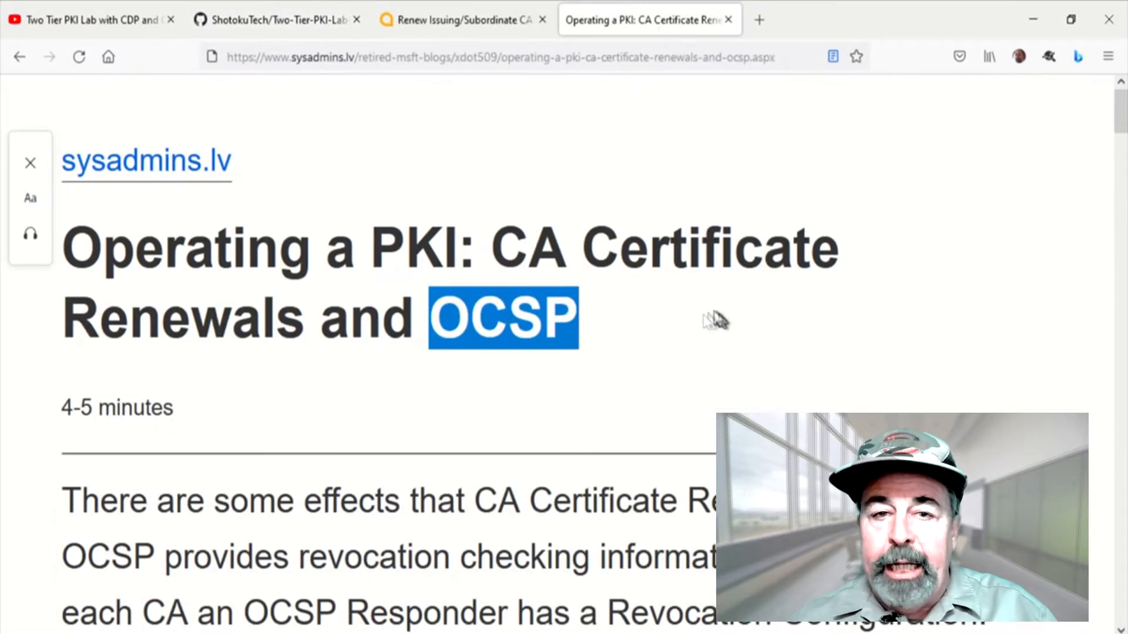
scroll(down, 3)
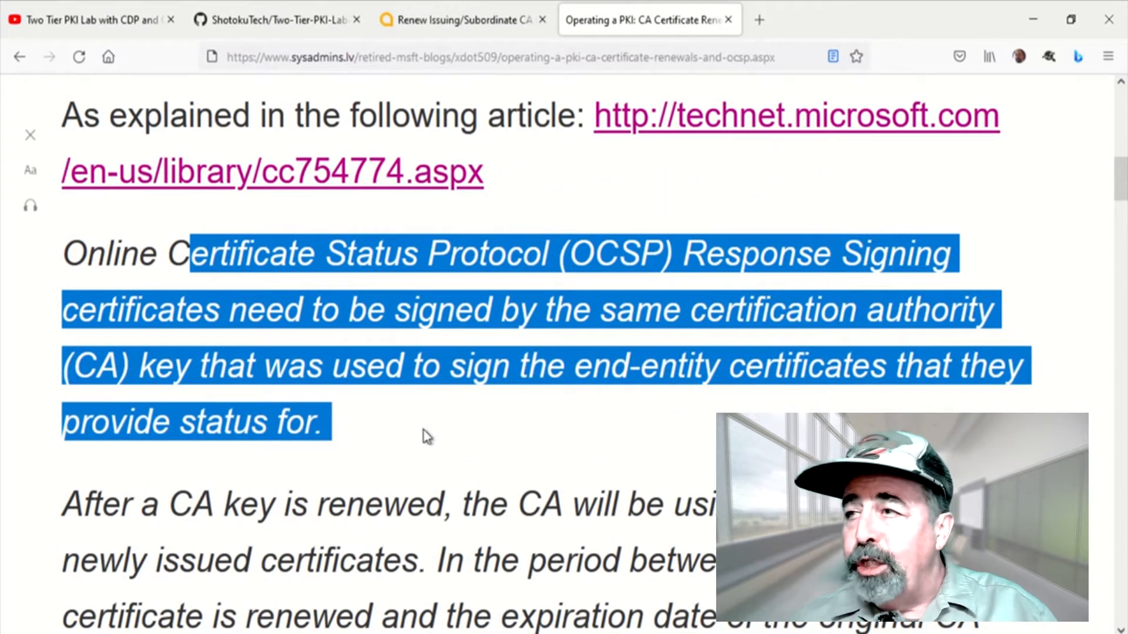
scroll(down, 3)
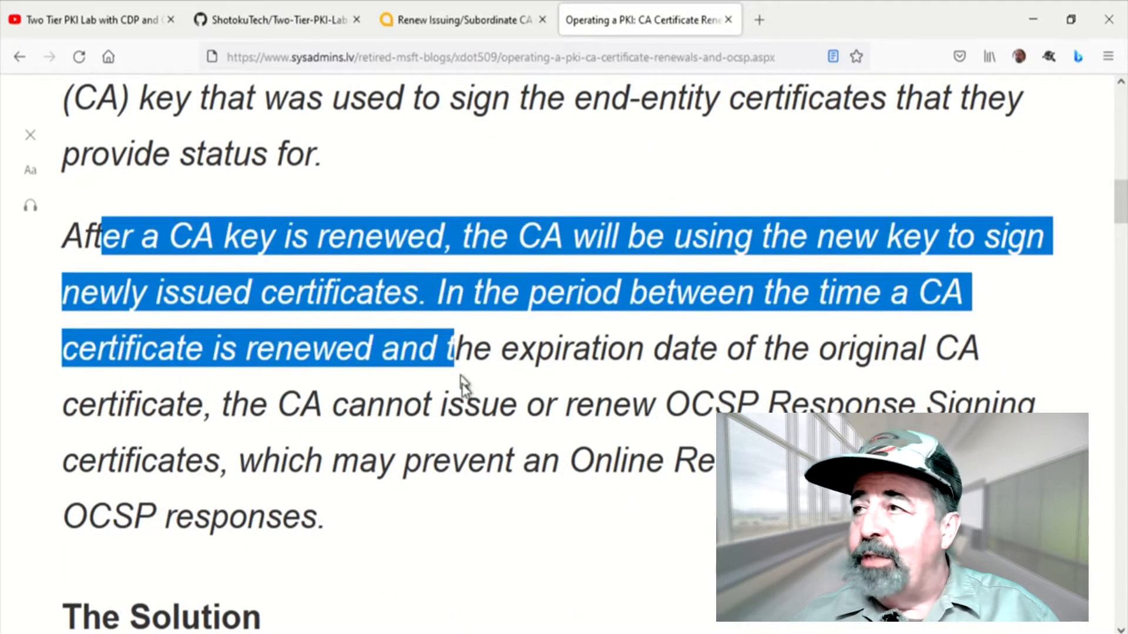
click(277, 20)
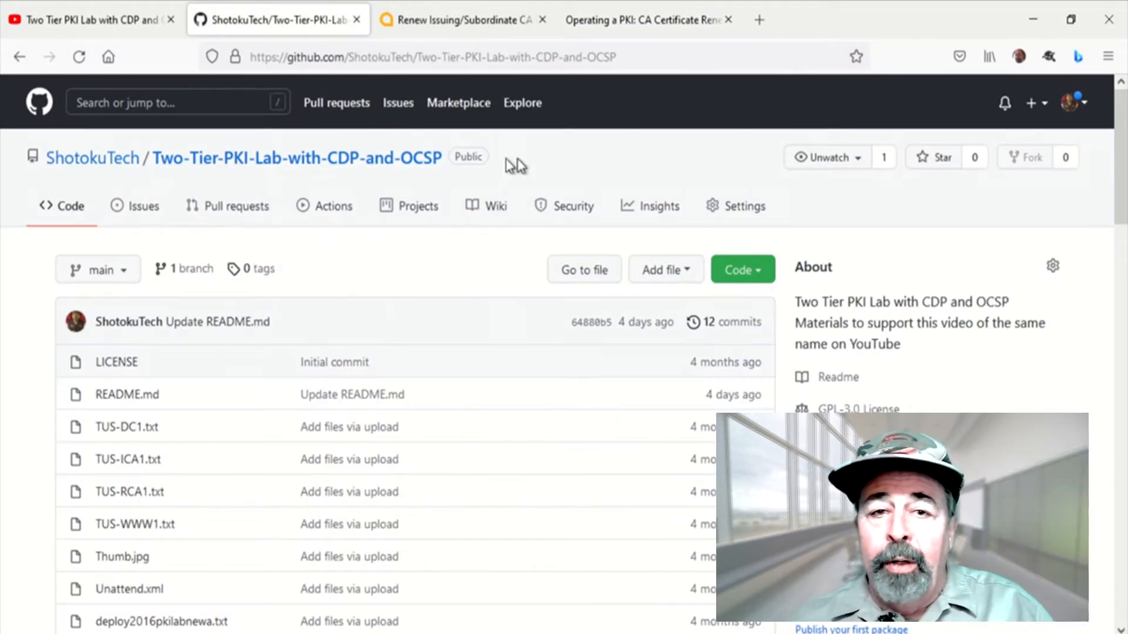
mouse_move(509, 375)
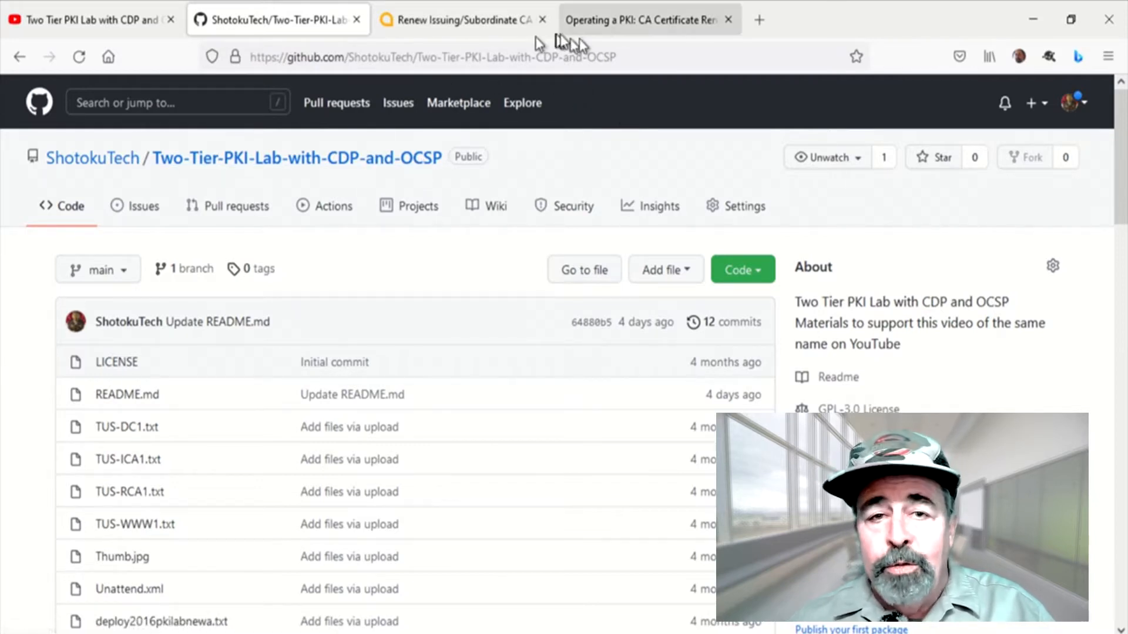
click(86, 20)
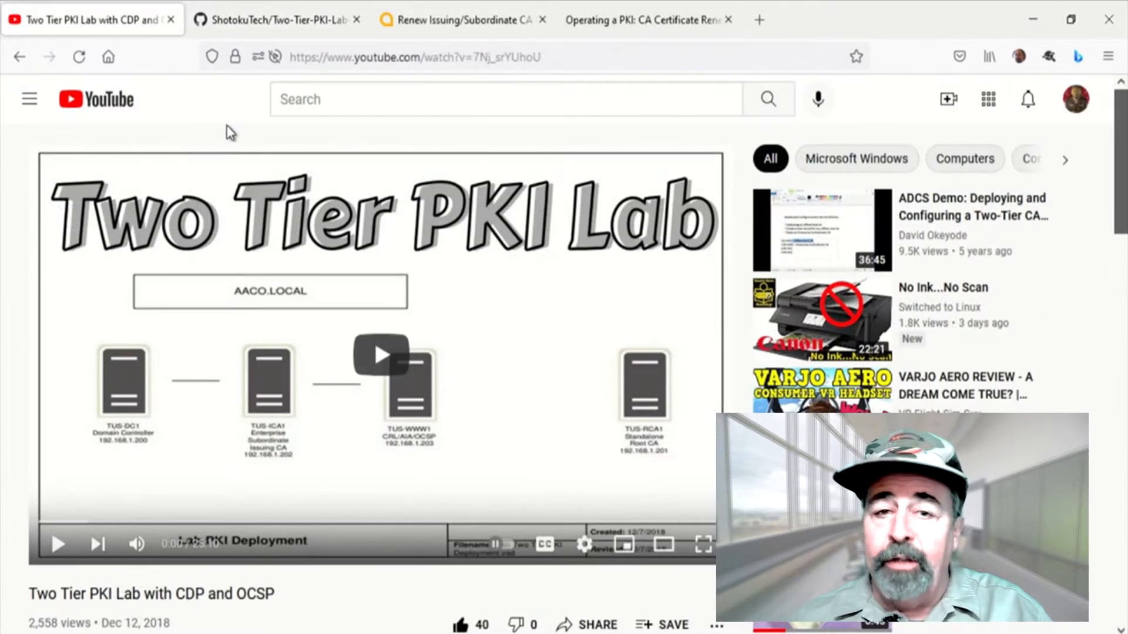
scroll(down, 3)
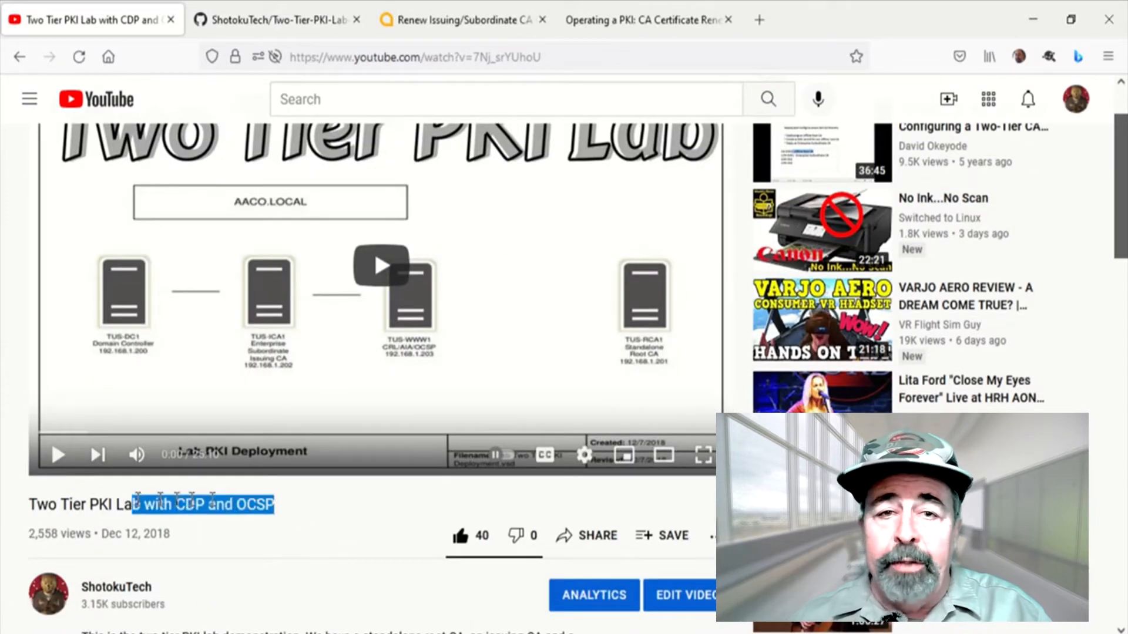
click(292, 514)
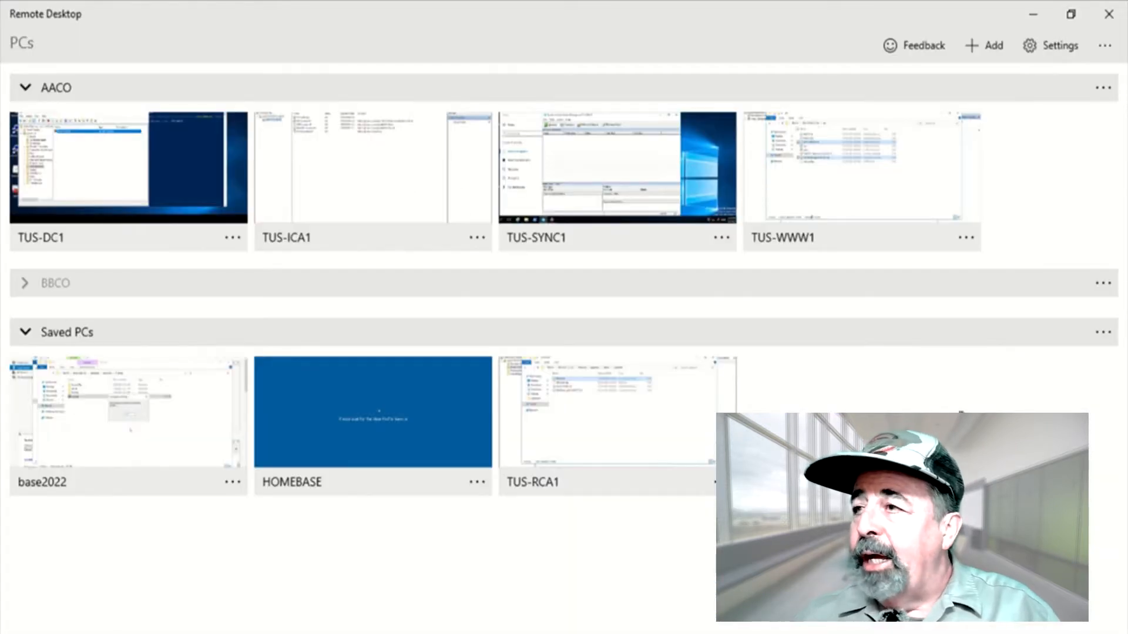
mouse_move(759, 380)
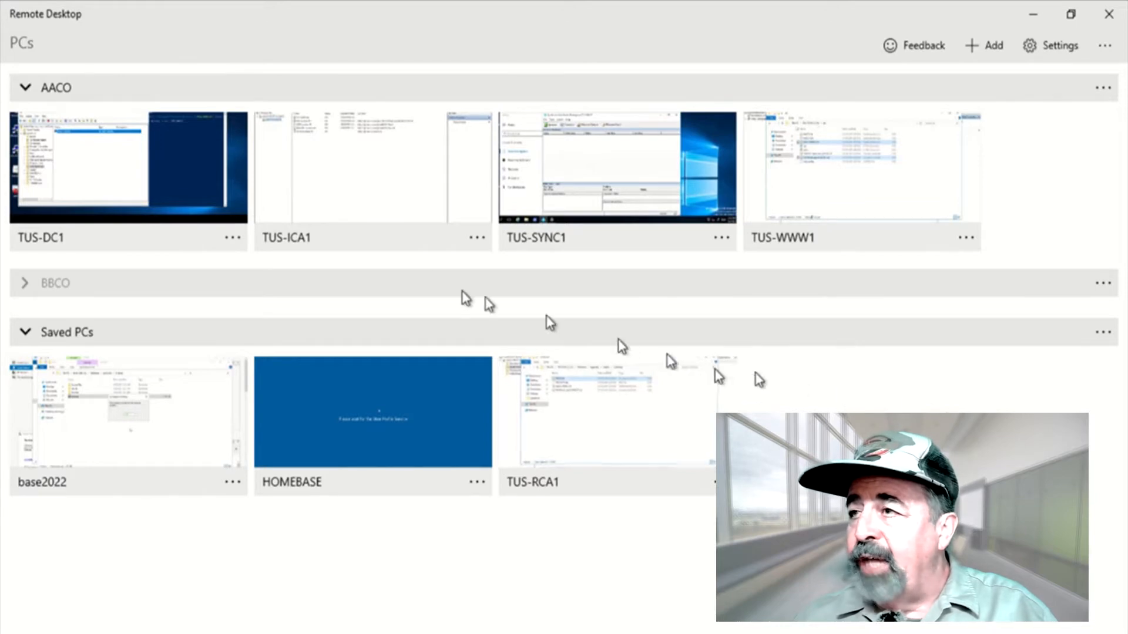
Step: Connect to TUS-ICA1 and launch the Certification Authority console for AACO-CA from Enterprise PKI
double_click(372, 167)
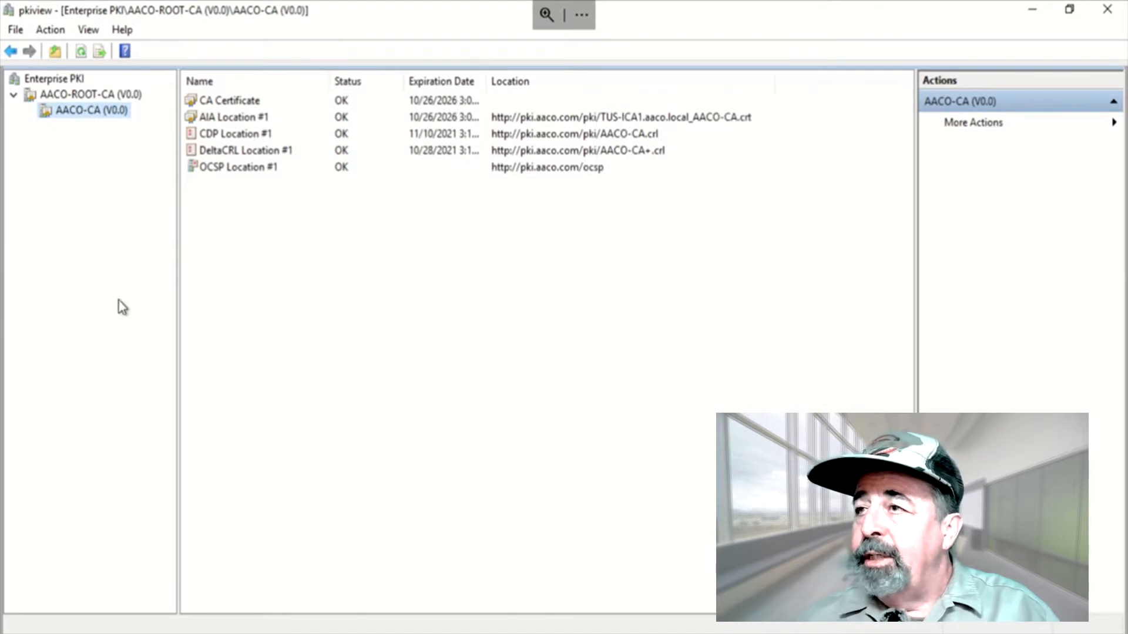
right_click(92, 110)
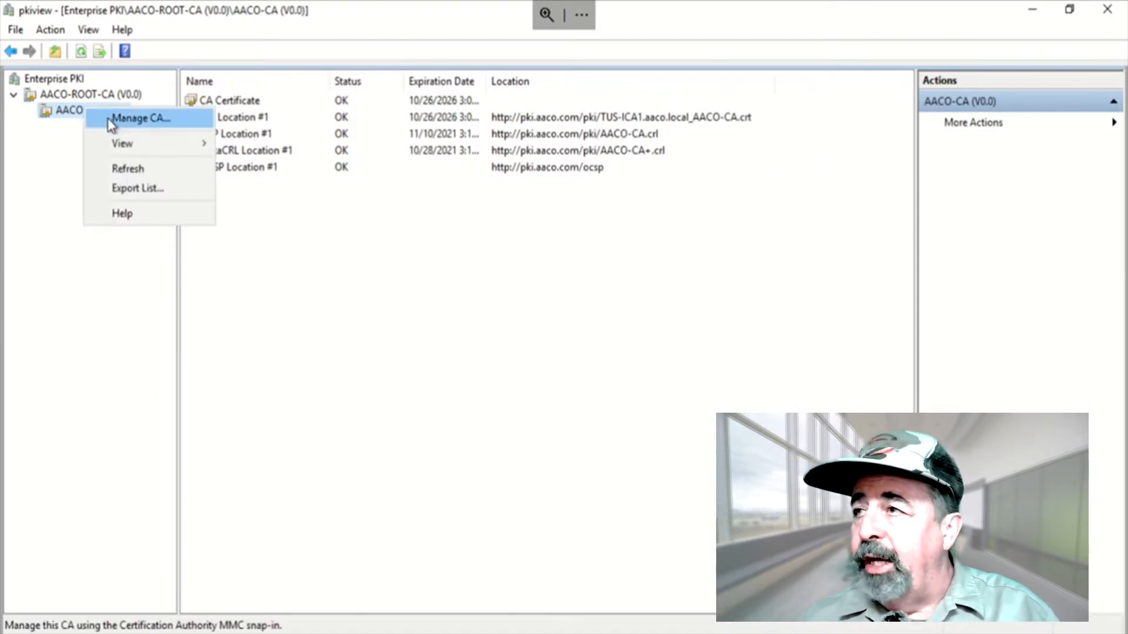
click(143, 117)
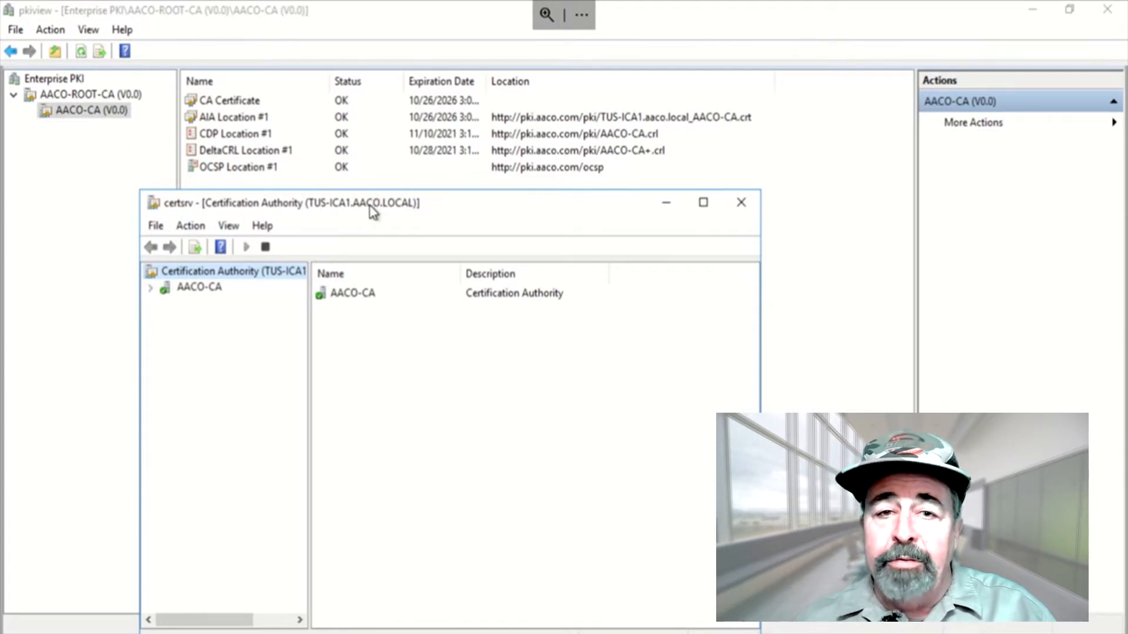
Step: Renew AACO-CA's certificate keeping the existing key pair, saving an offline request file TUS-ICA1(1).req
click(702, 202)
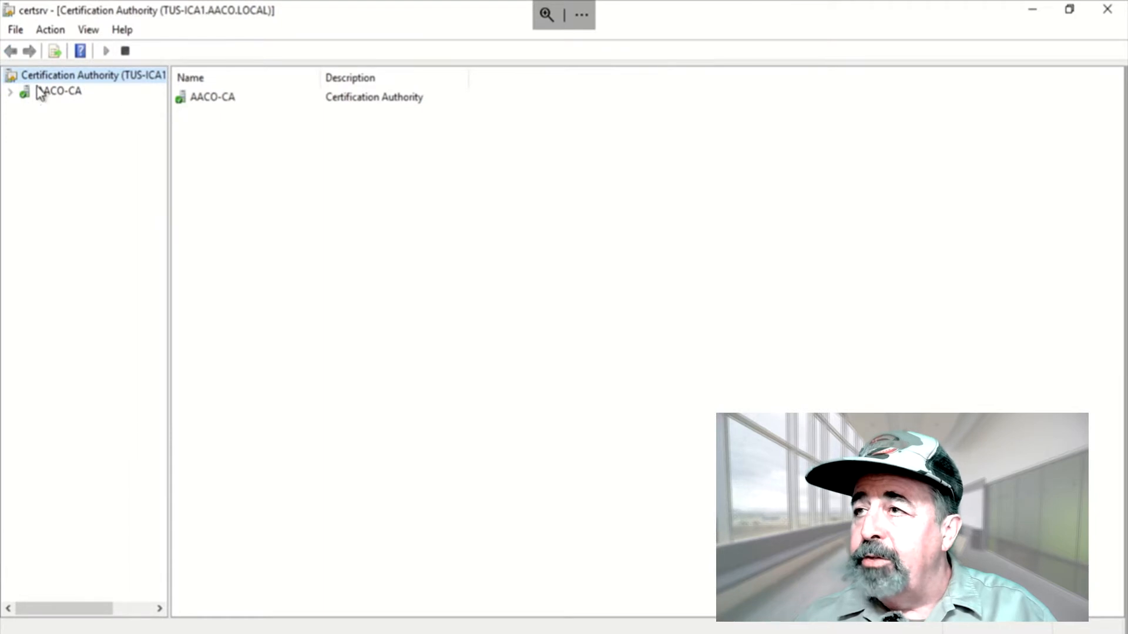
right_click(57, 91)
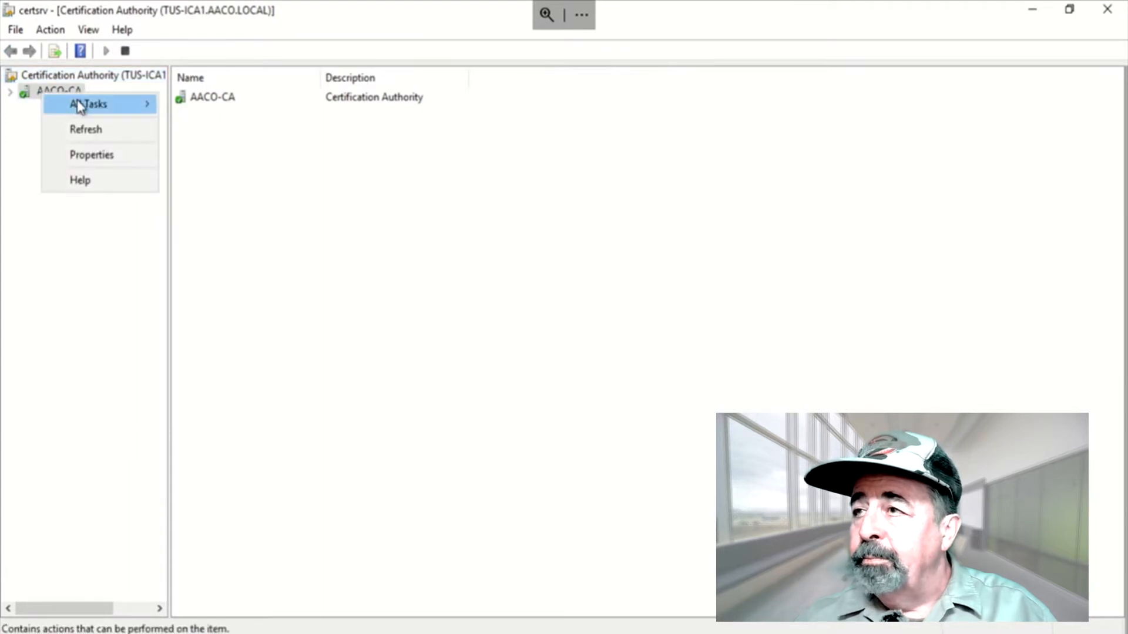
mouse_move(89, 103)
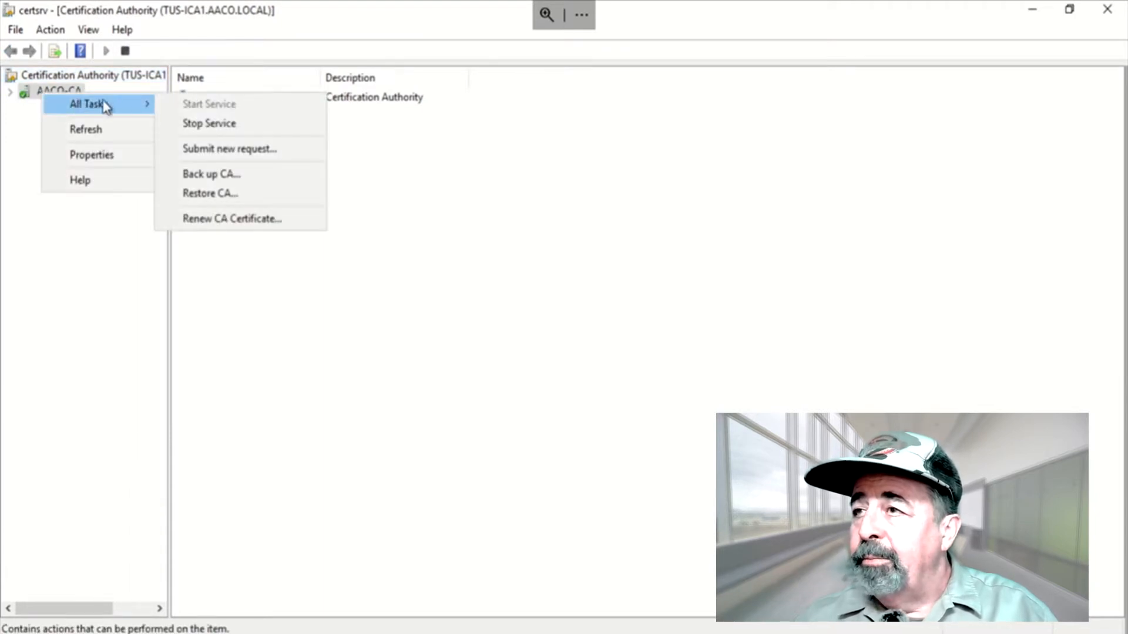
click(233, 218)
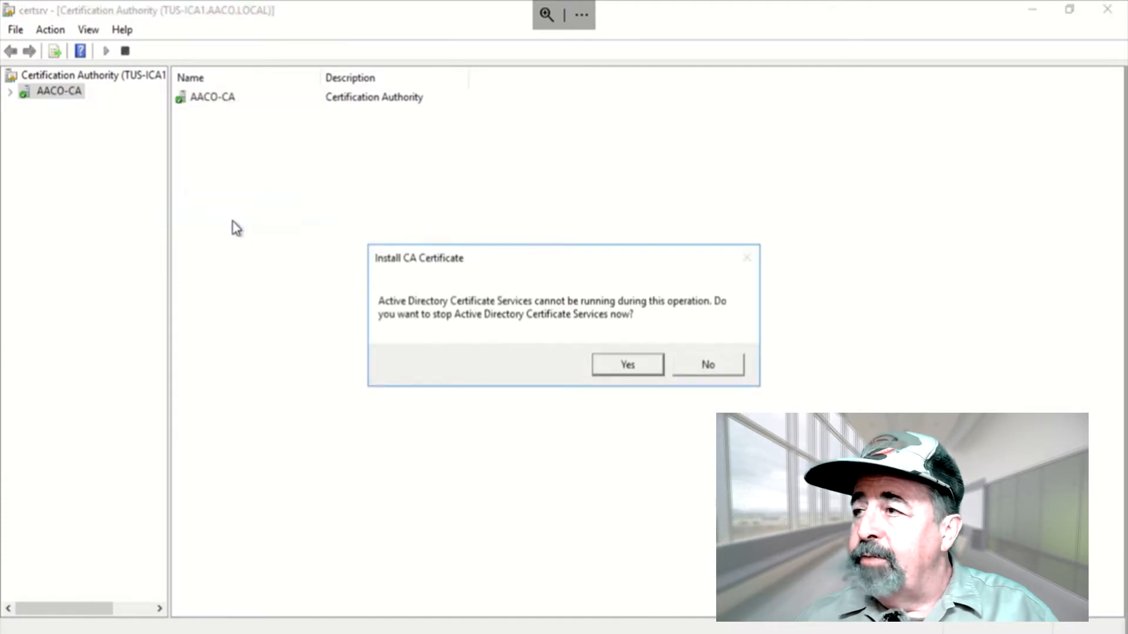
click(626, 364)
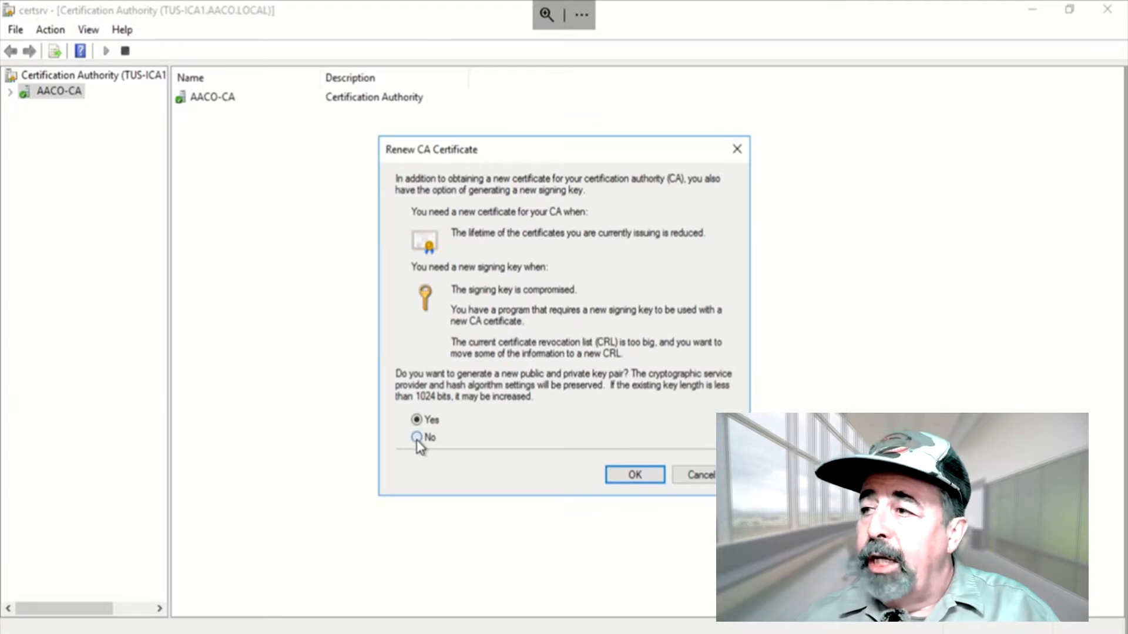
click(416, 437)
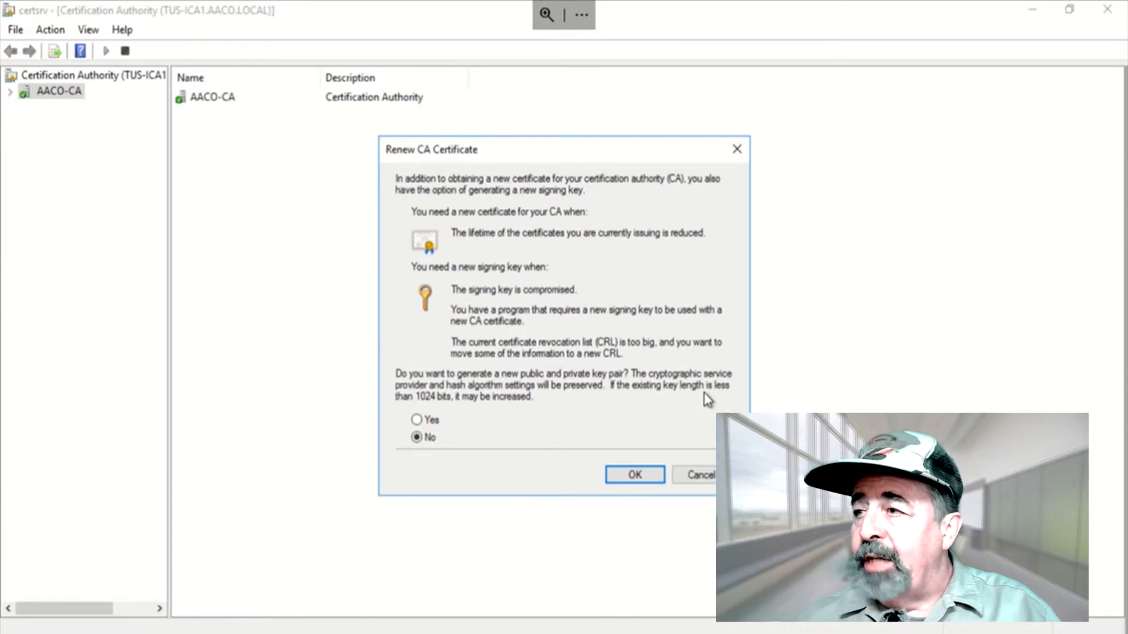
mouse_move(514, 325)
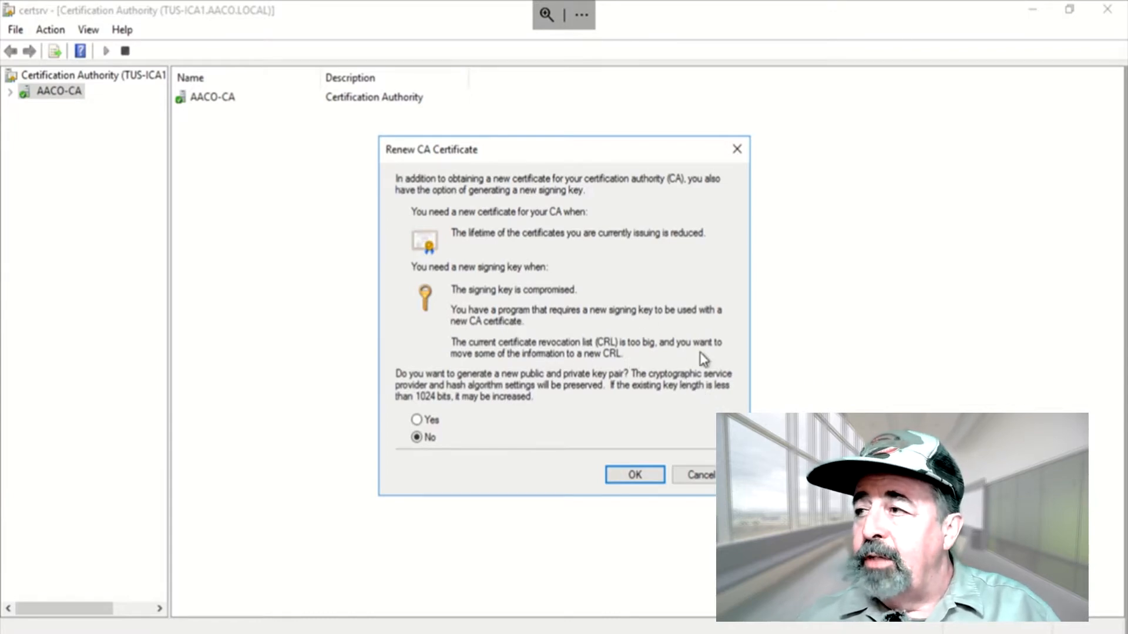
mouse_move(576, 370)
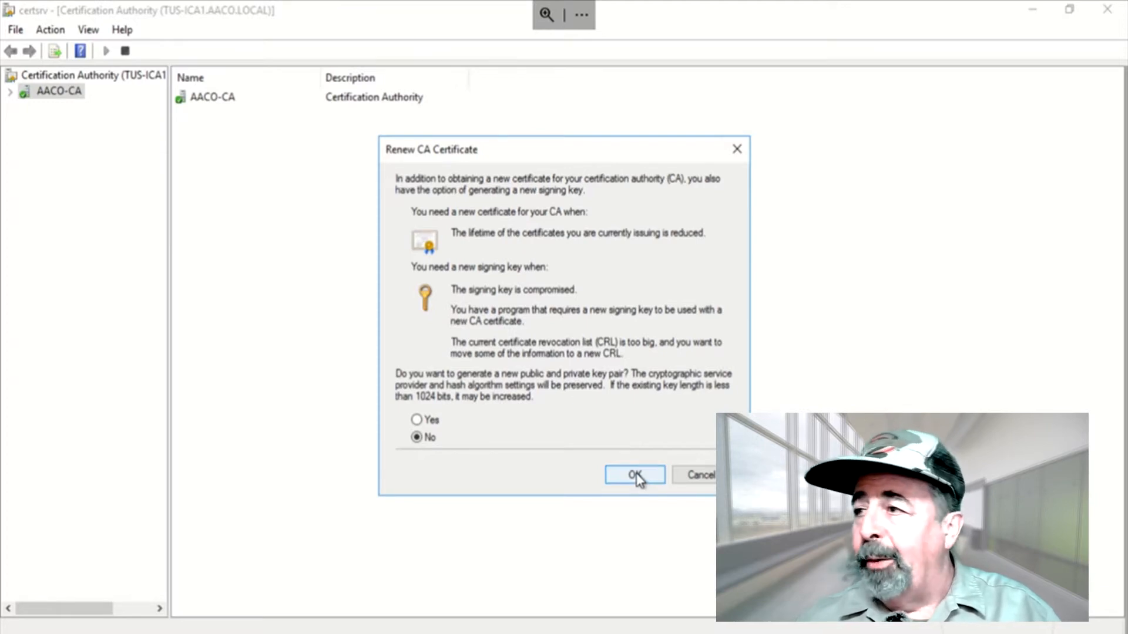
click(633, 475)
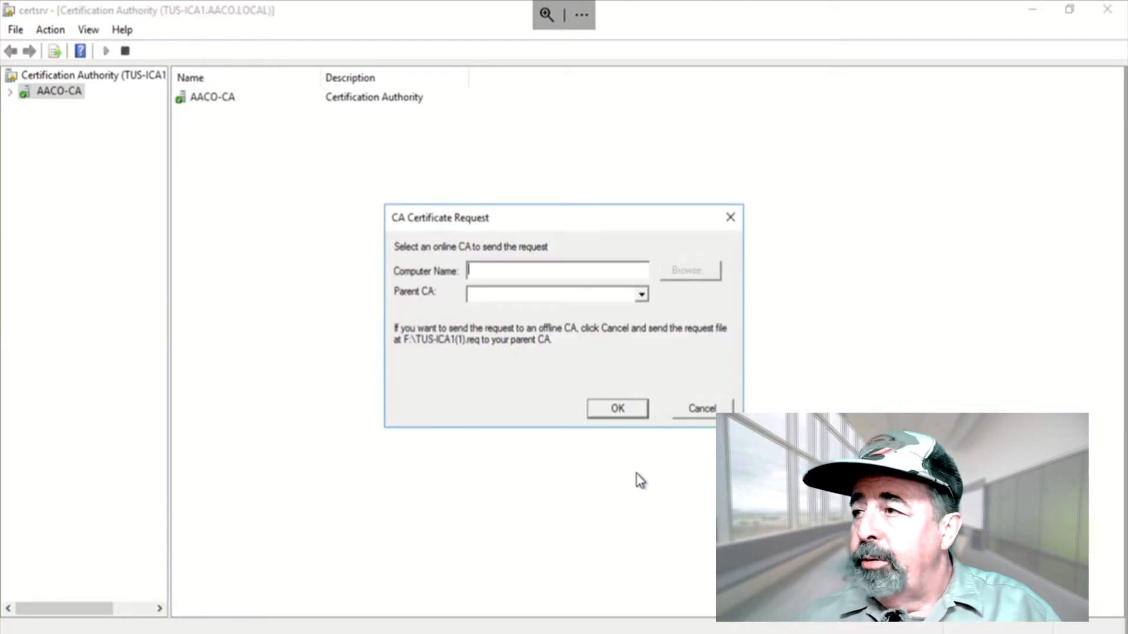
mouse_move(451, 342)
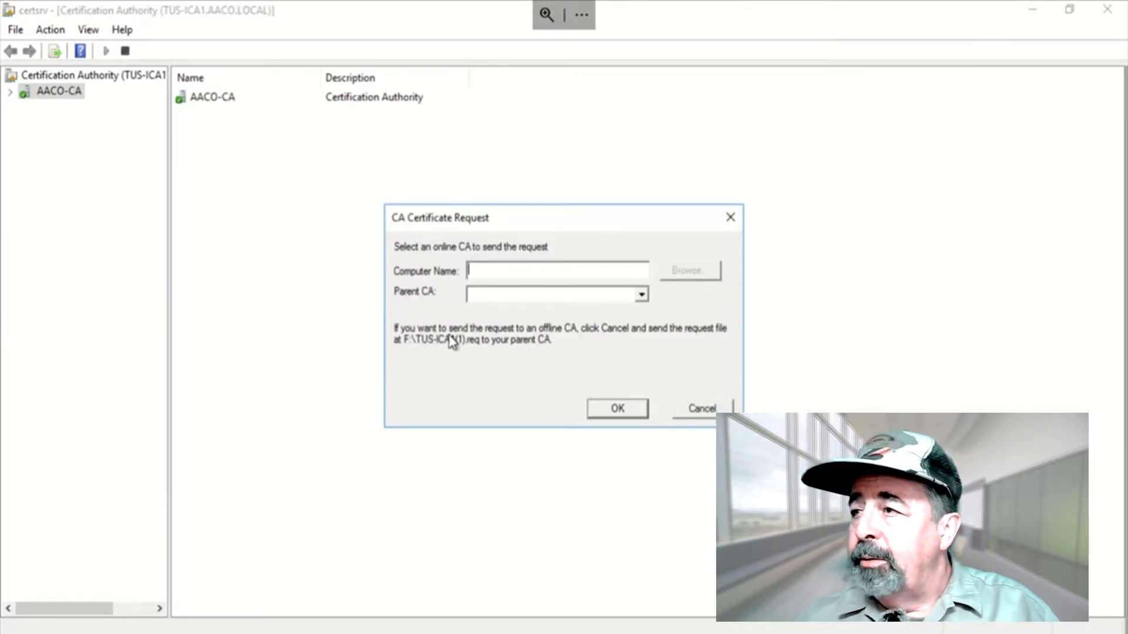
mouse_move(680, 342)
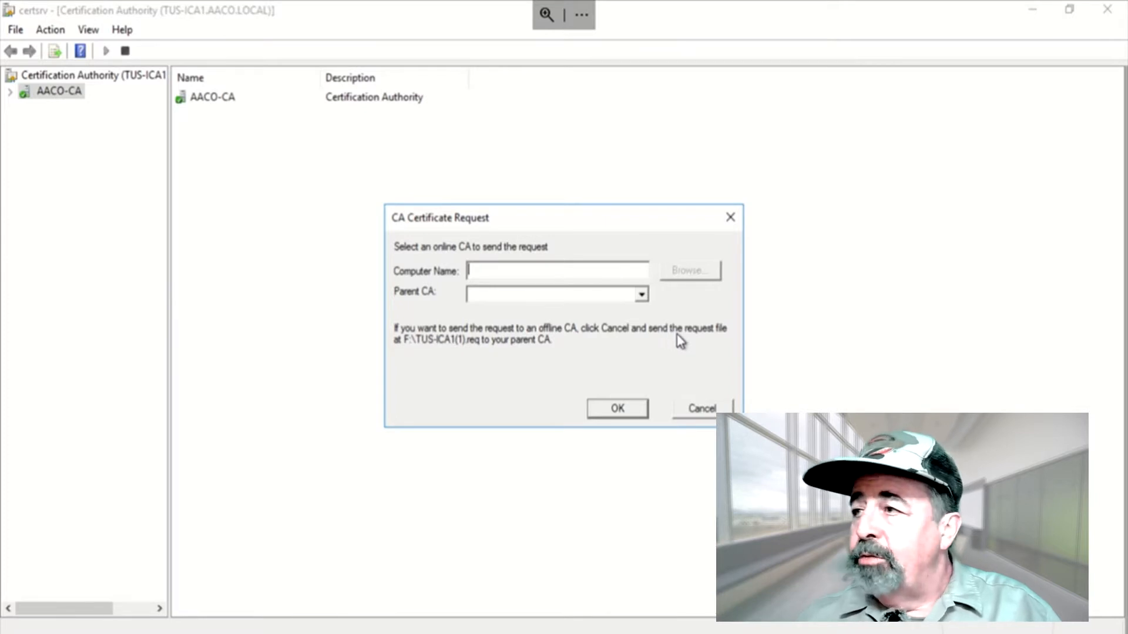
mouse_move(706, 413)
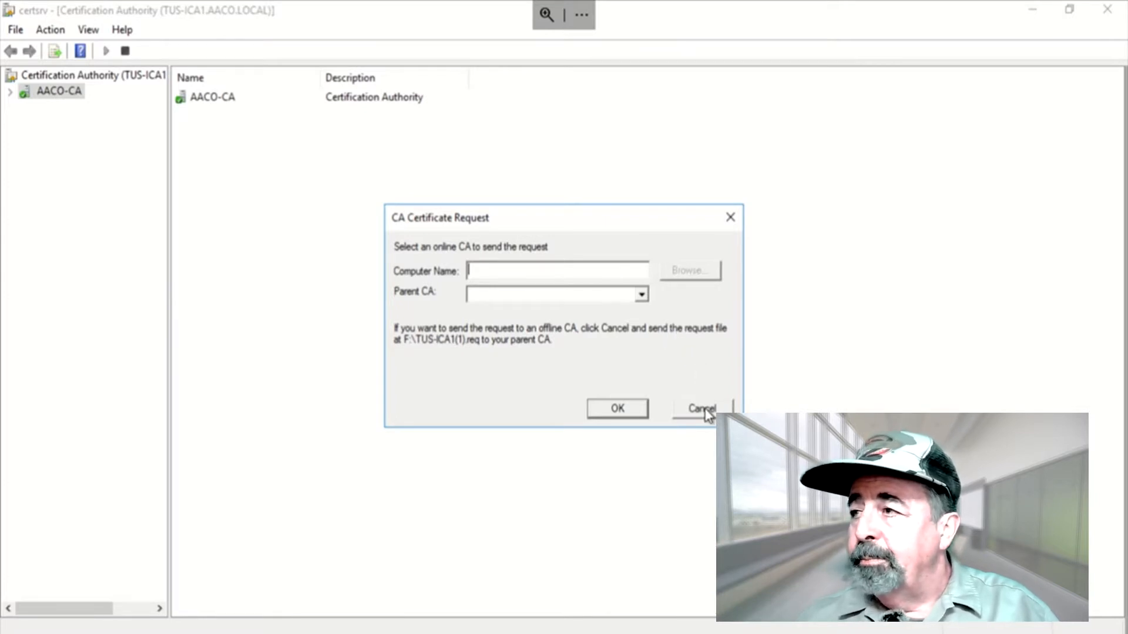
click(698, 408)
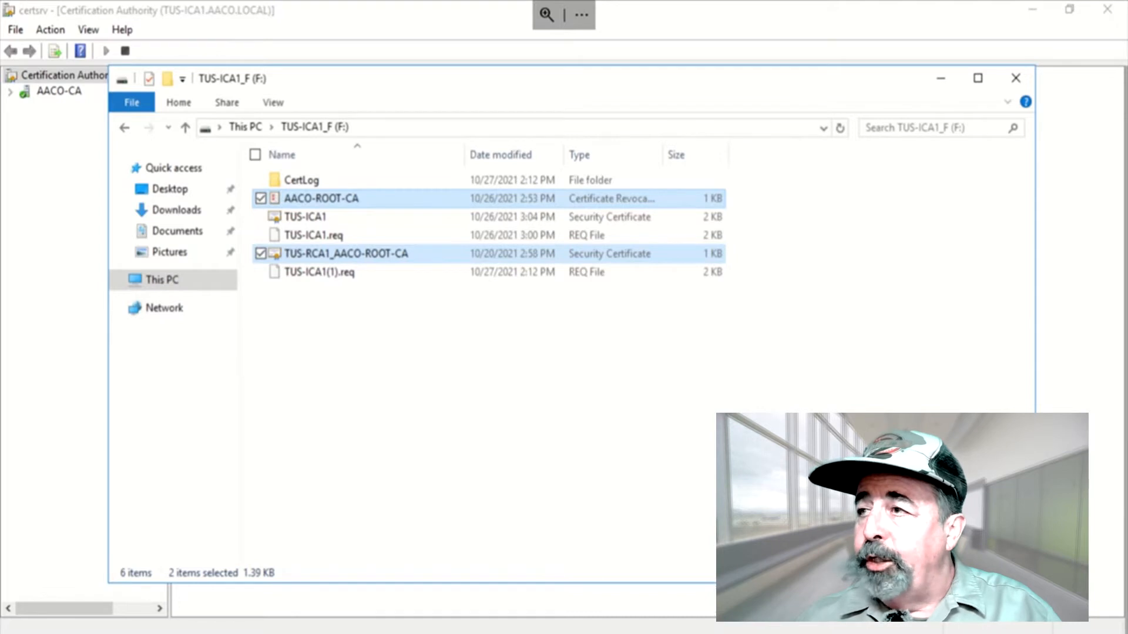
mouse_move(495, 238)
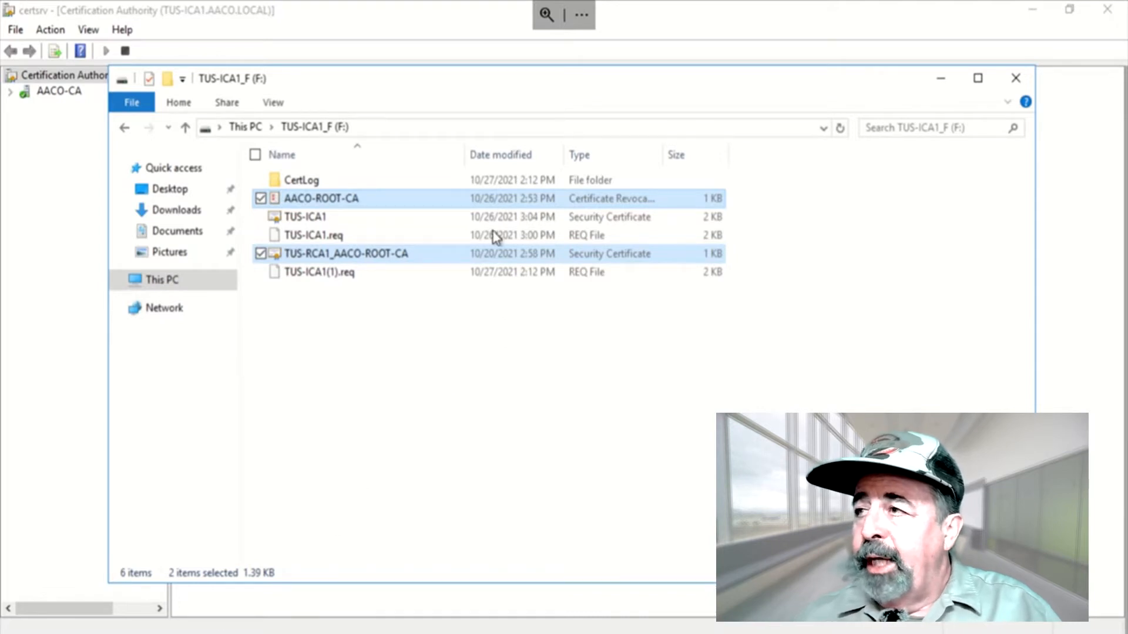
Step: Copy TUS-ICA1(1).req from the F: drive into the root CA's CertEnroll folder
click(500, 155)
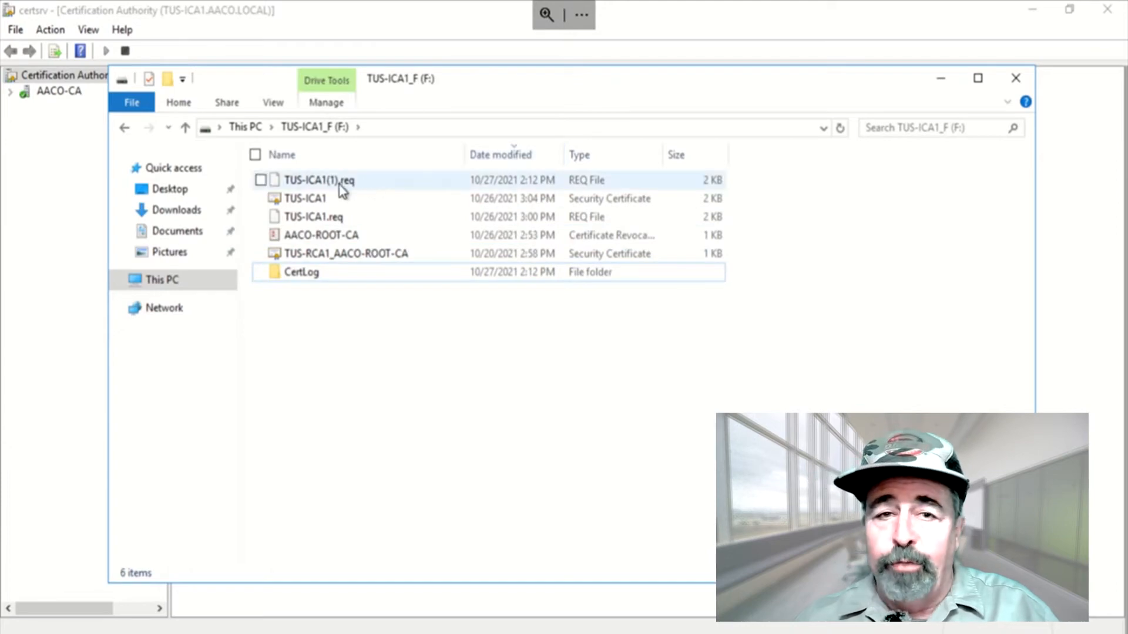
click(318, 179)
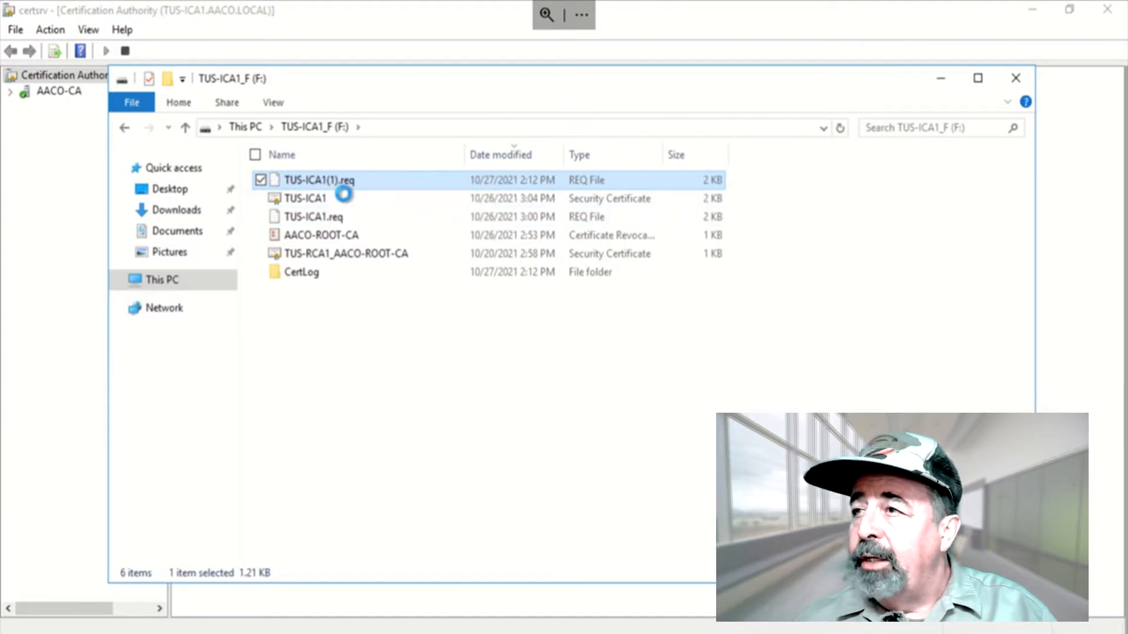
right_click(318, 180)
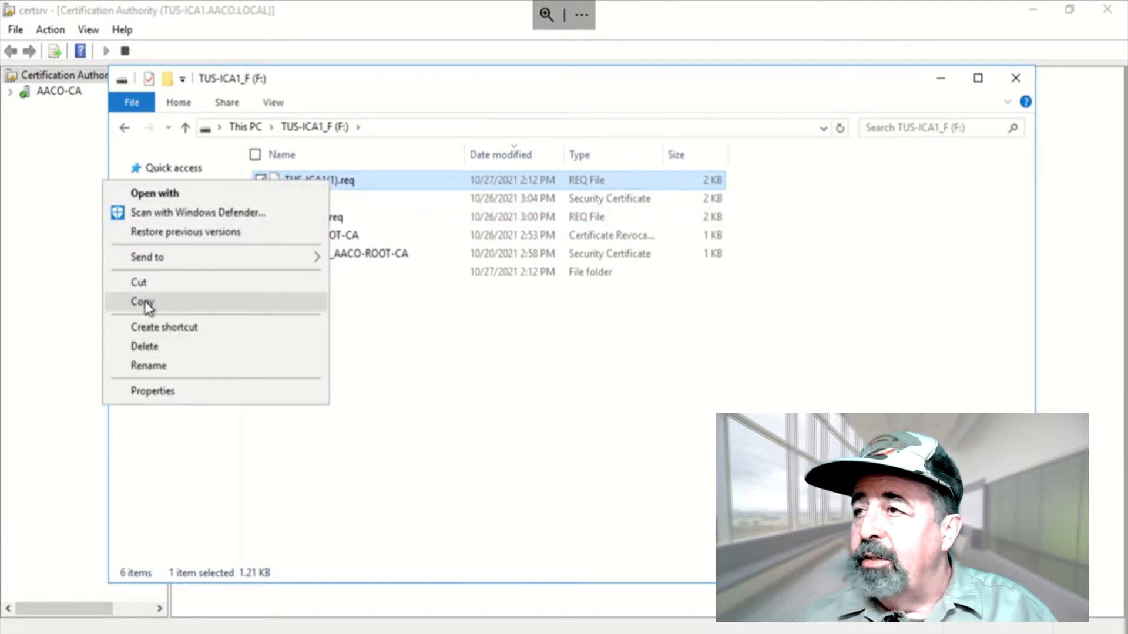
click(142, 301)
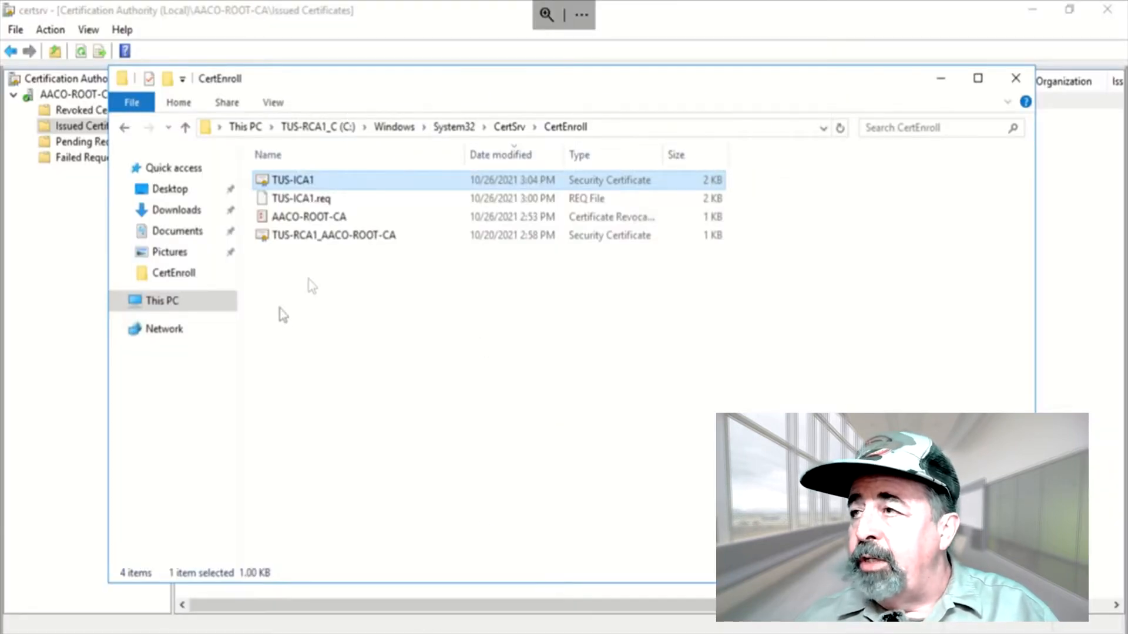
right_click(309, 284)
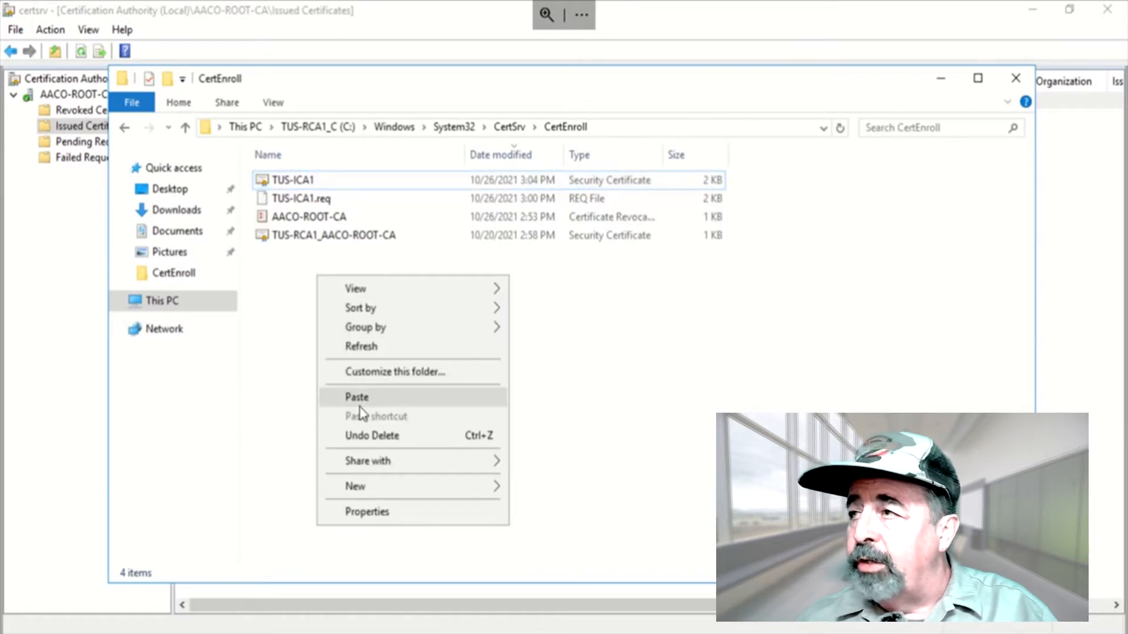
click(356, 396)
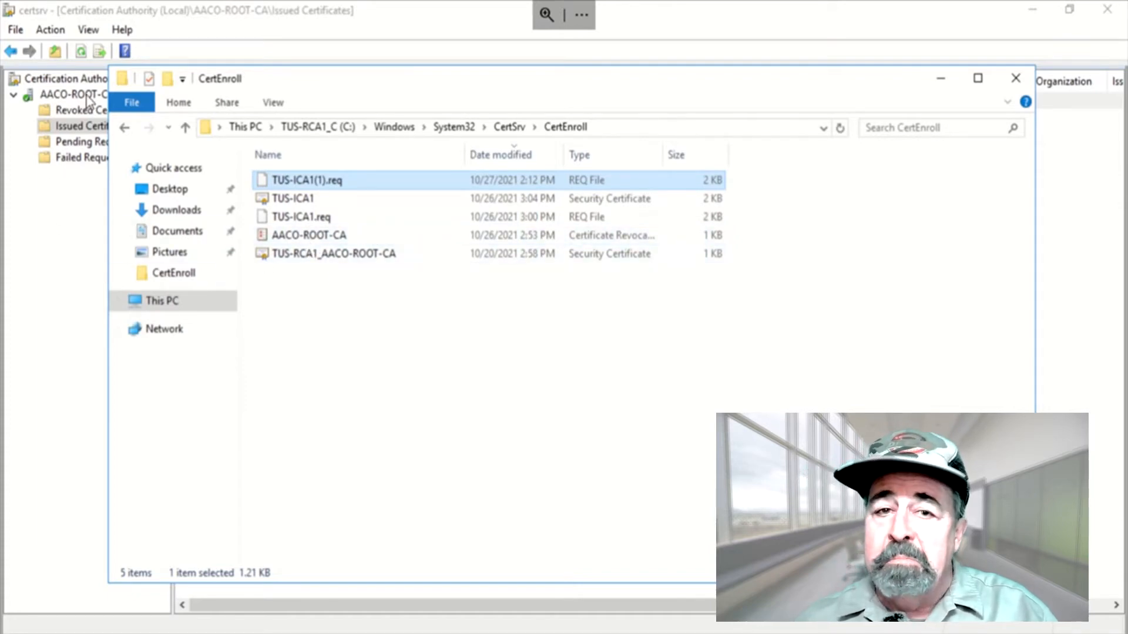
Step: Submit TUS-ICA1(1).req to AACO-ROOT-CA as a new request, now pending as request 8
right_click(72, 94)
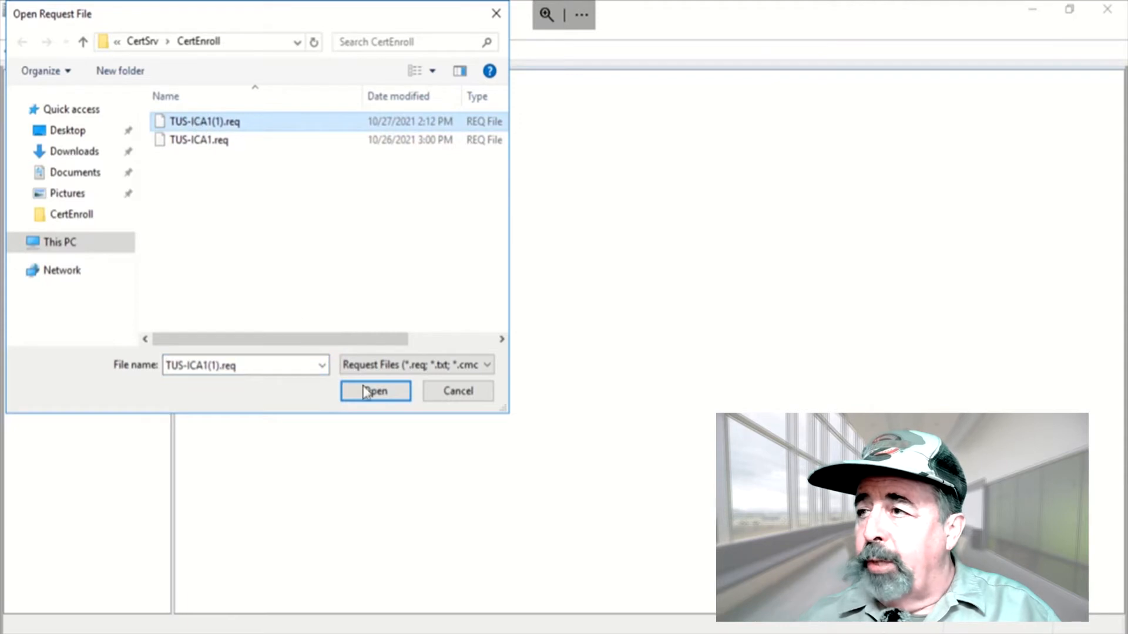
click(374, 390)
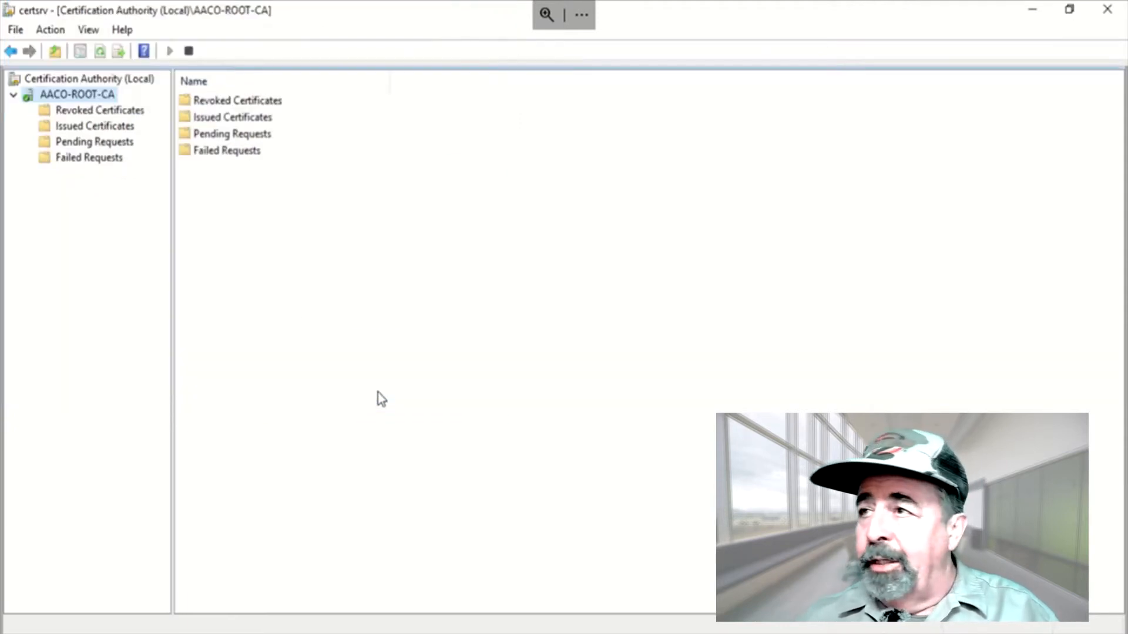
click(94, 142)
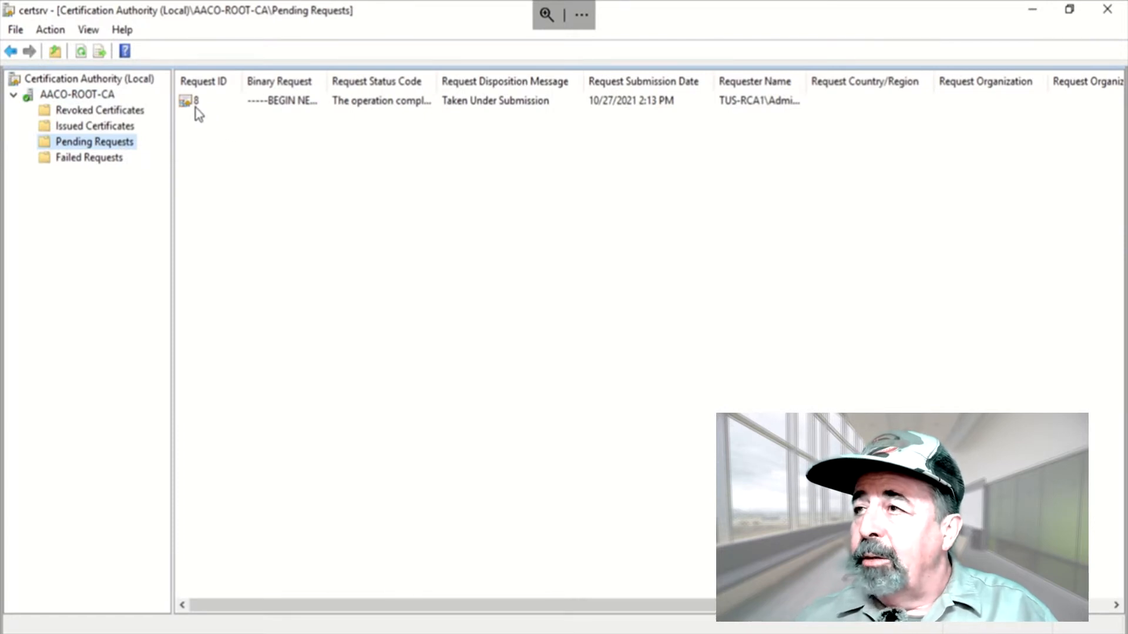
right_click(194, 100)
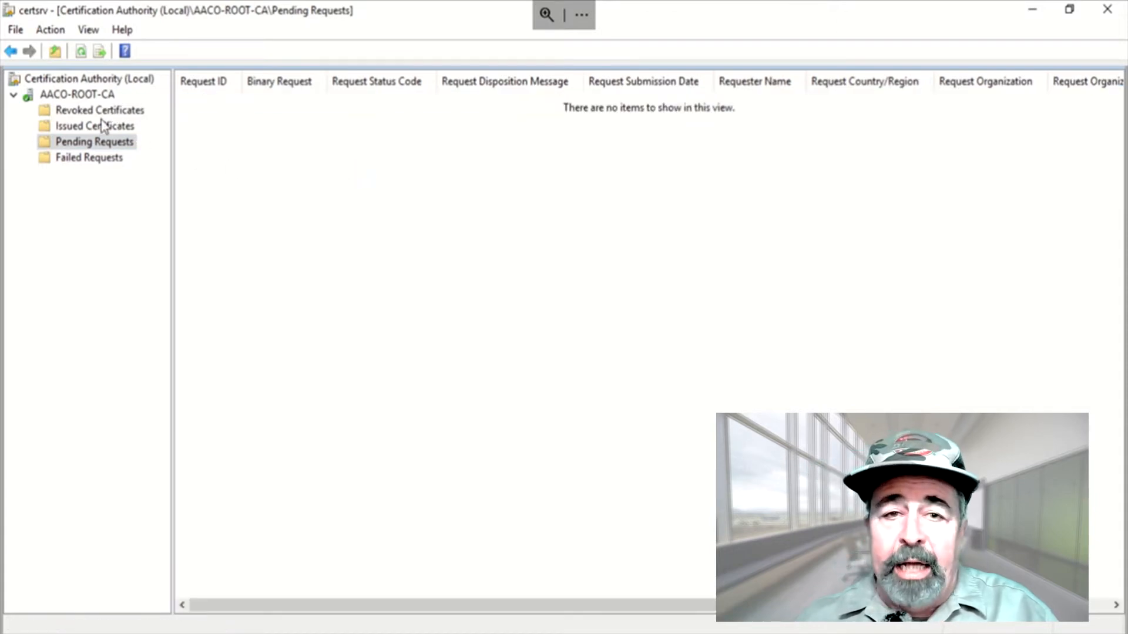
Step: Export issued certificate 8 as DER file TUS-ICA1_20211027 into the root CA's CertEnroll folder
click(94, 126)
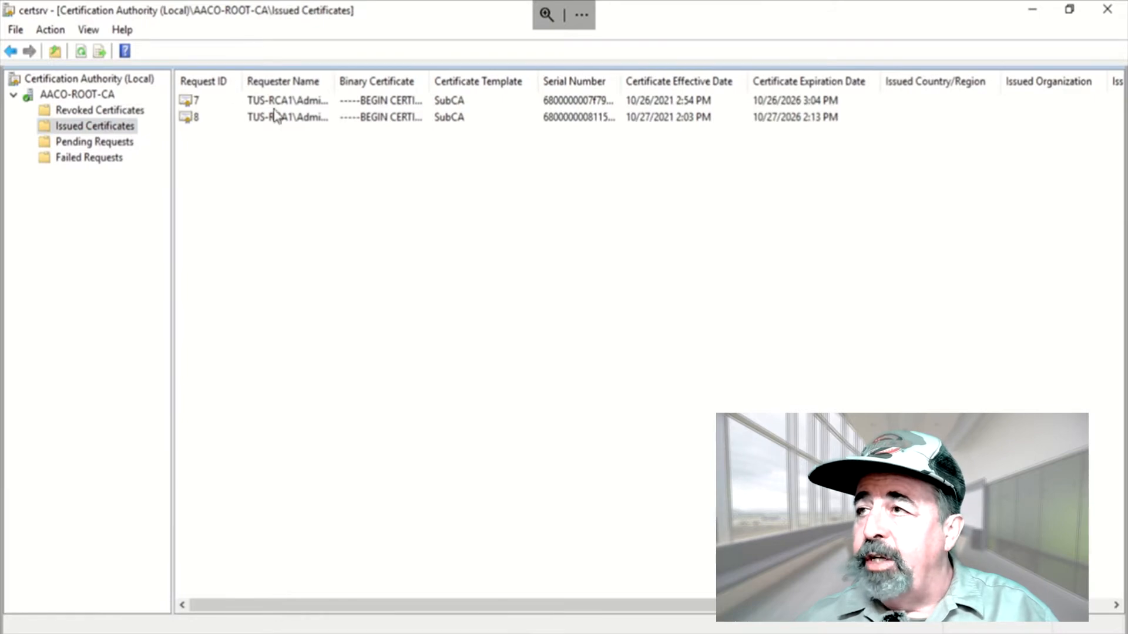
click(288, 116)
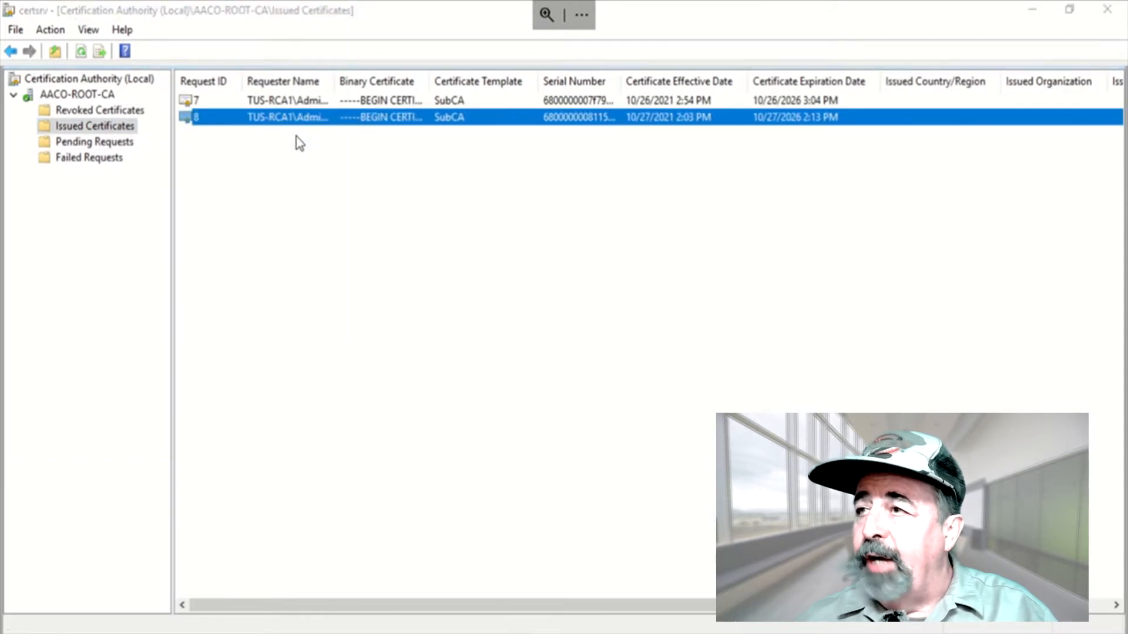
double_click(288, 116)
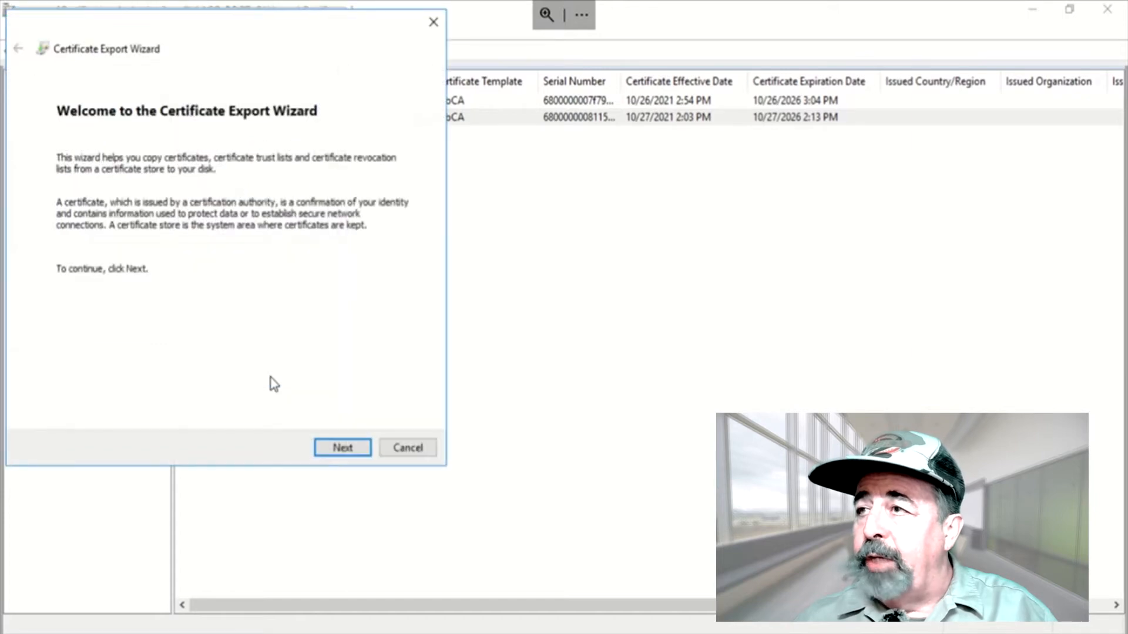
click(341, 448)
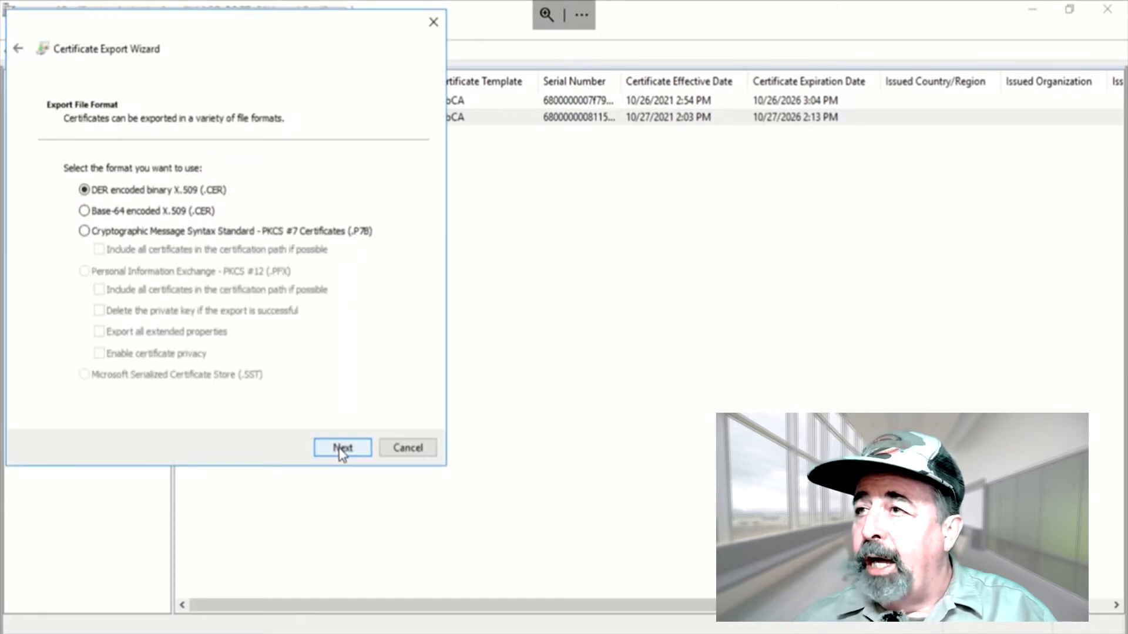
click(342, 448)
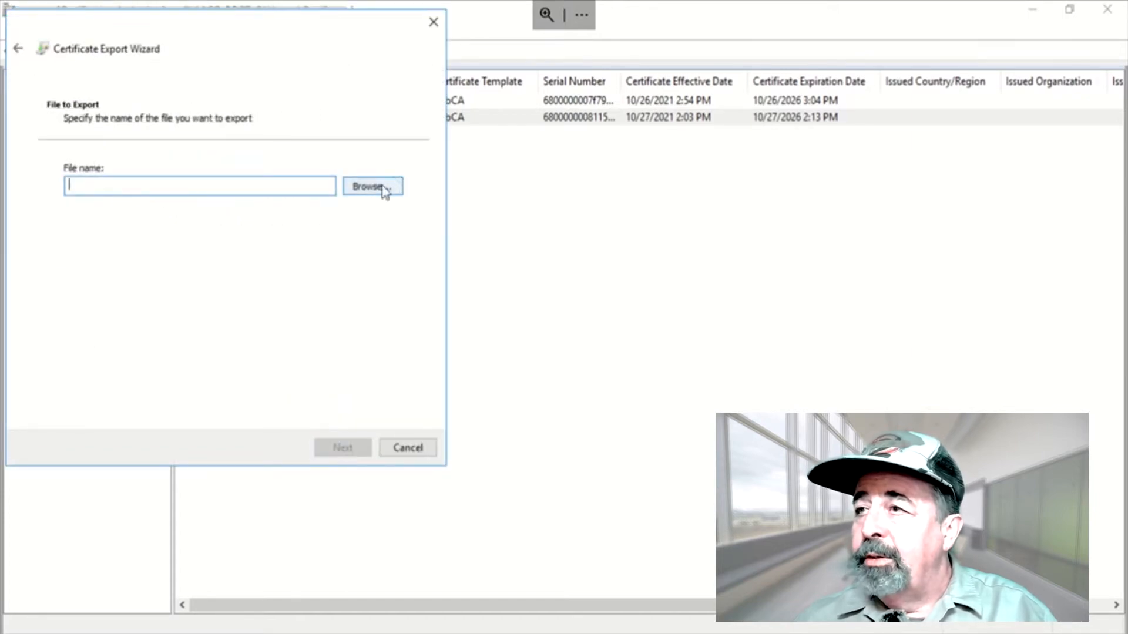
click(372, 187)
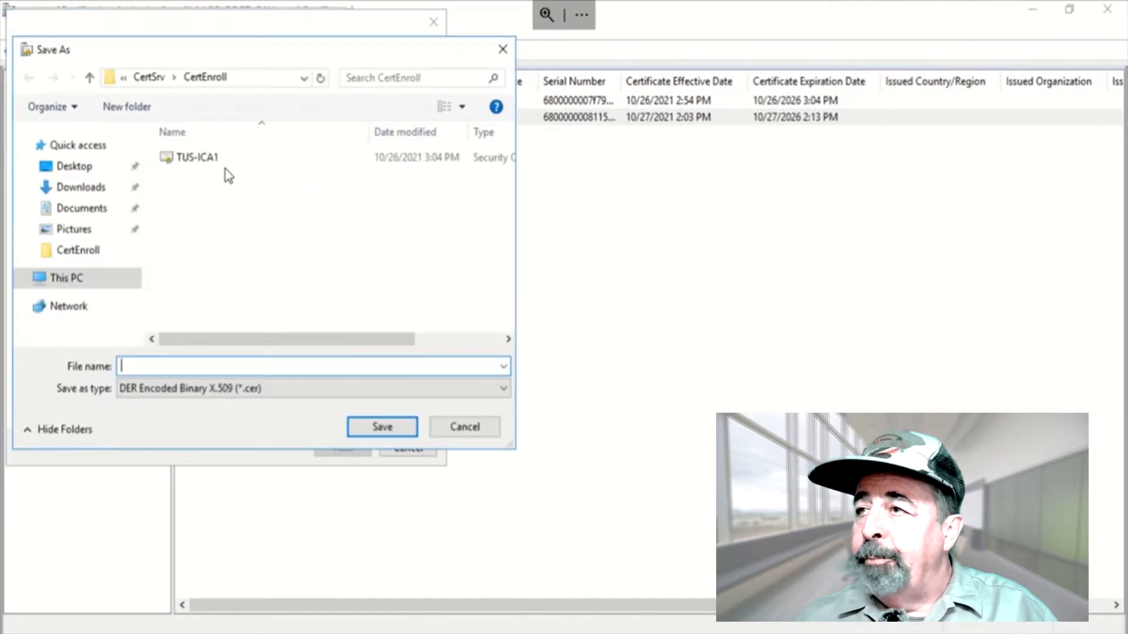
click(196, 156)
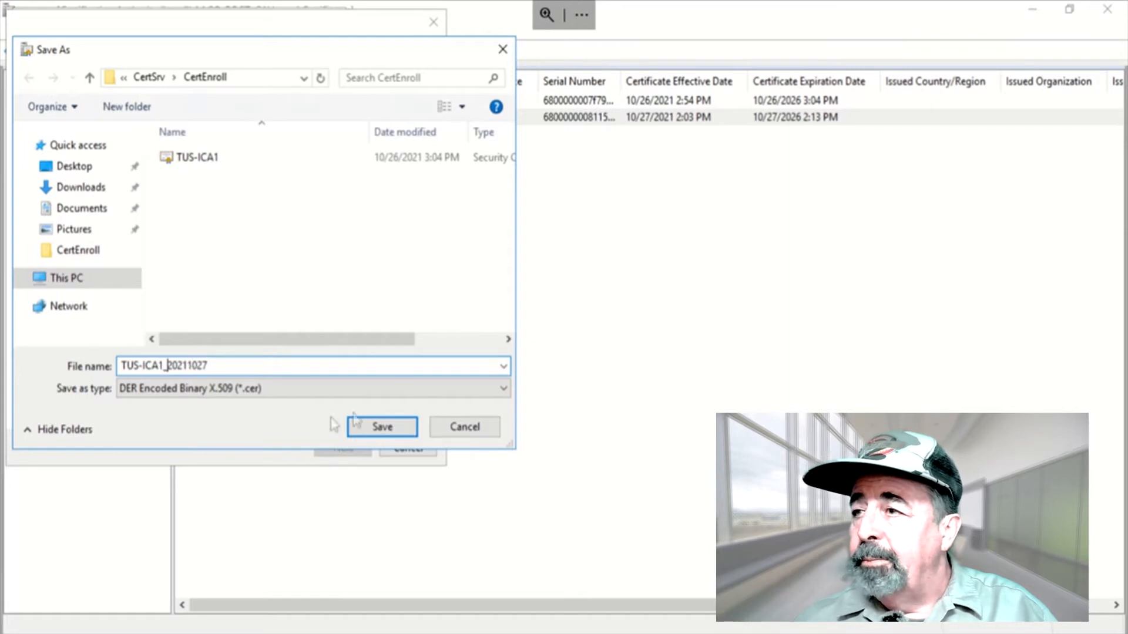
click(382, 427)
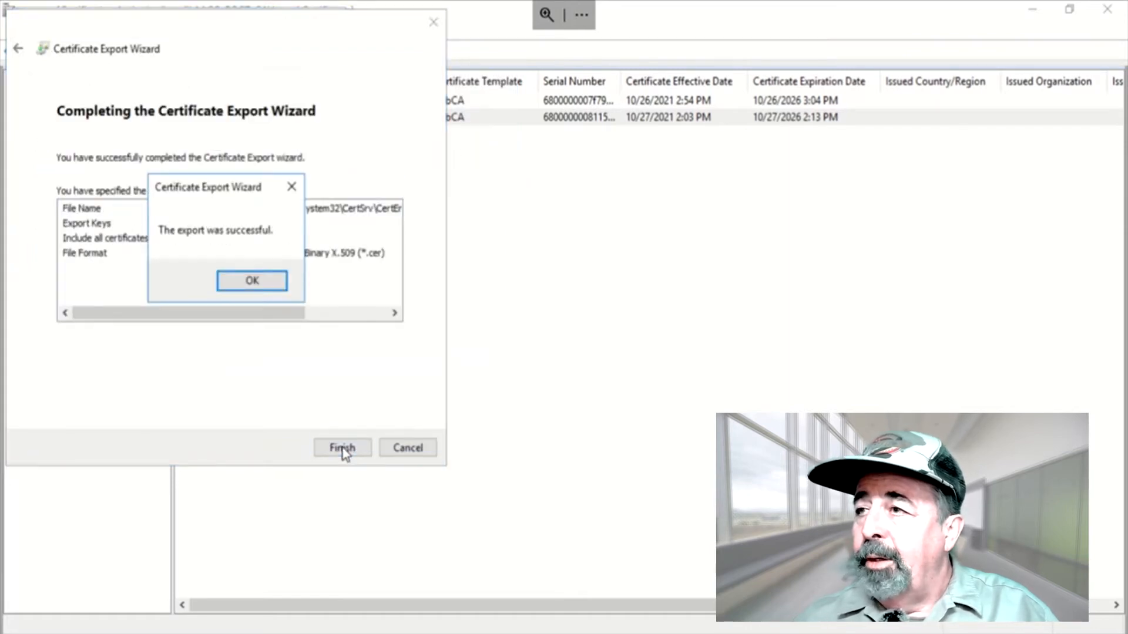
click(251, 280)
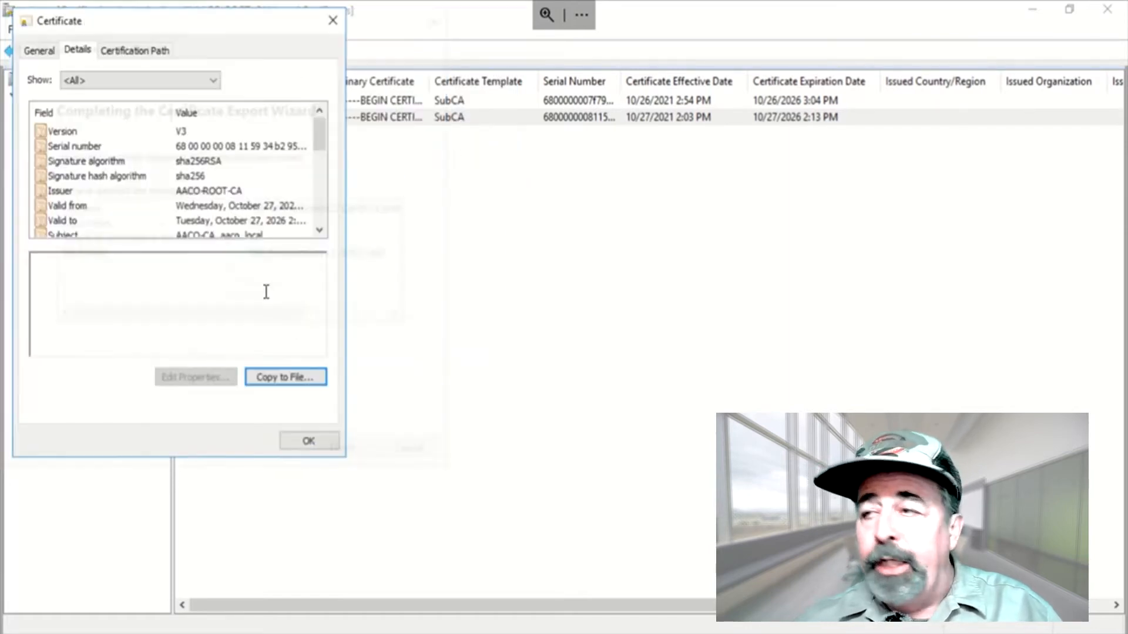
click(309, 440)
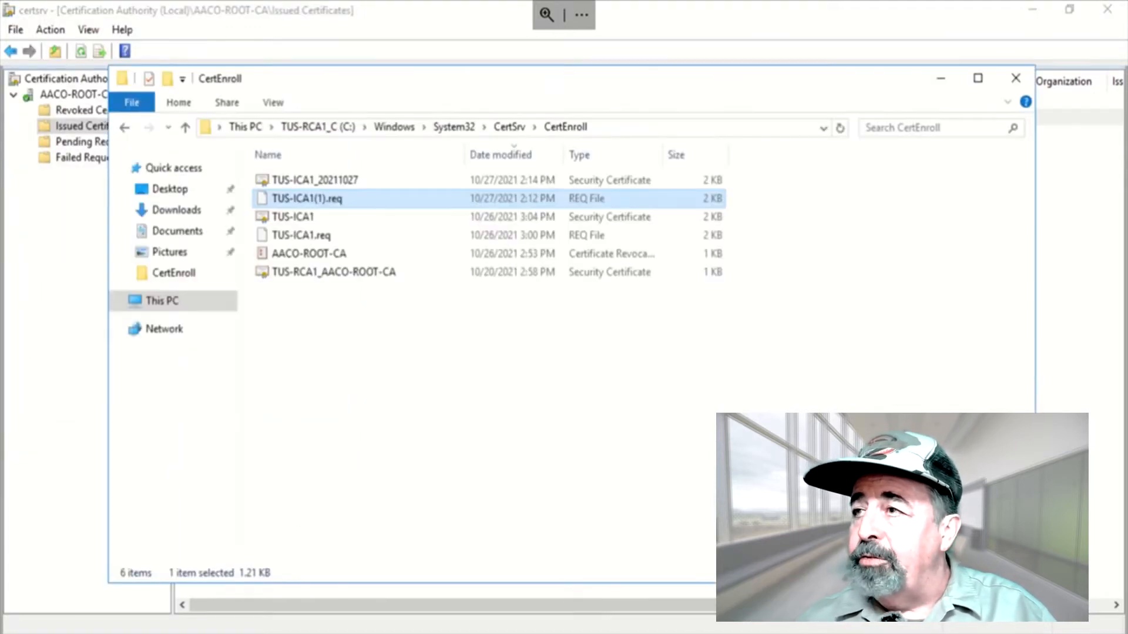
Step: Copy the TUS-ICA1_20211027 certificate from CertEnroll and return to the issuing CA's F: drive
click(314, 179)
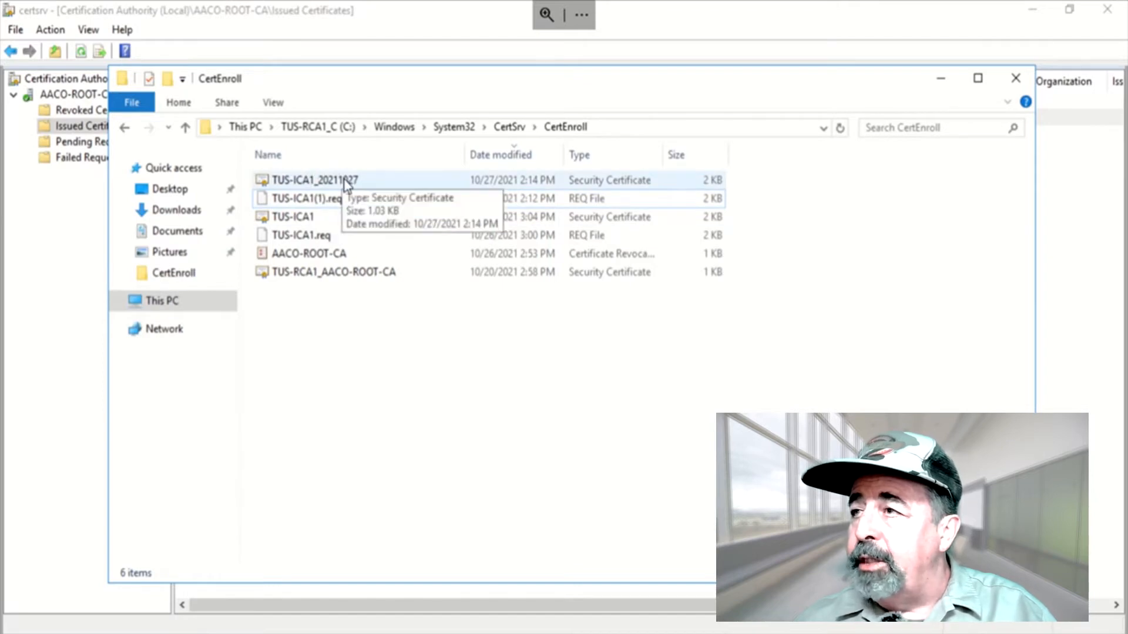
right_click(314, 180)
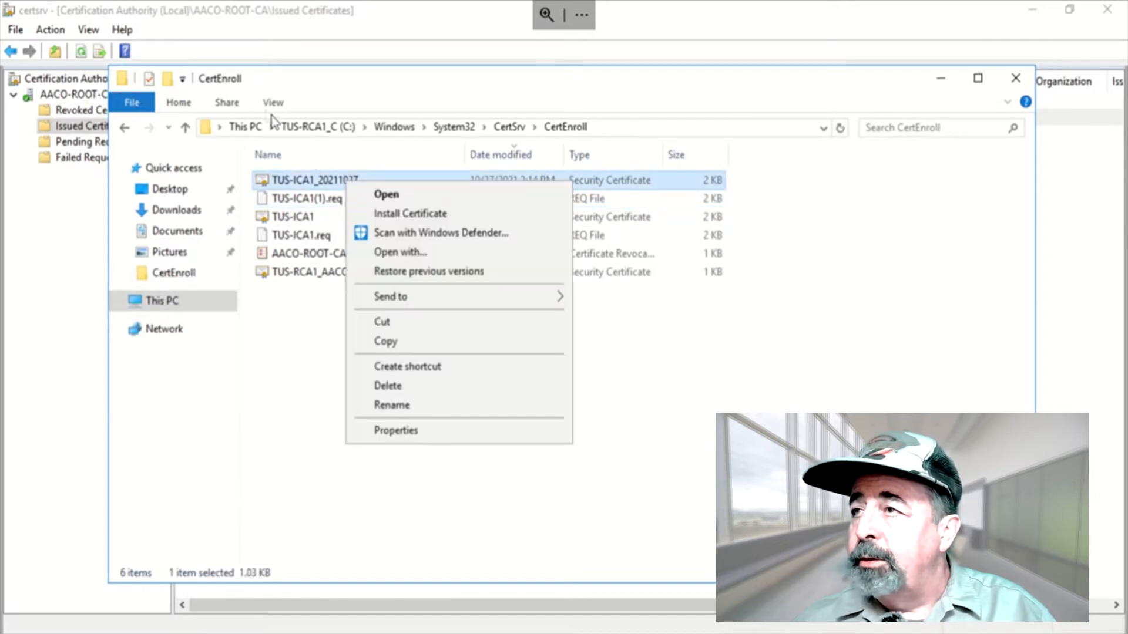
click(273, 101)
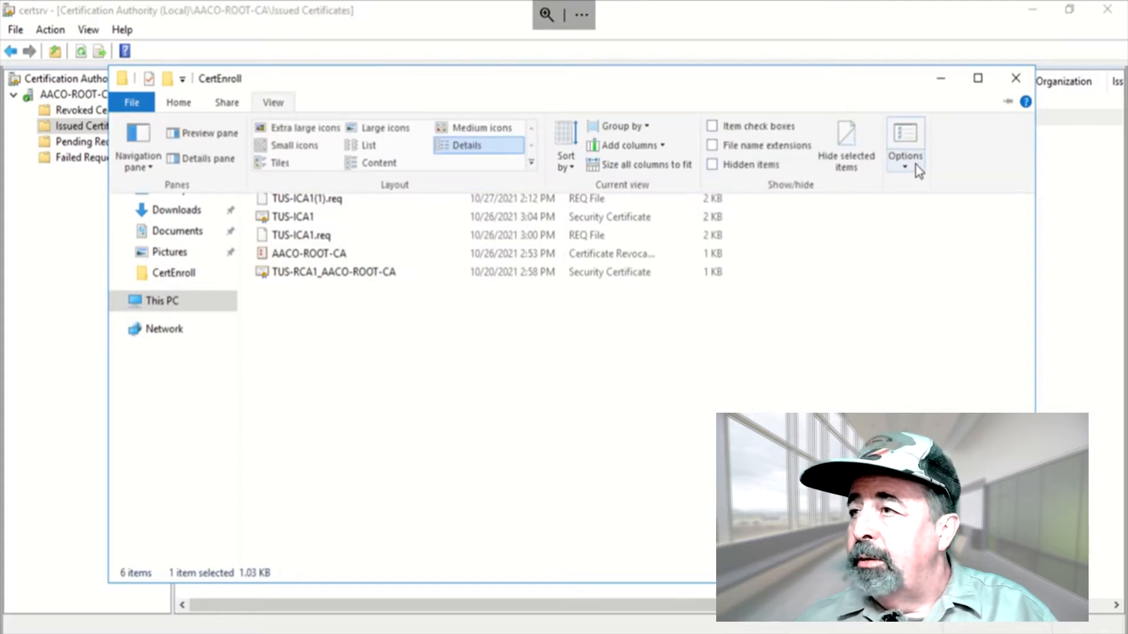
click(904, 143)
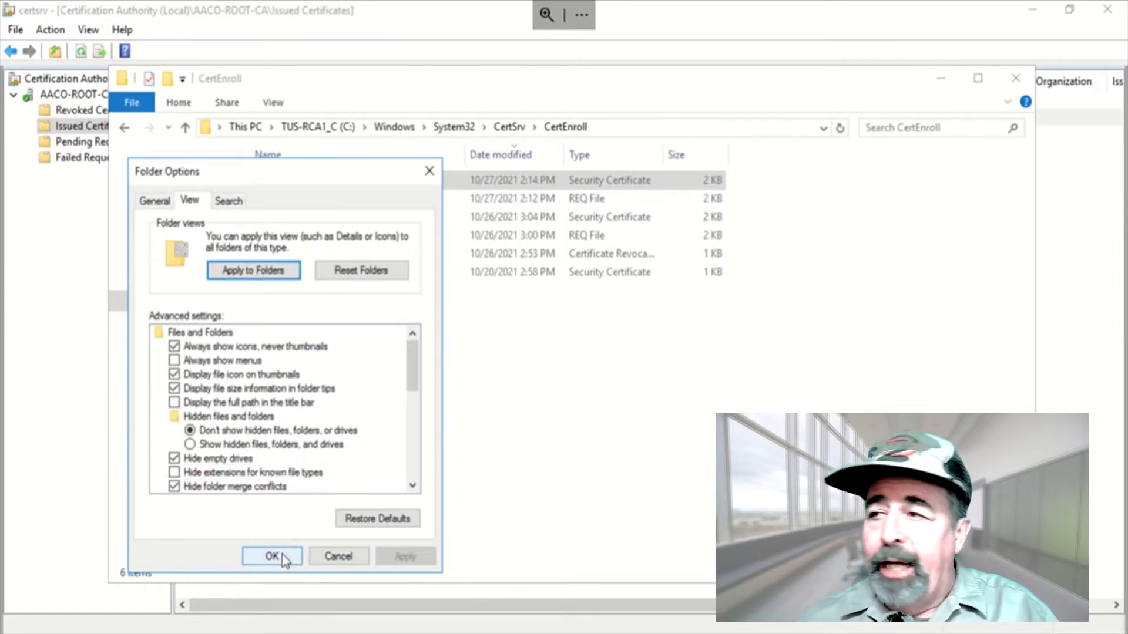
click(272, 556)
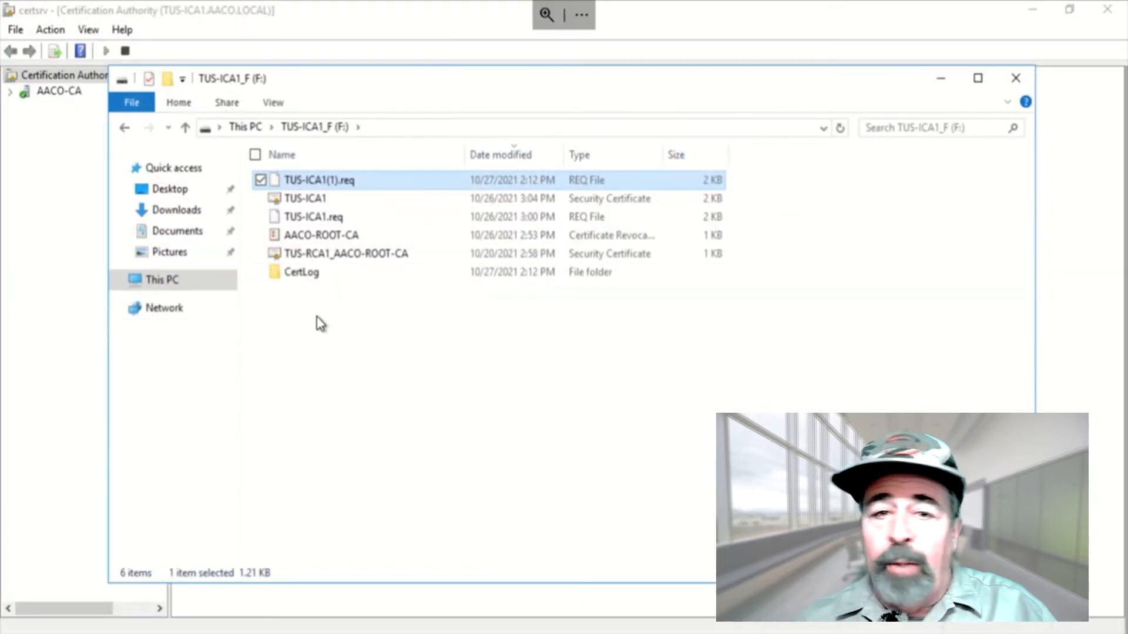
Step: Paste TUS-ICA1_20211027.cer onto F: and show extensions for known file types
right_click(319, 322)
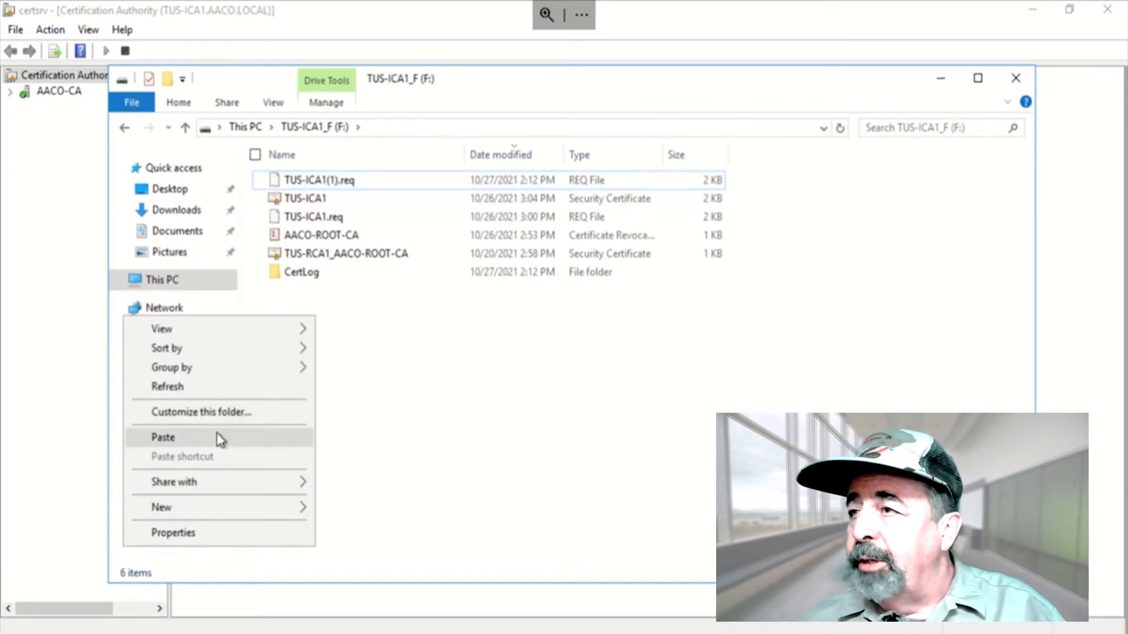
click(162, 437)
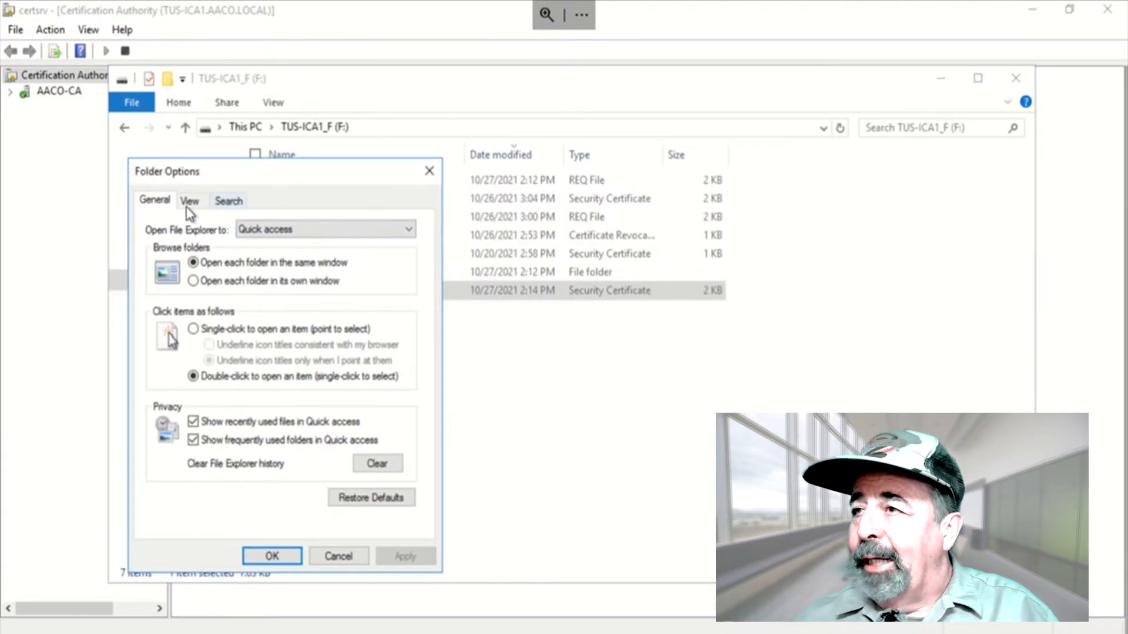
click(189, 200)
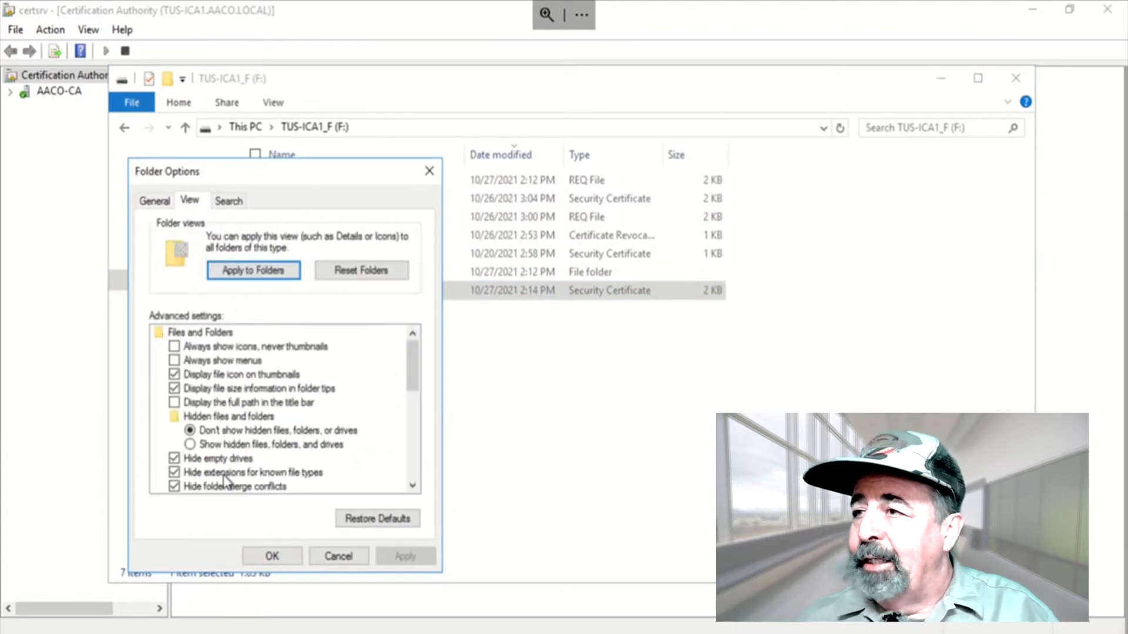
click(173, 472)
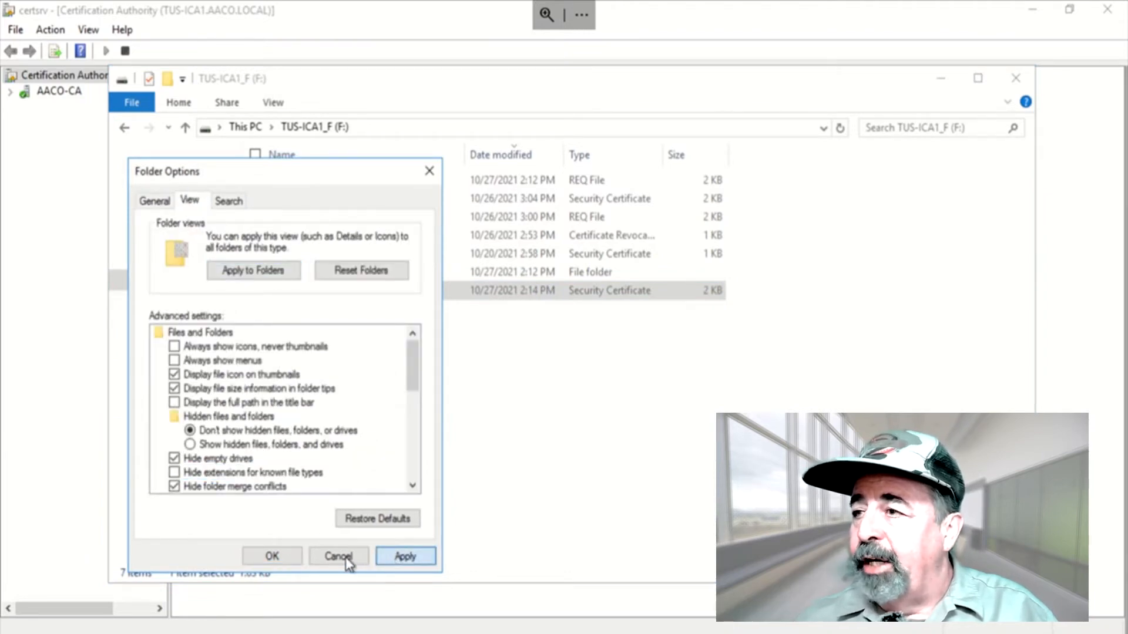
click(337, 555)
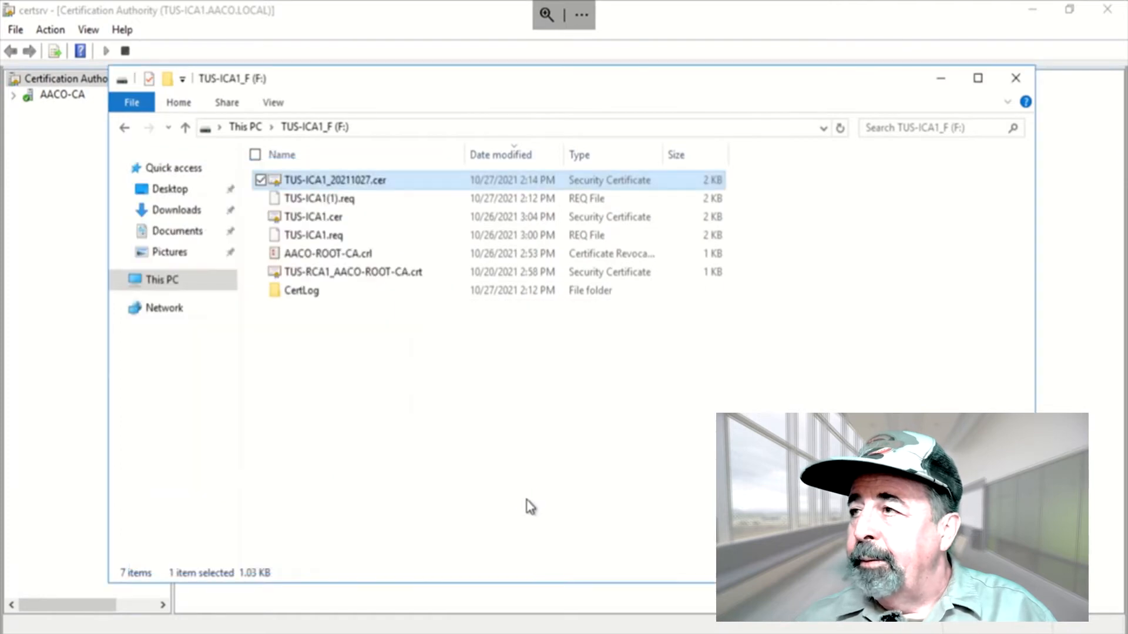
mouse_move(338, 209)
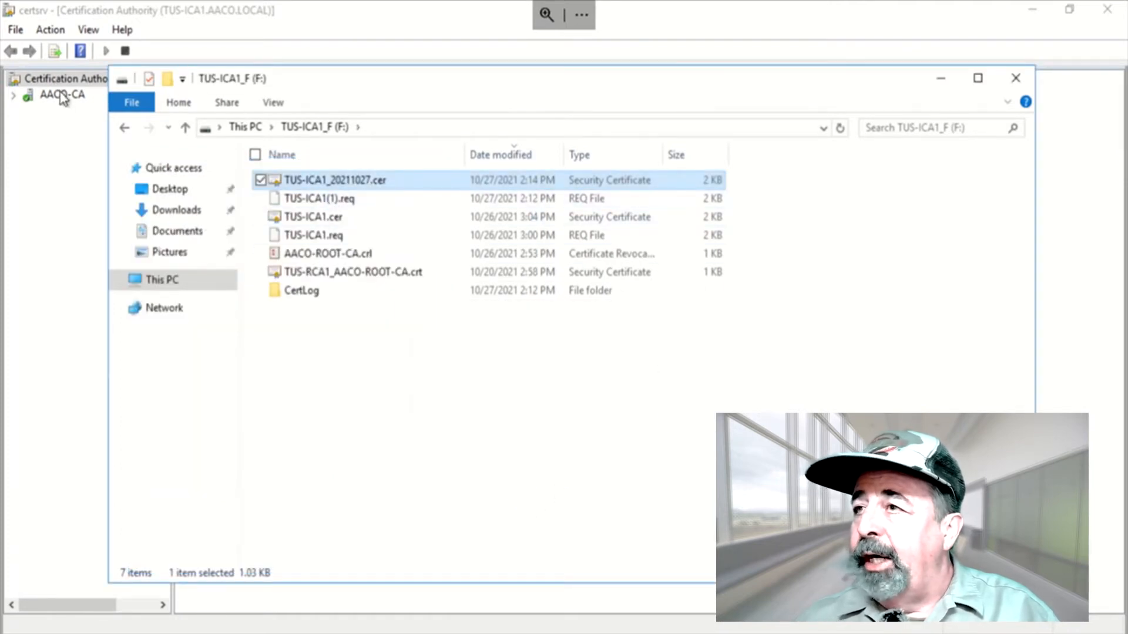
Step: Install the X.509 file TUS-ICA1_20211027.cer as AACO-CA's renewed CA certificate
right_click(62, 94)
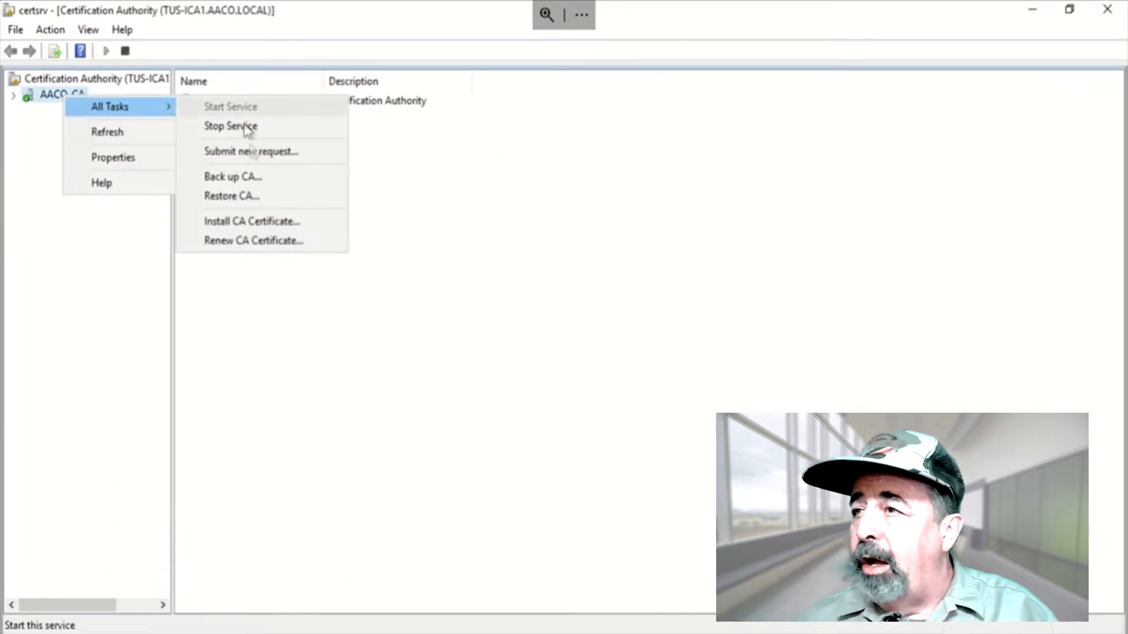
click(251, 221)
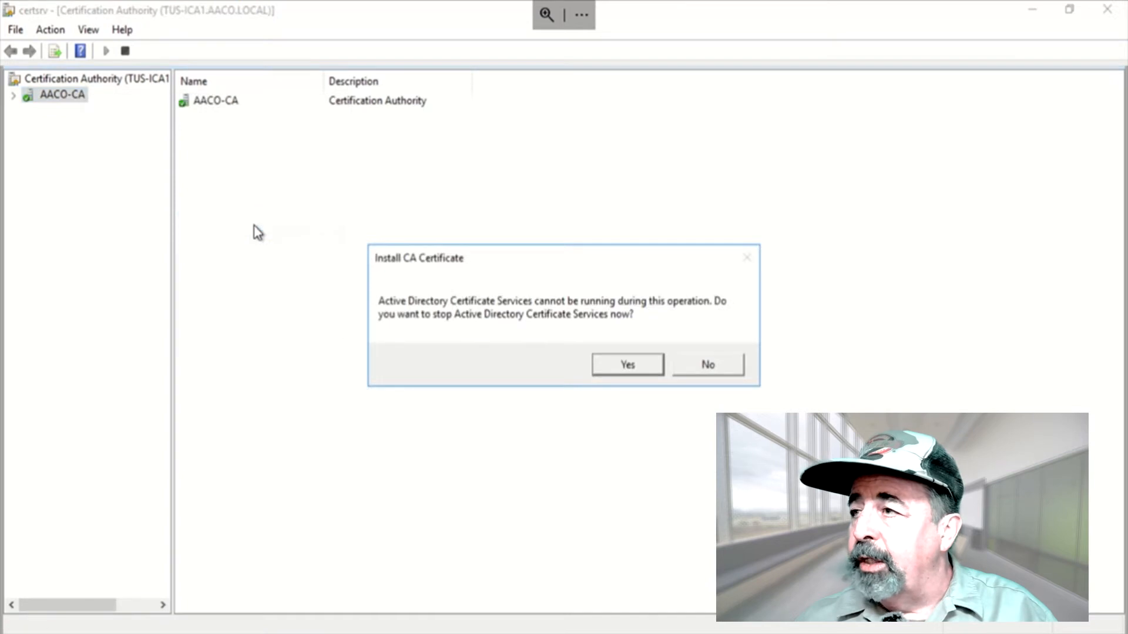
click(626, 364)
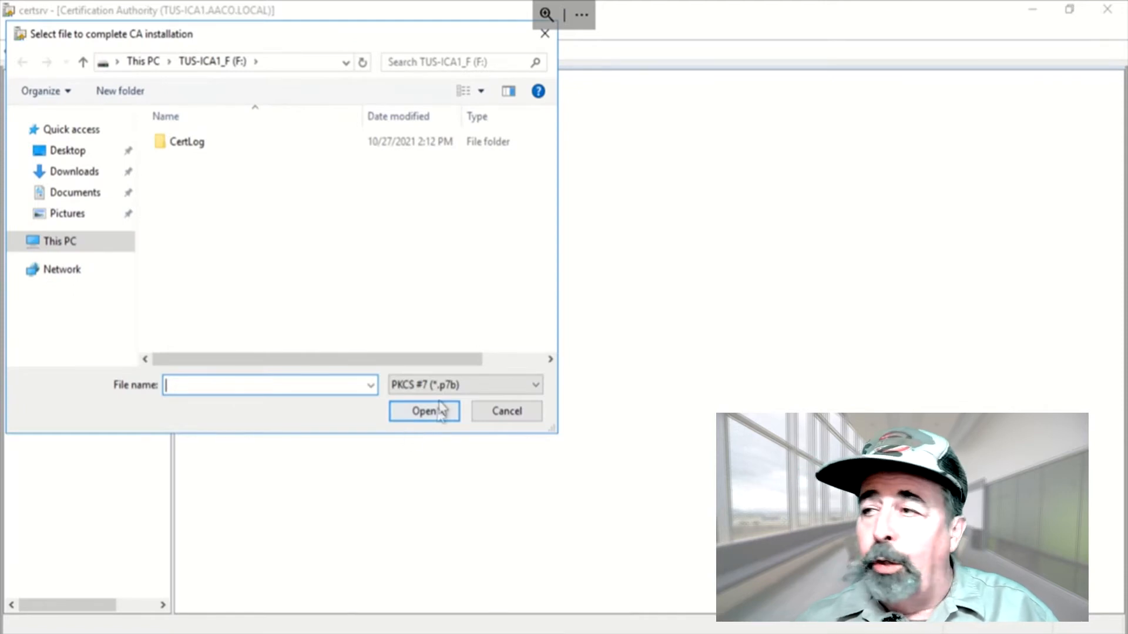
click(464, 385)
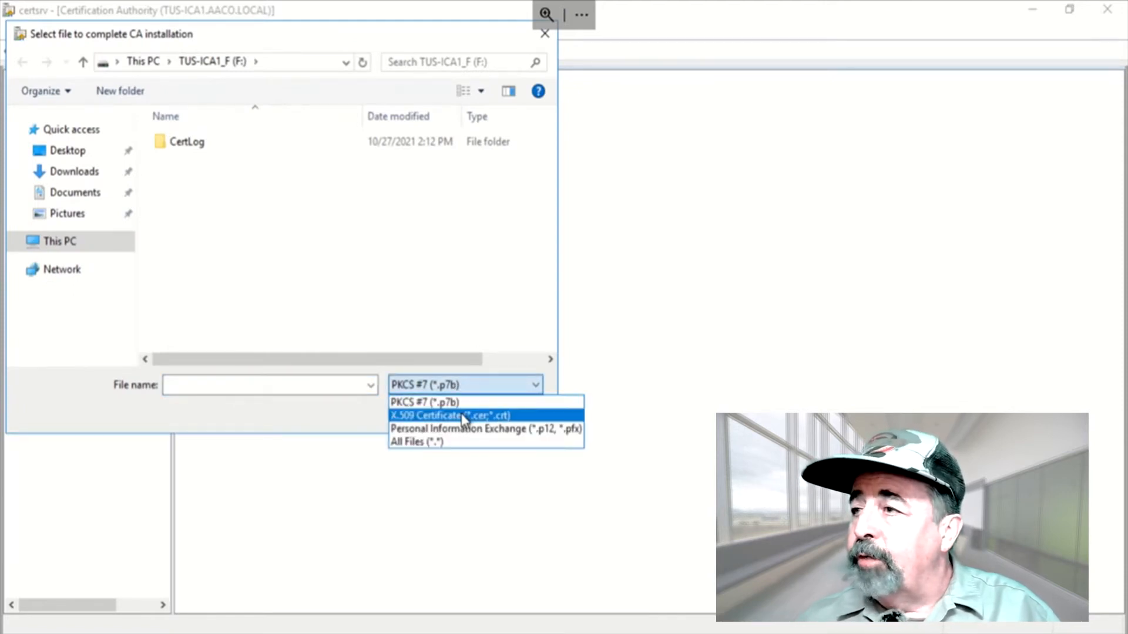
click(449, 415)
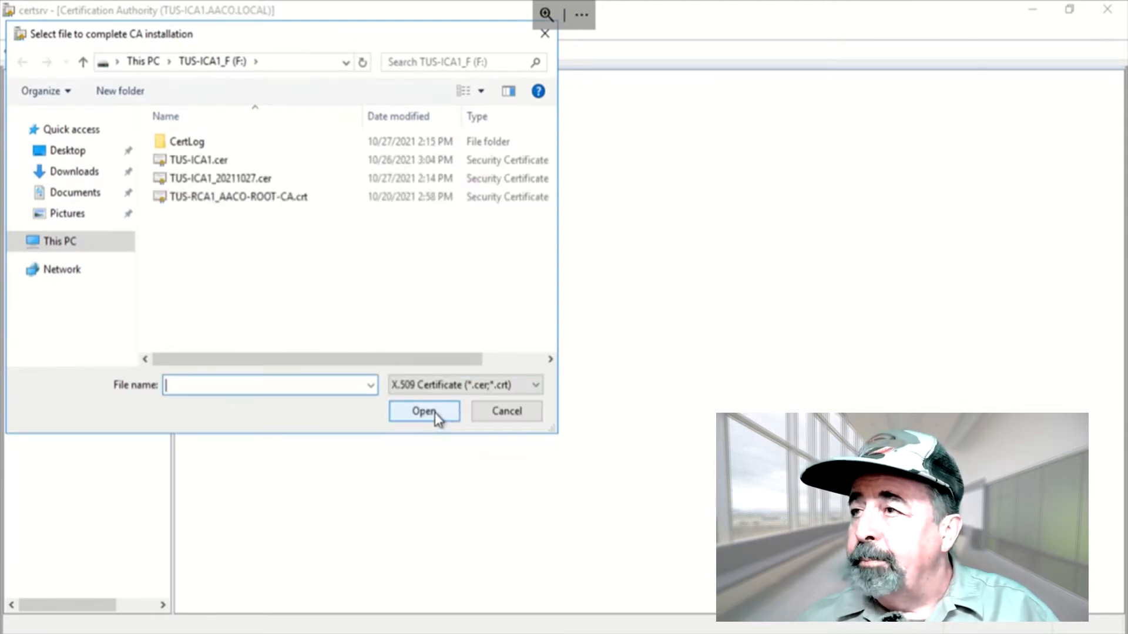
click(237, 196)
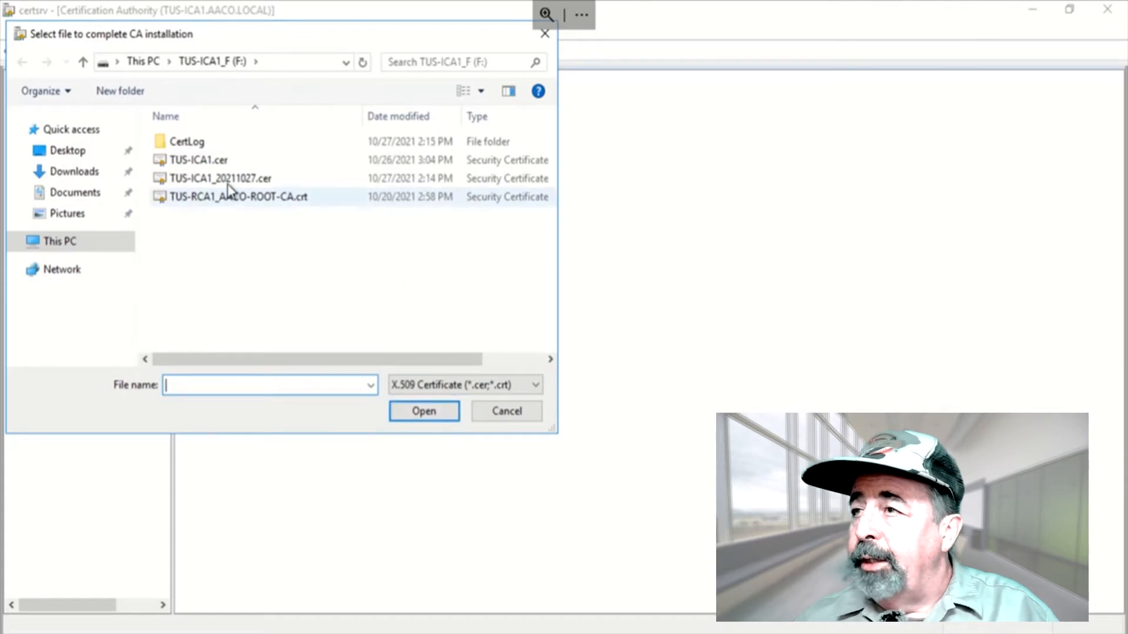
click(398, 116)
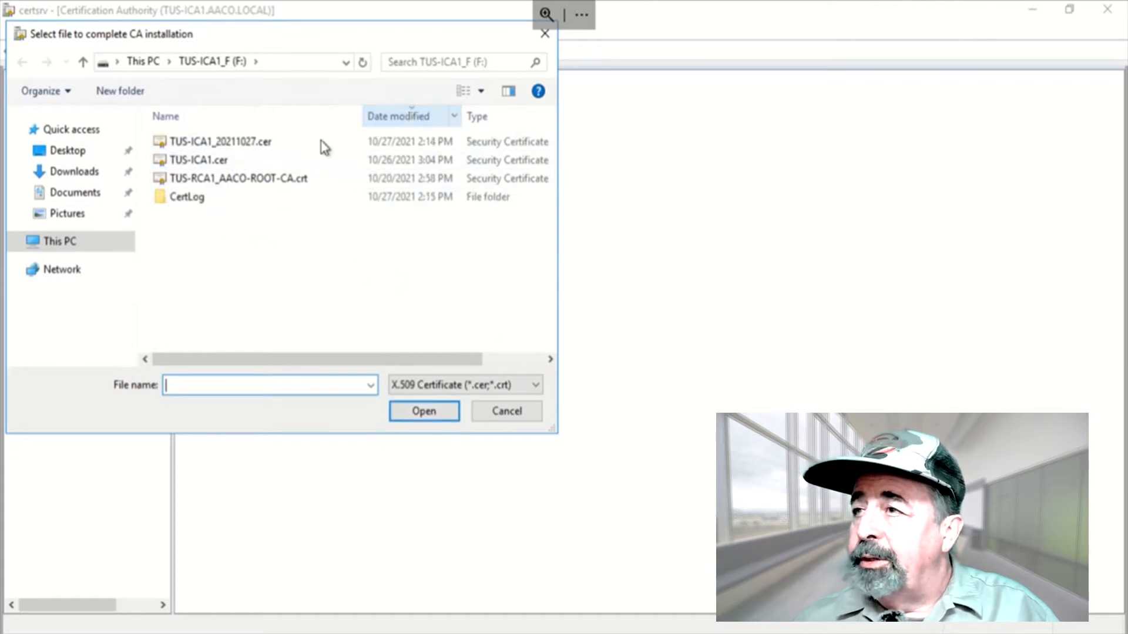
click(220, 141)
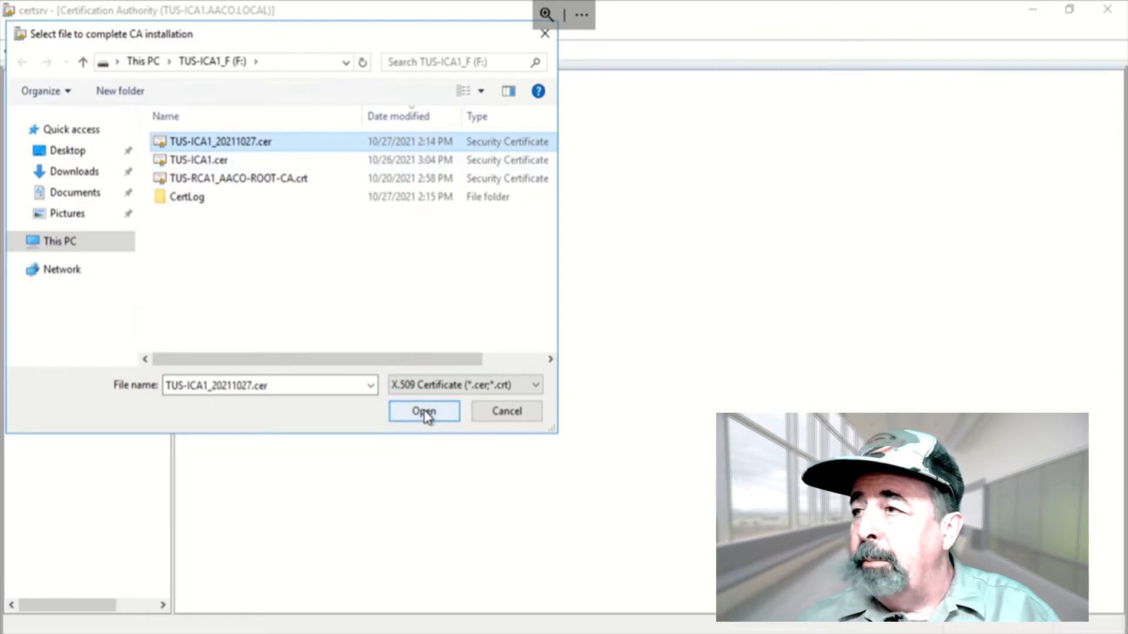
click(424, 411)
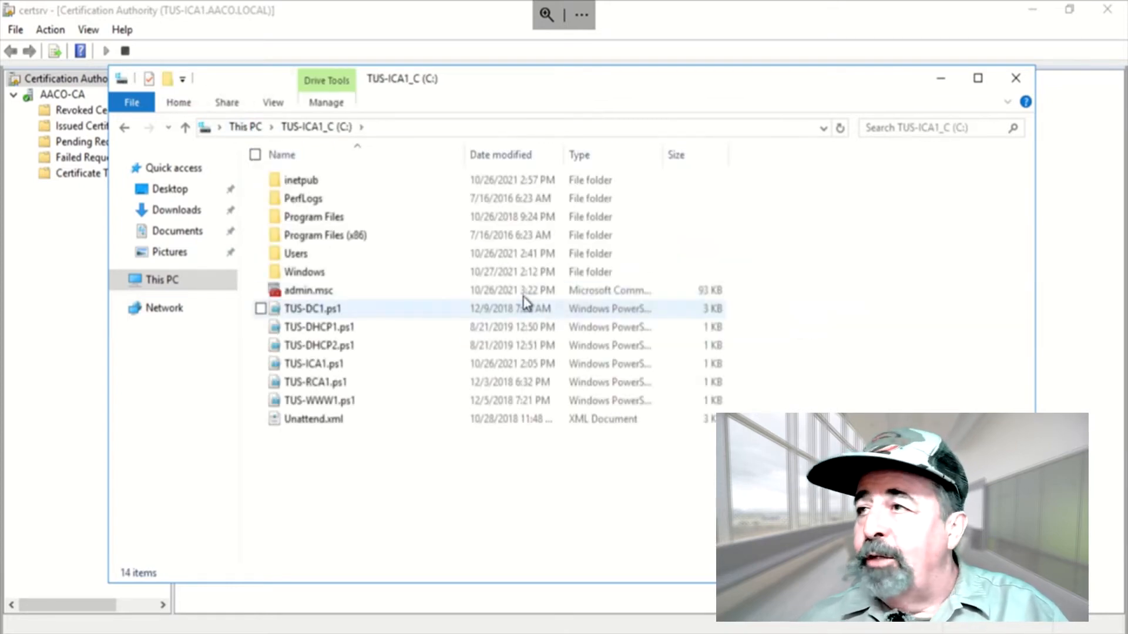
Step: Browse to Windows\System32\certsrv\CertEnroll and select the renewed AACO-CA(1).crt
click(305, 271)
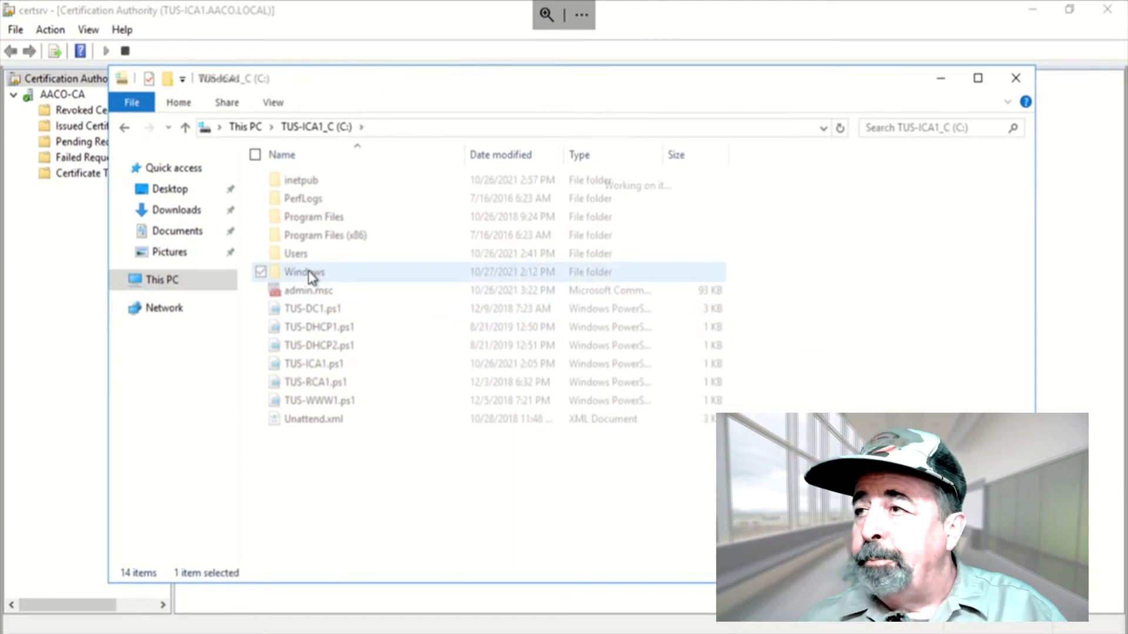
double_click(303, 271)
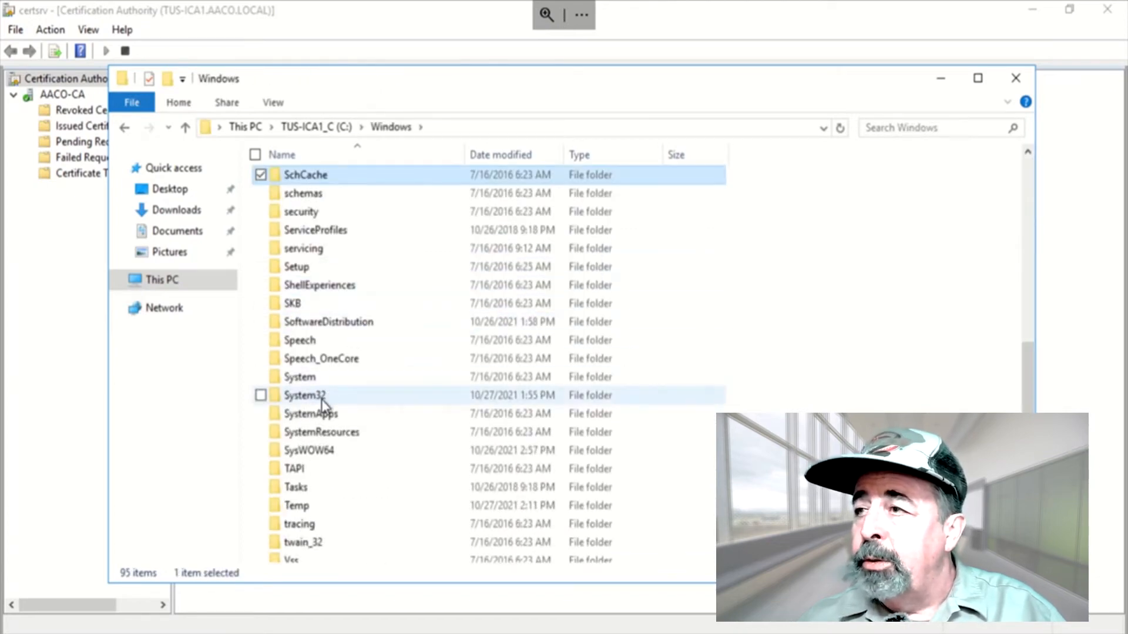
double_click(304, 394)
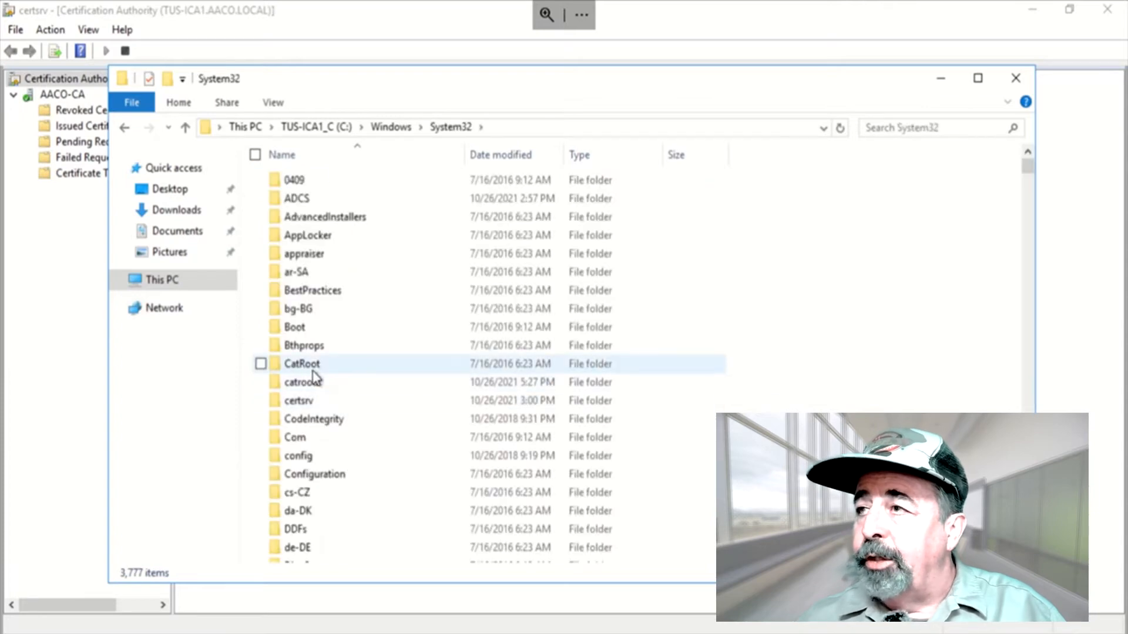
double_click(298, 400)
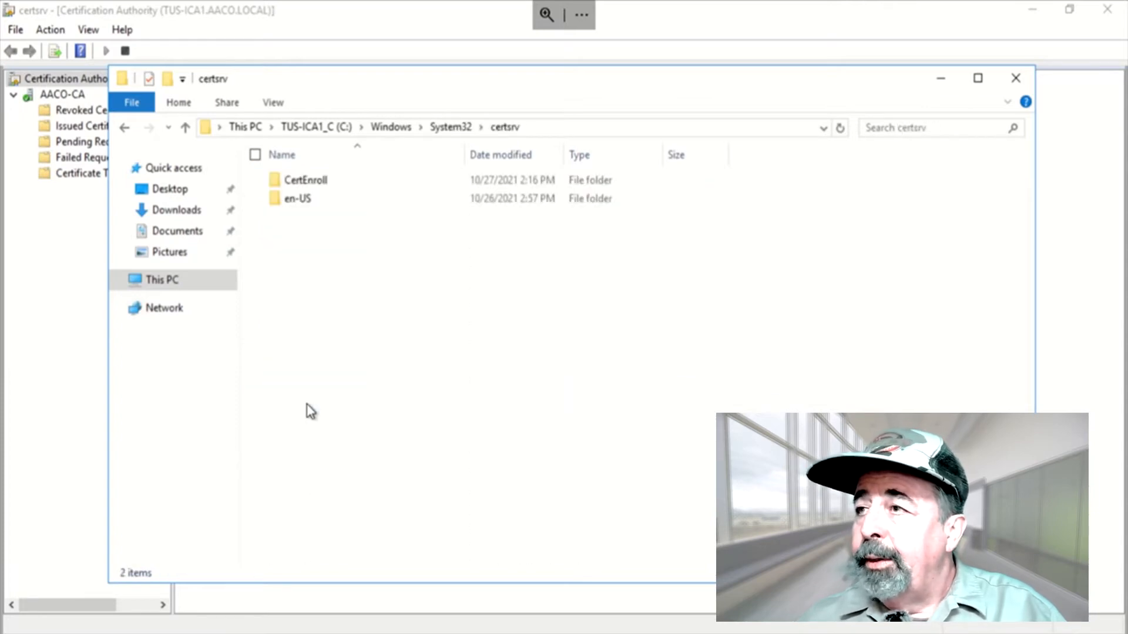
double_click(307, 180)
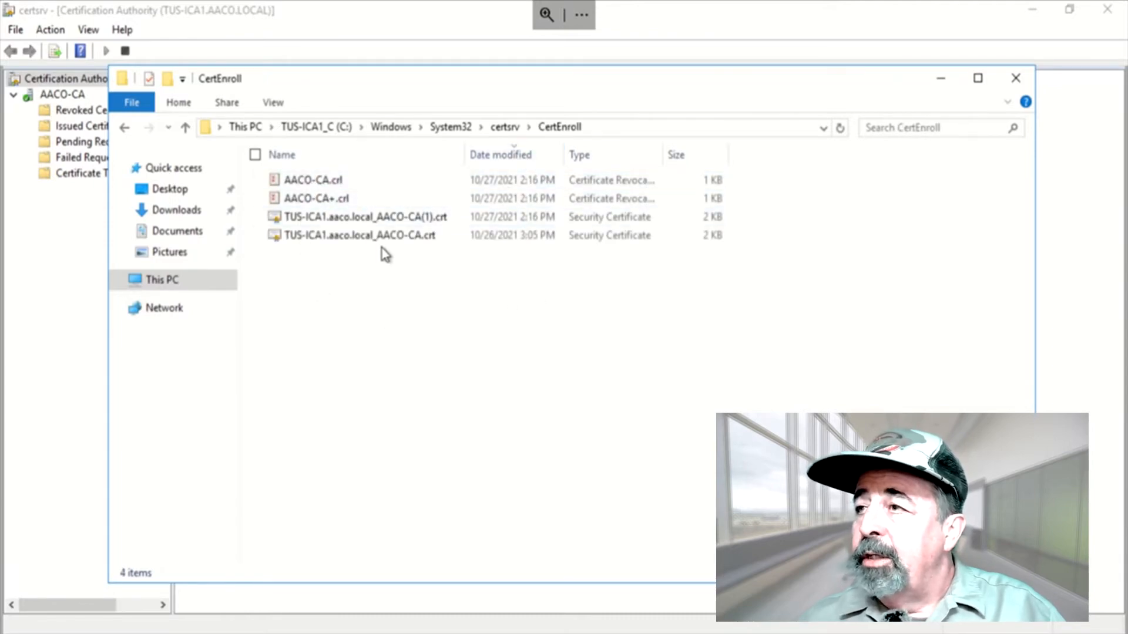
click(365, 216)
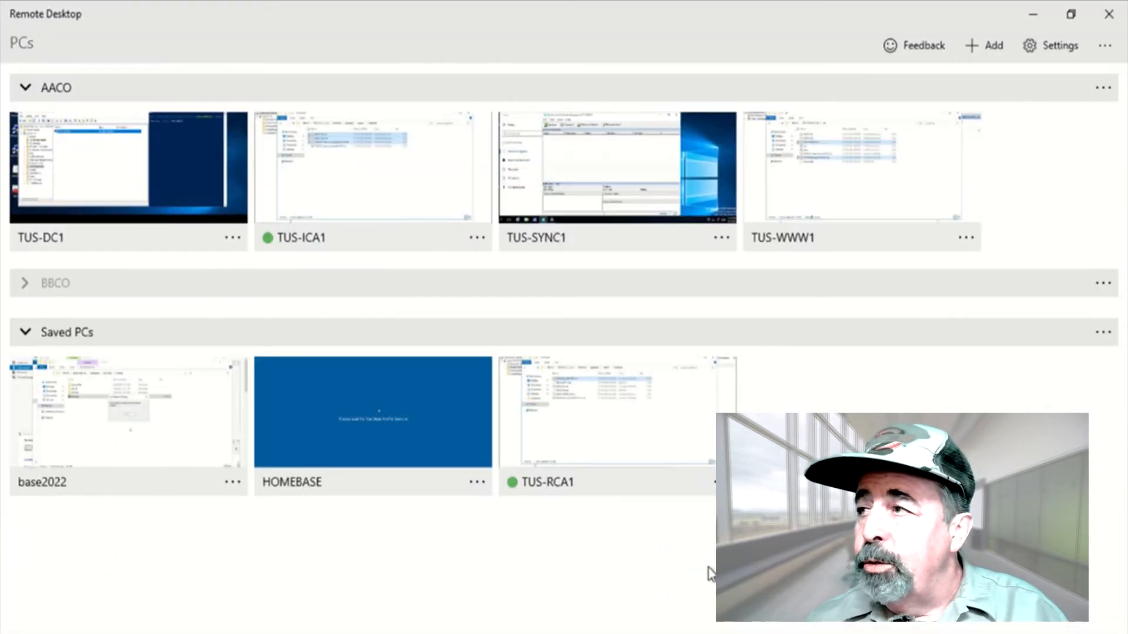
Step: Connect to TUS-WWW1 and paste the renewed AACO-CA(1).crt into its pki share, newest first
double_click(861, 167)
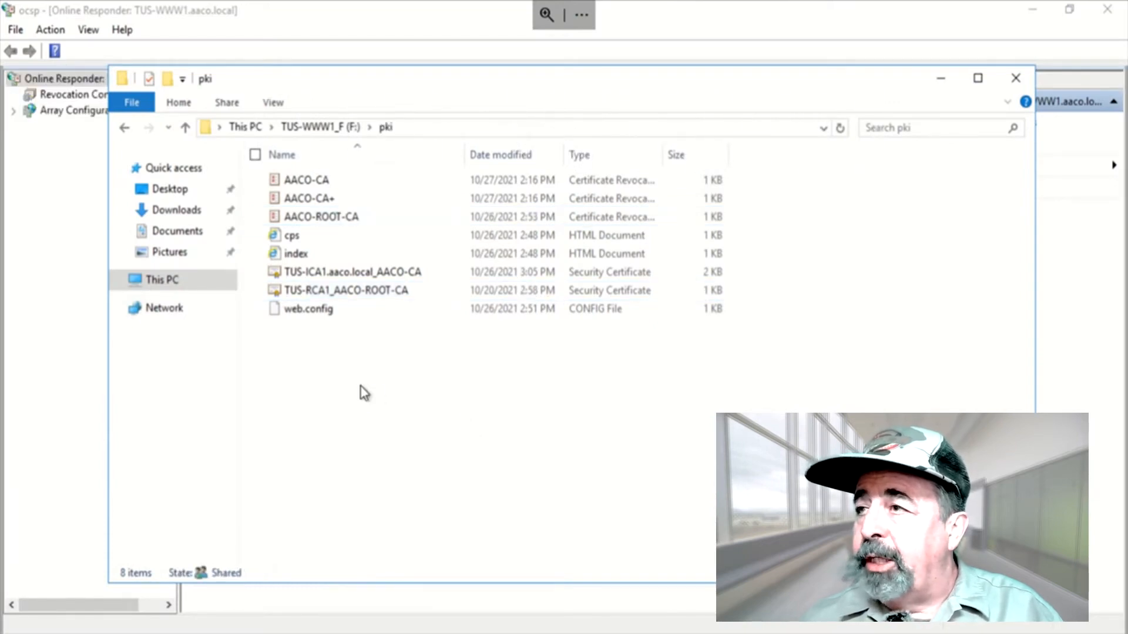
right_click(359, 392)
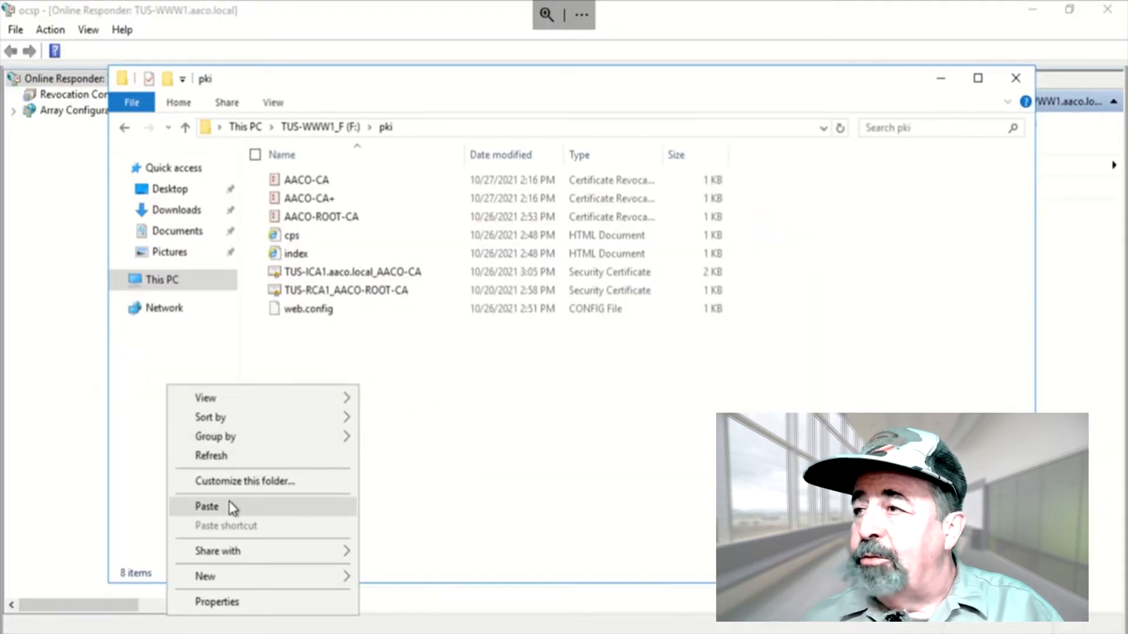
click(207, 506)
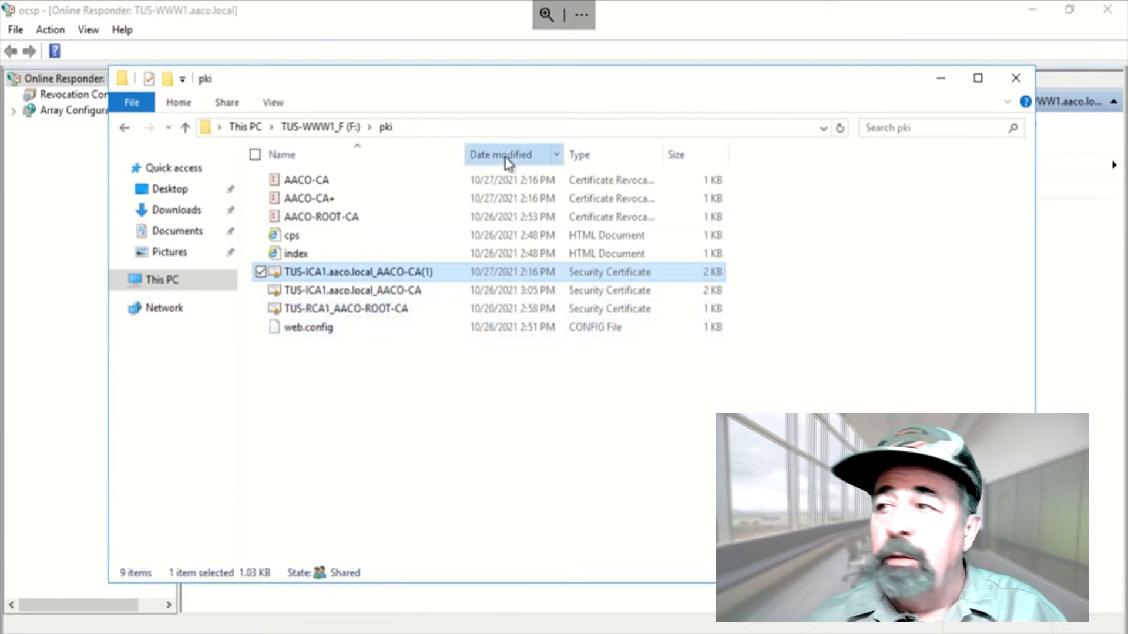
click(501, 154)
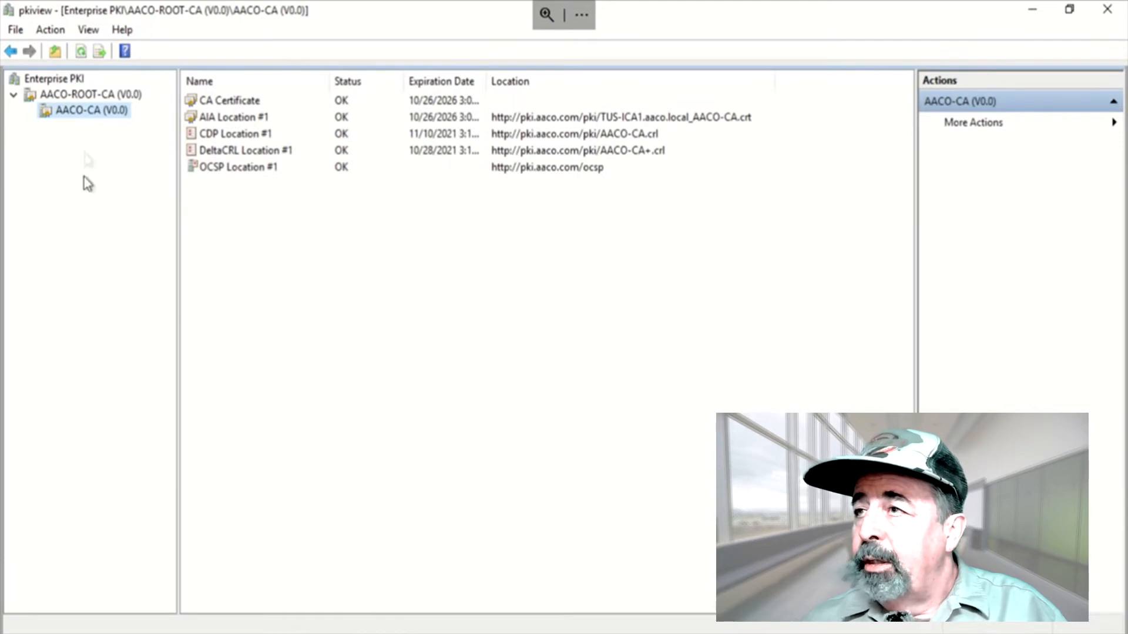
Step: Refresh Enterprise PKI to re-check AACO-CA's AIA, CDP, DeltaCRL and OCSP locations
click(81, 50)
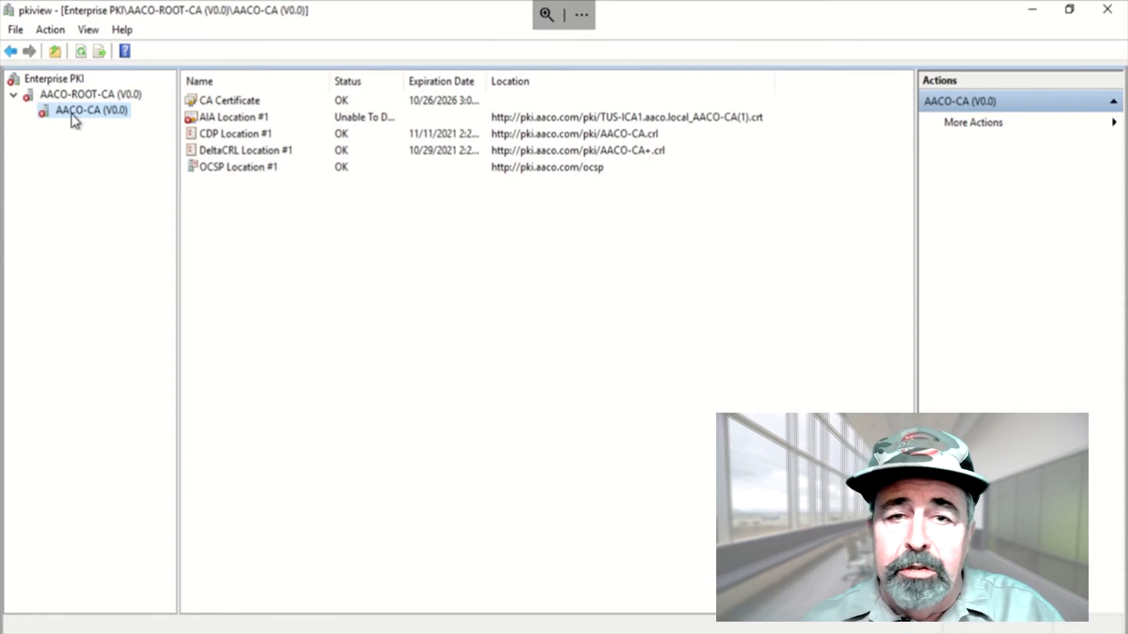
mouse_move(252, 129)
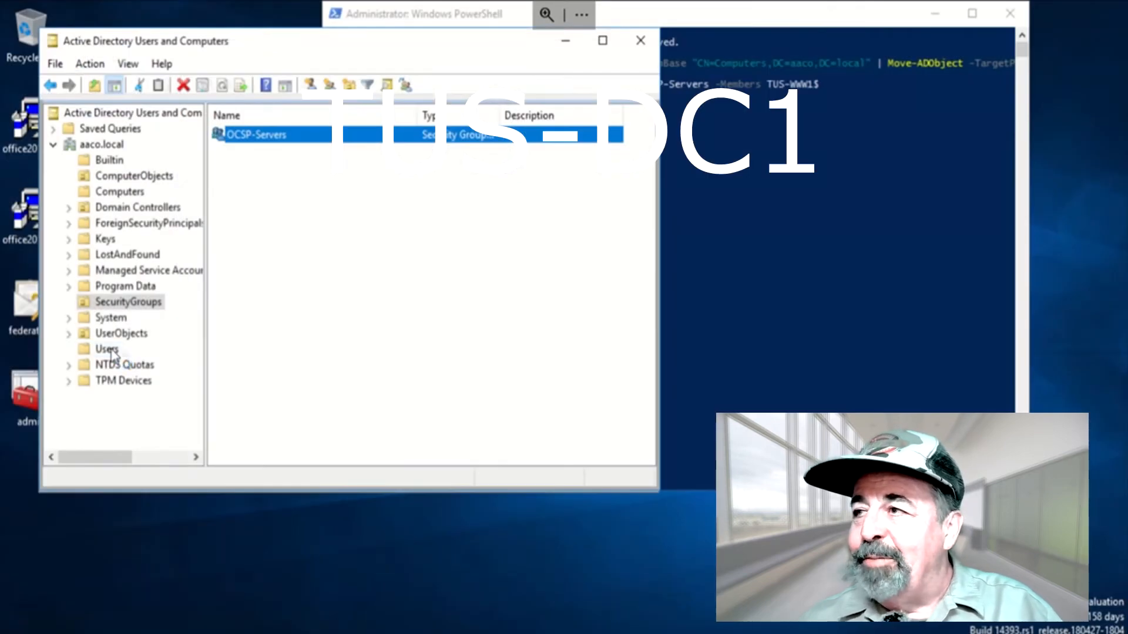
Step: Review the Cert Publishers group's Members list (only TUS-ICA1) and cancel without changes
click(107, 349)
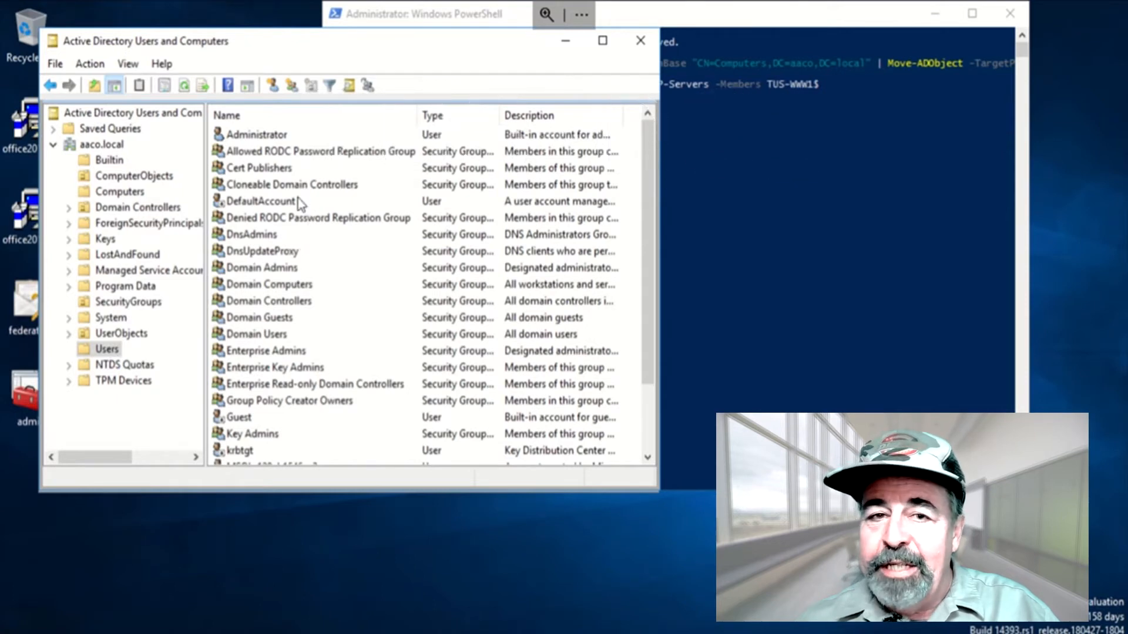
mouse_move(257, 167)
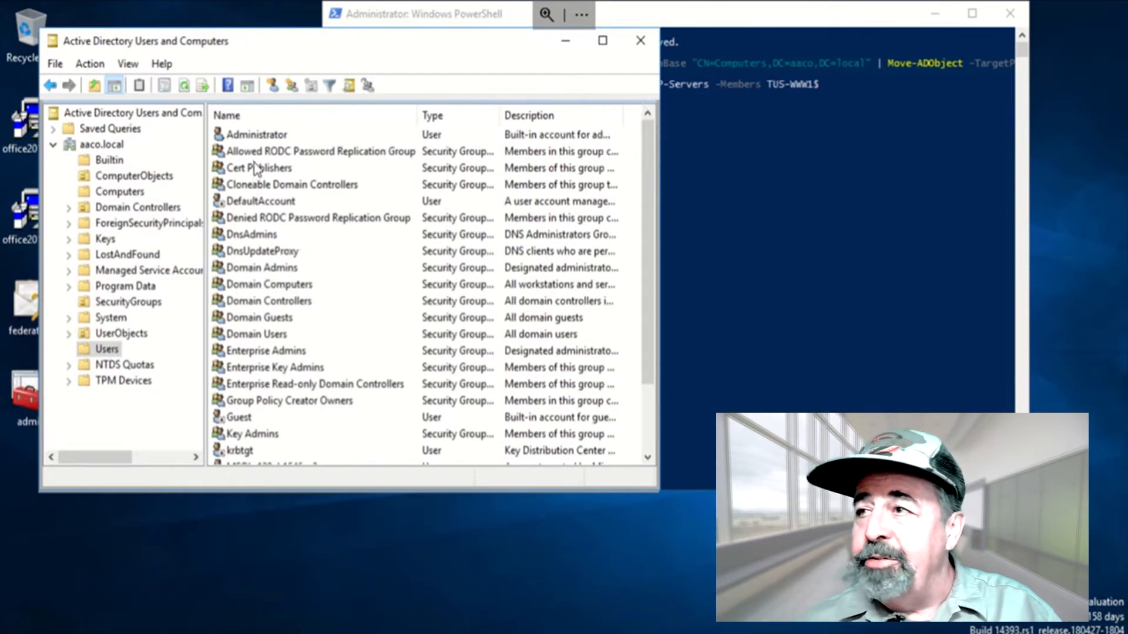
click(259, 168)
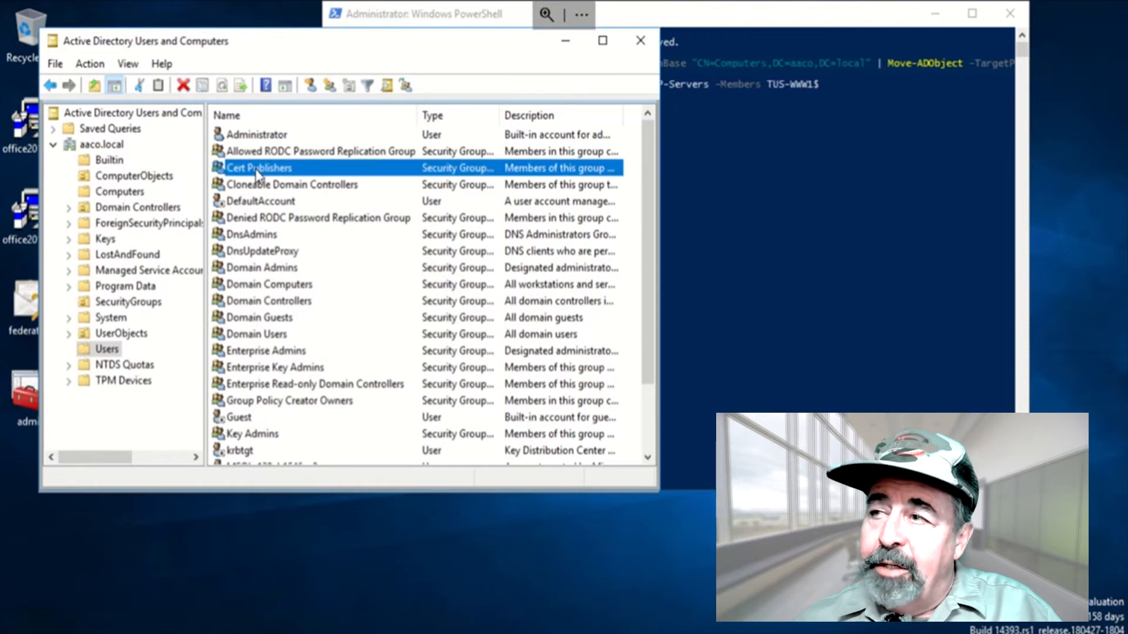
double_click(259, 168)
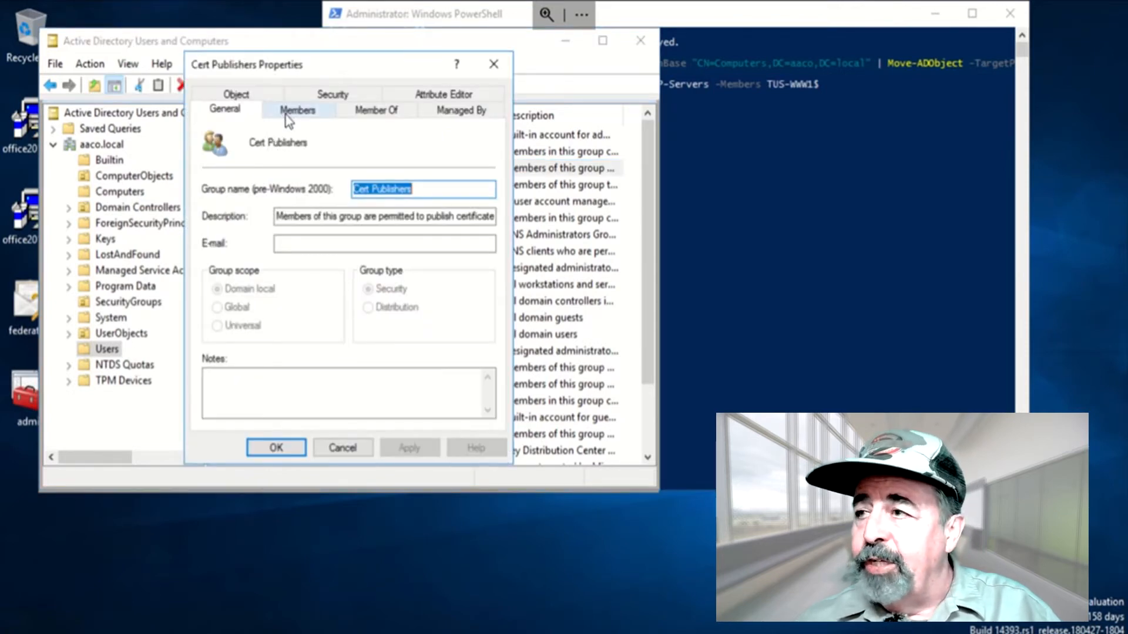
click(298, 110)
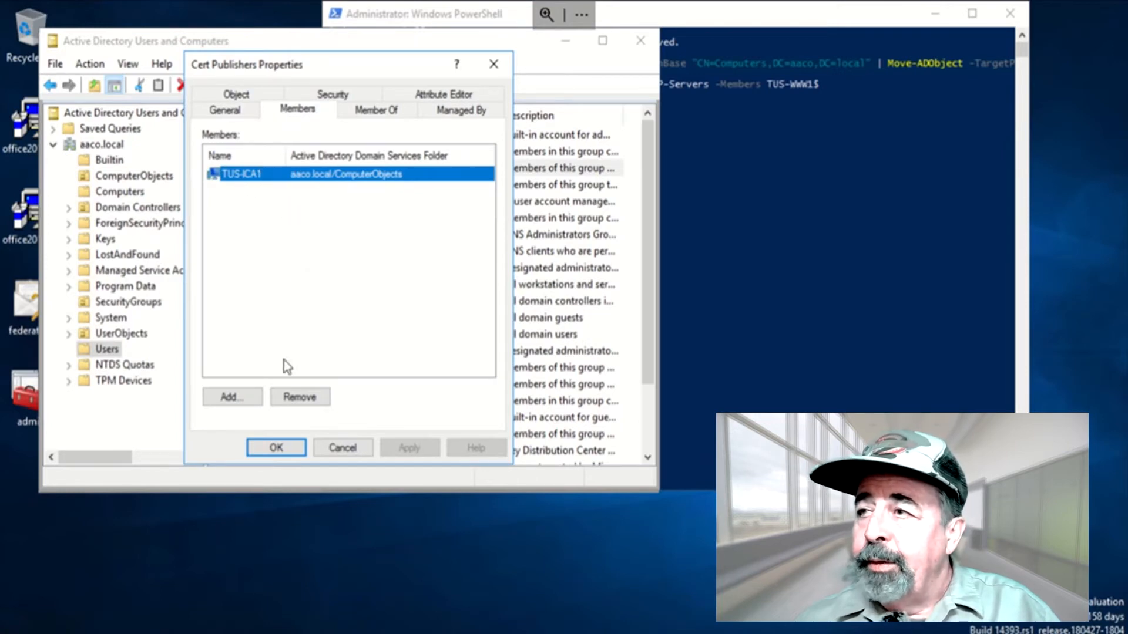
mouse_move(230, 417)
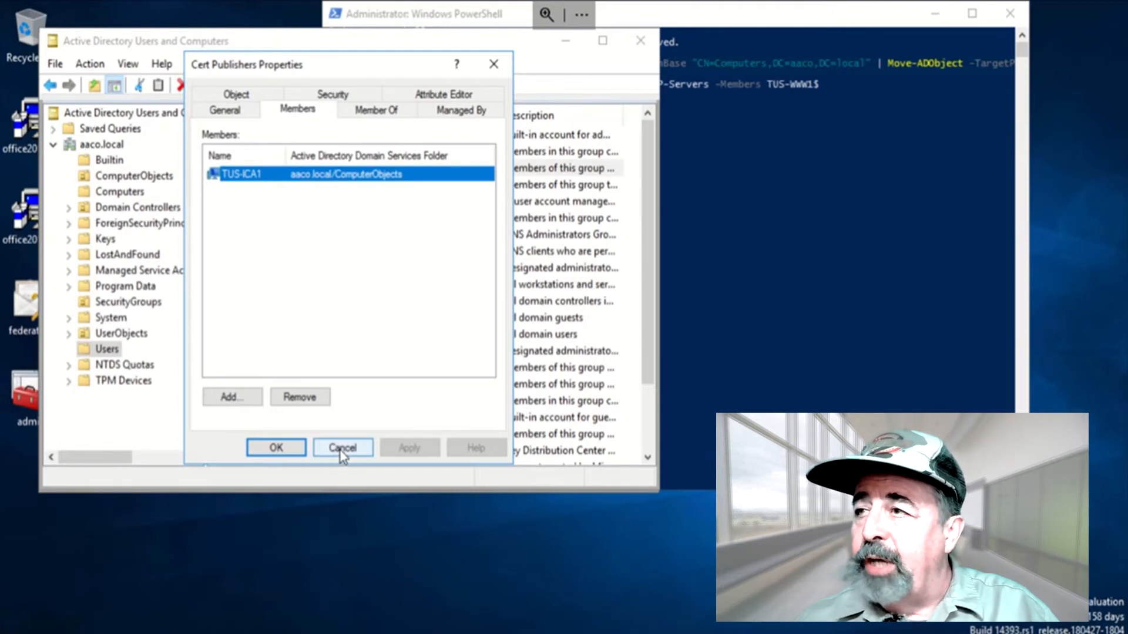
click(341, 447)
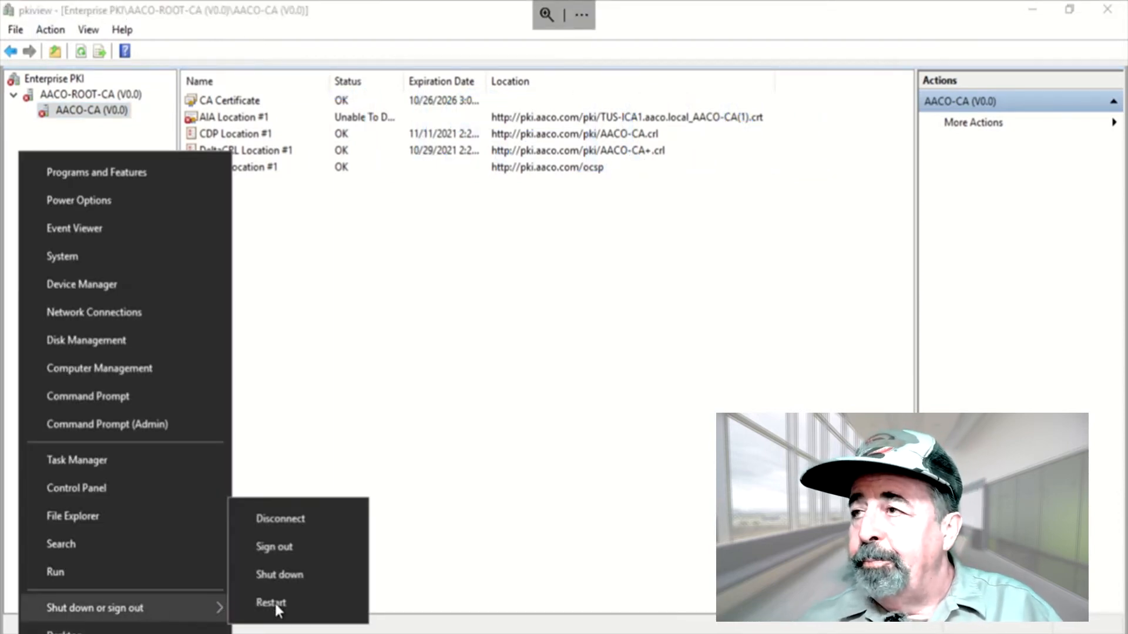
Step: Restart the server, keeping the Other (Unplanned) restart reason
click(271, 602)
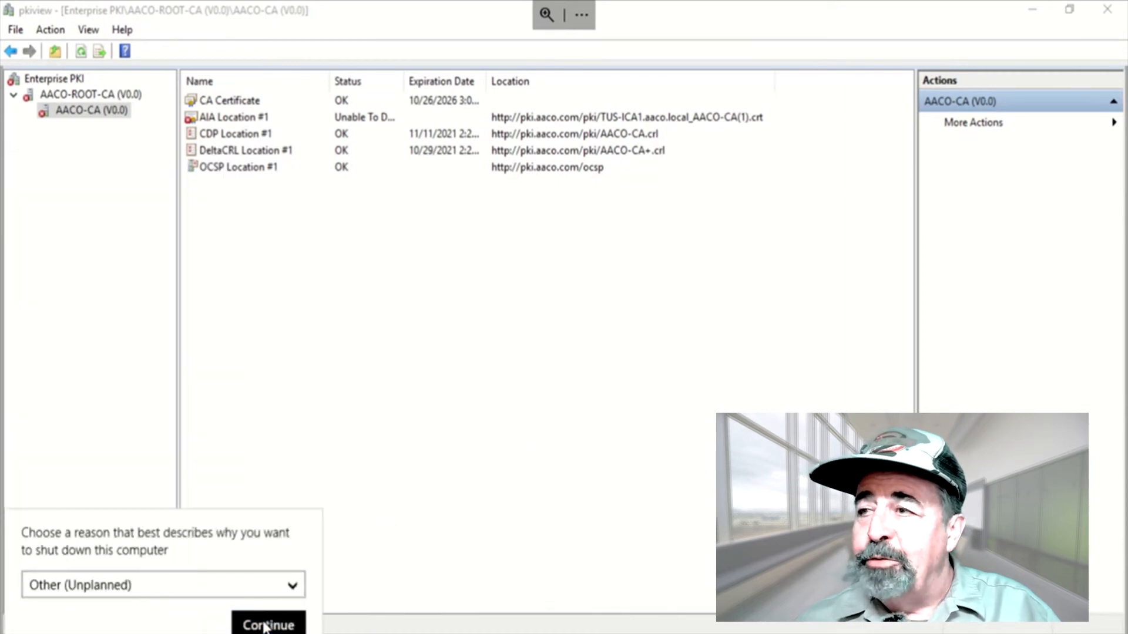
click(268, 623)
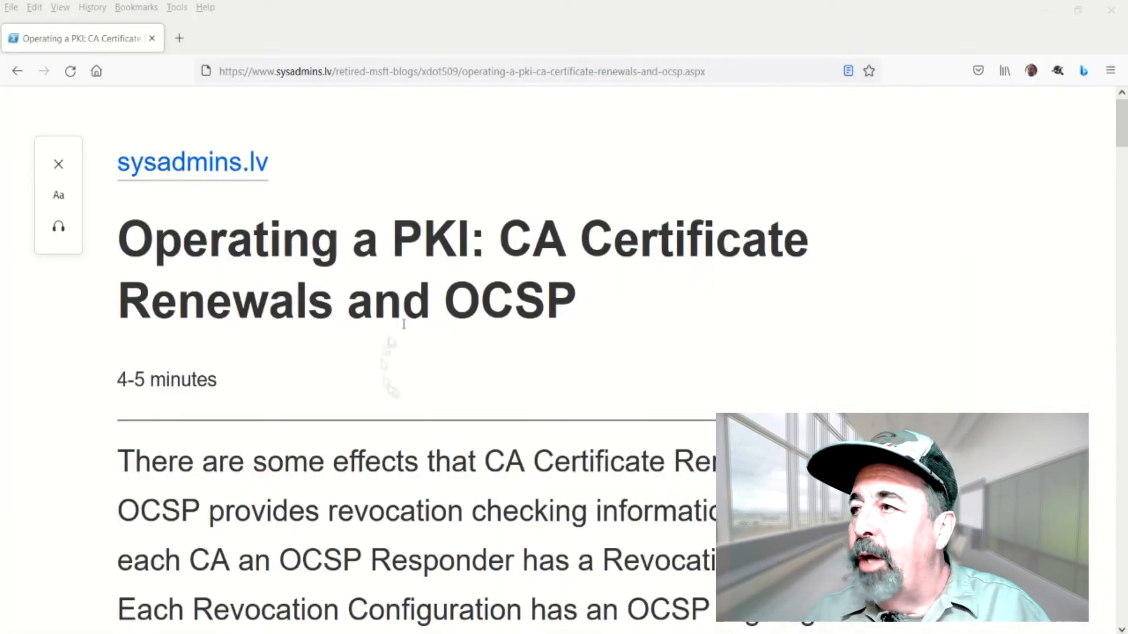
mouse_move(611, 316)
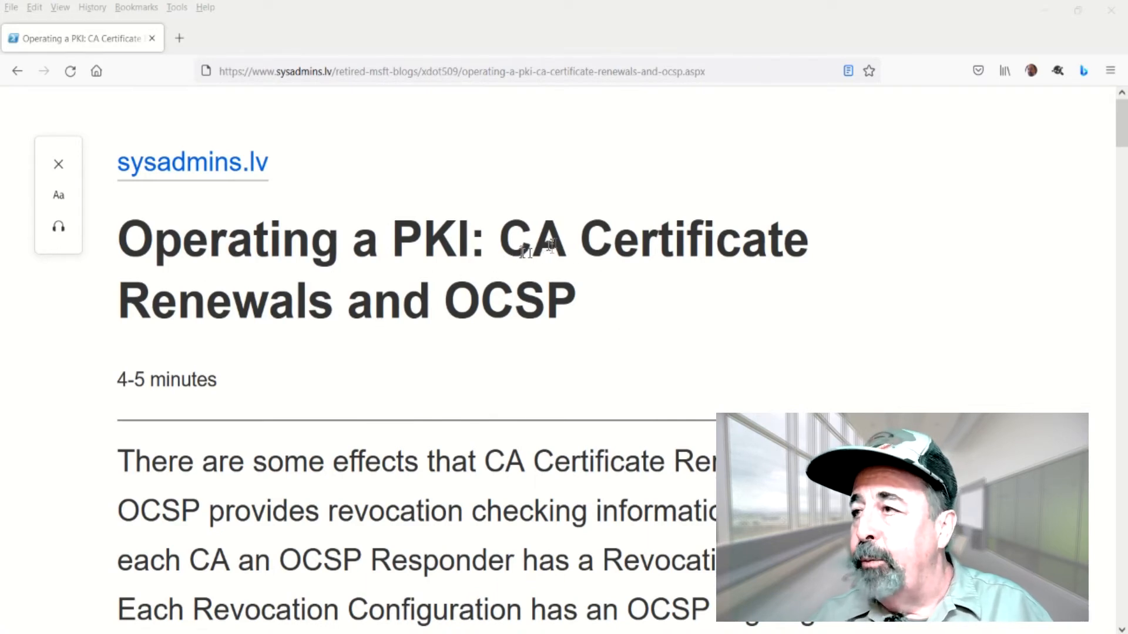
Step: Read the OCSP renewal article, highlighting the passages on revocation configurations and reusing the same CA key
drag(529, 240, 575, 320)
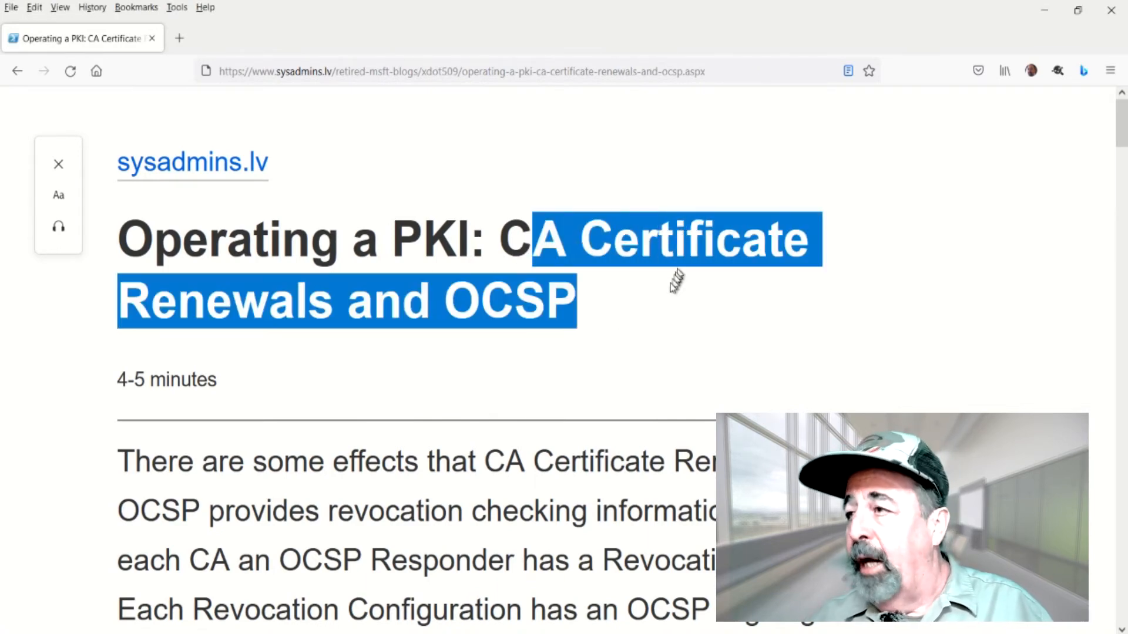
scroll(down, 3)
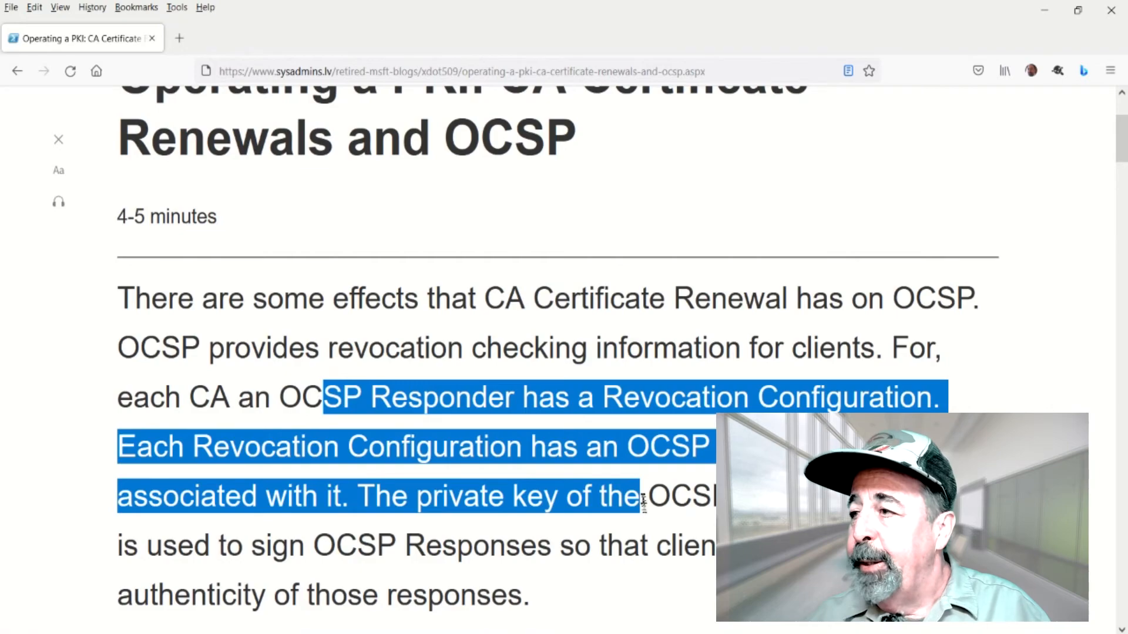
drag(644, 496, 647, 545)
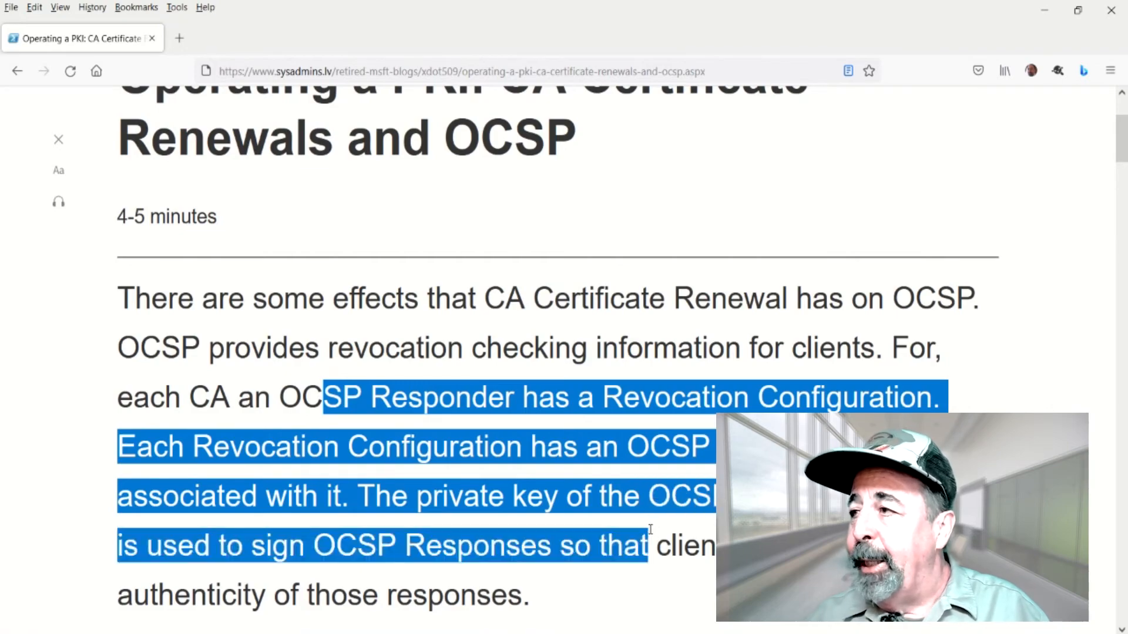
scroll(down, 3)
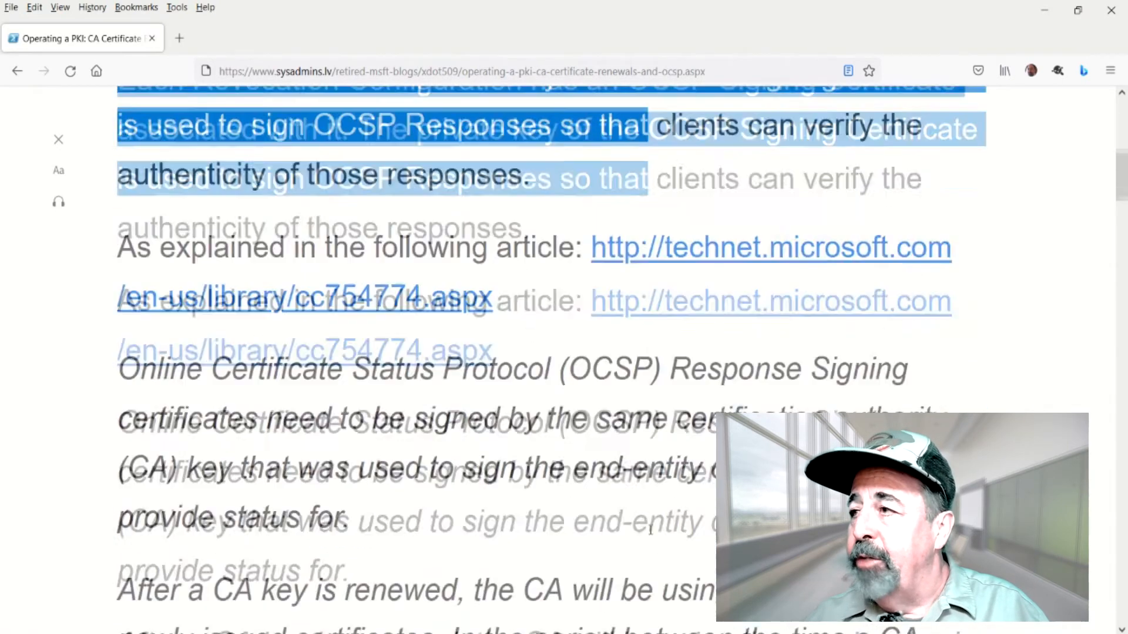
scroll(down, 3)
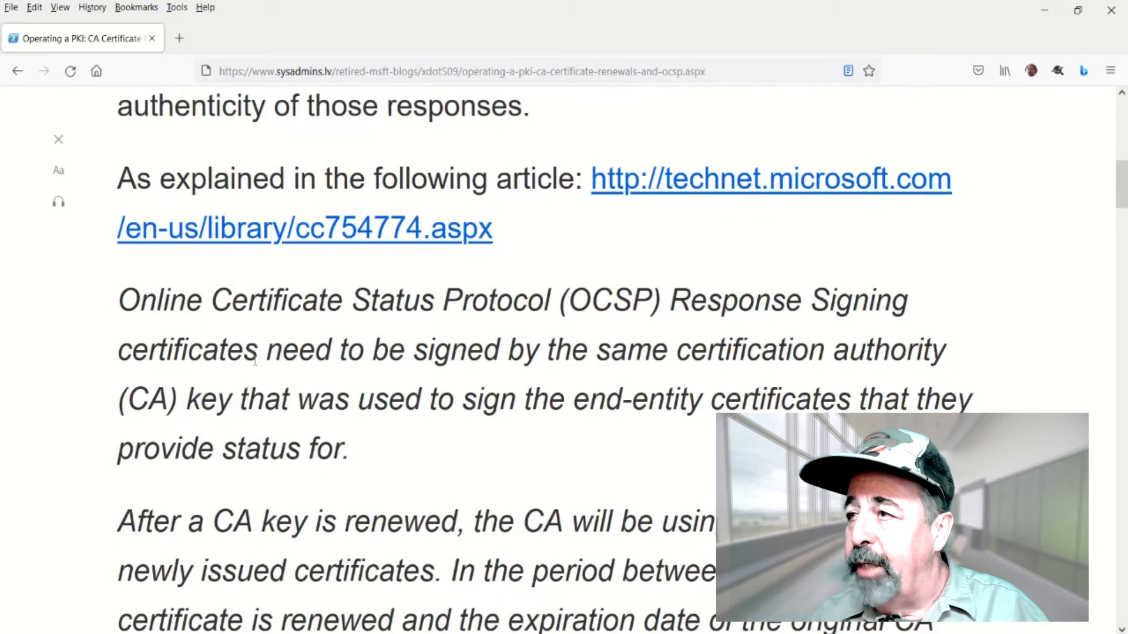
drag(267, 350, 702, 400)
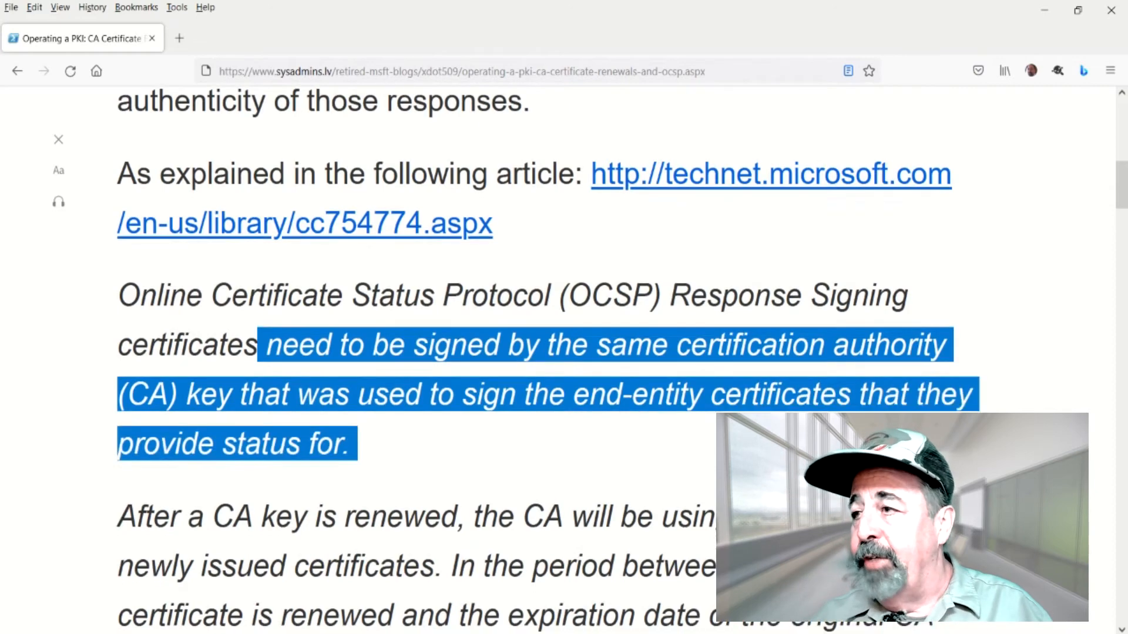
scroll(down, 3)
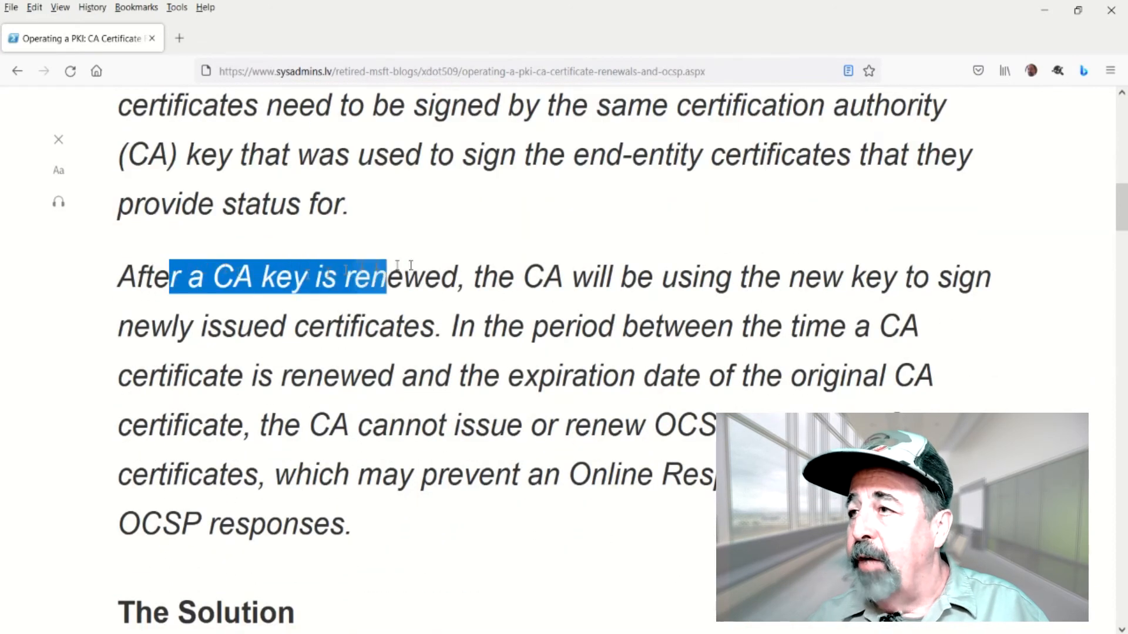
drag(386, 277, 741, 278)
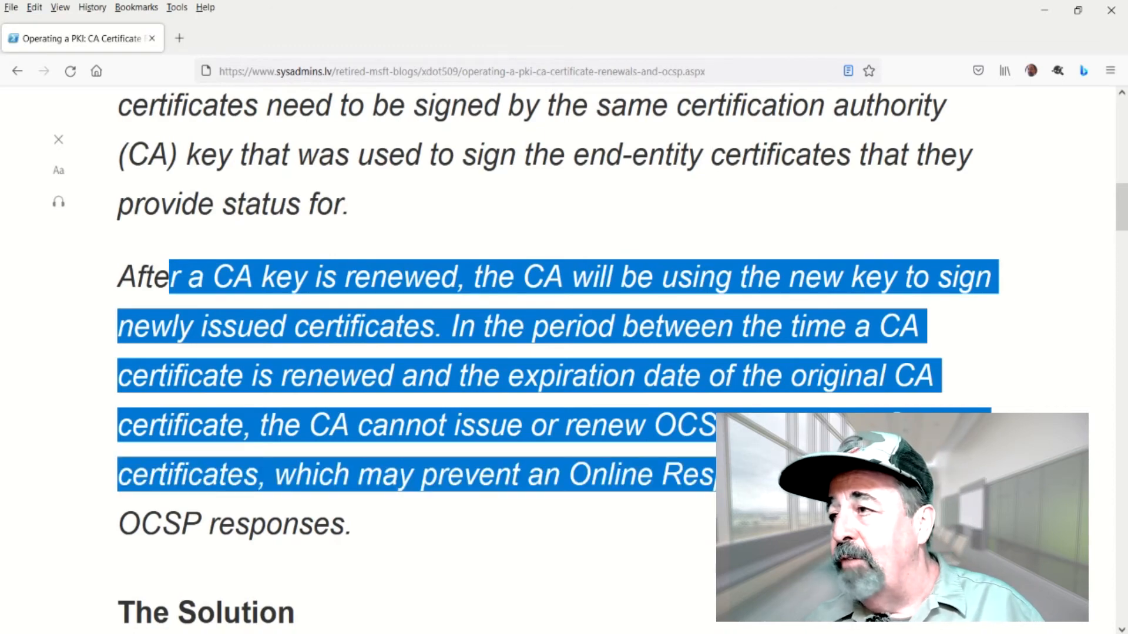
Step: Copy the certutil -setreg ca\UseDefinedCACertInRequest 1 command from the article
scroll(down, 3)
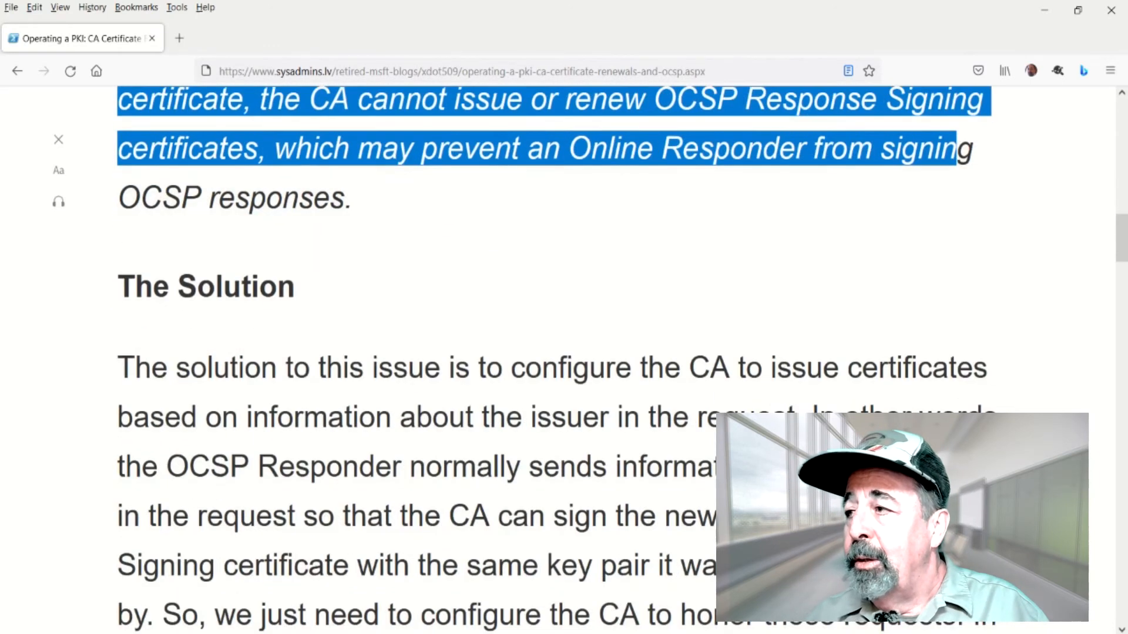
scroll(down, 3)
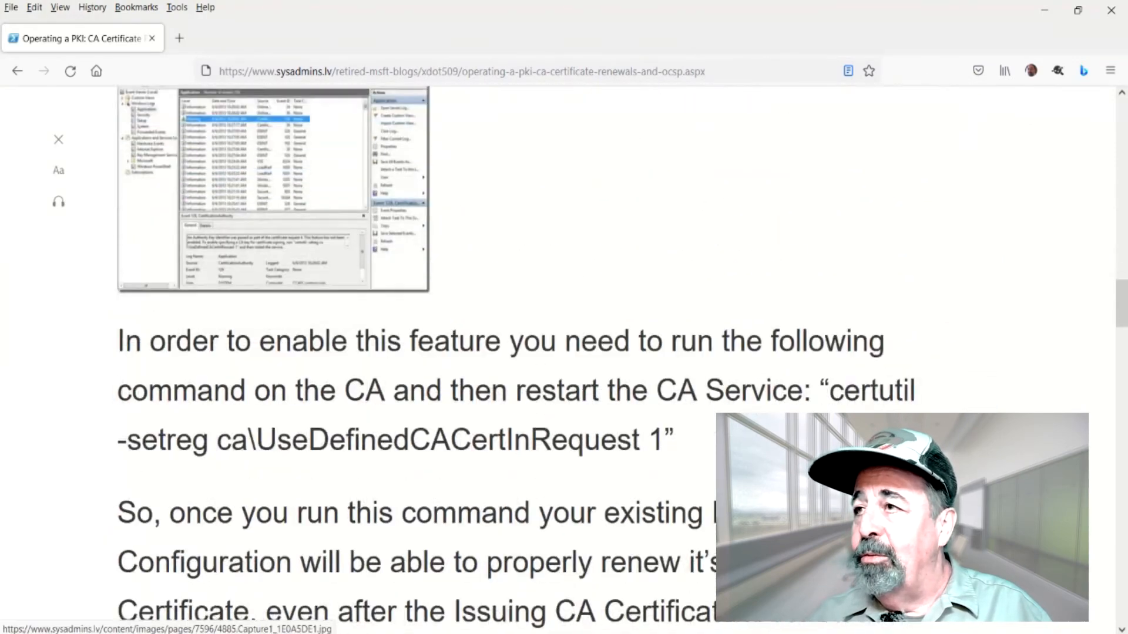
scroll(down, 3)
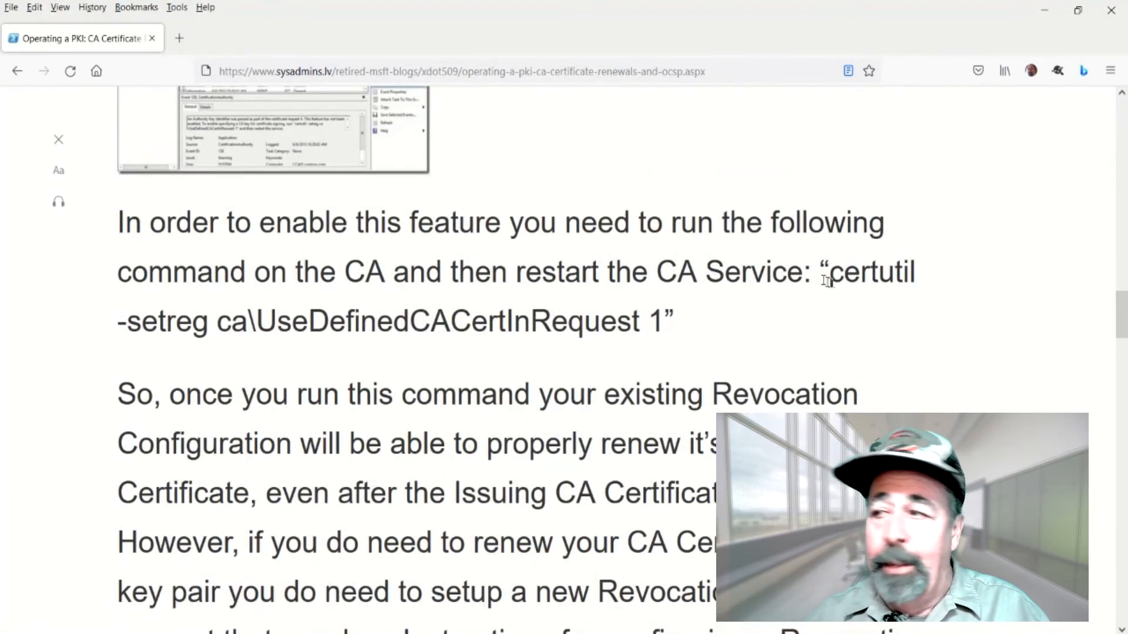
drag(825, 272, 672, 322)
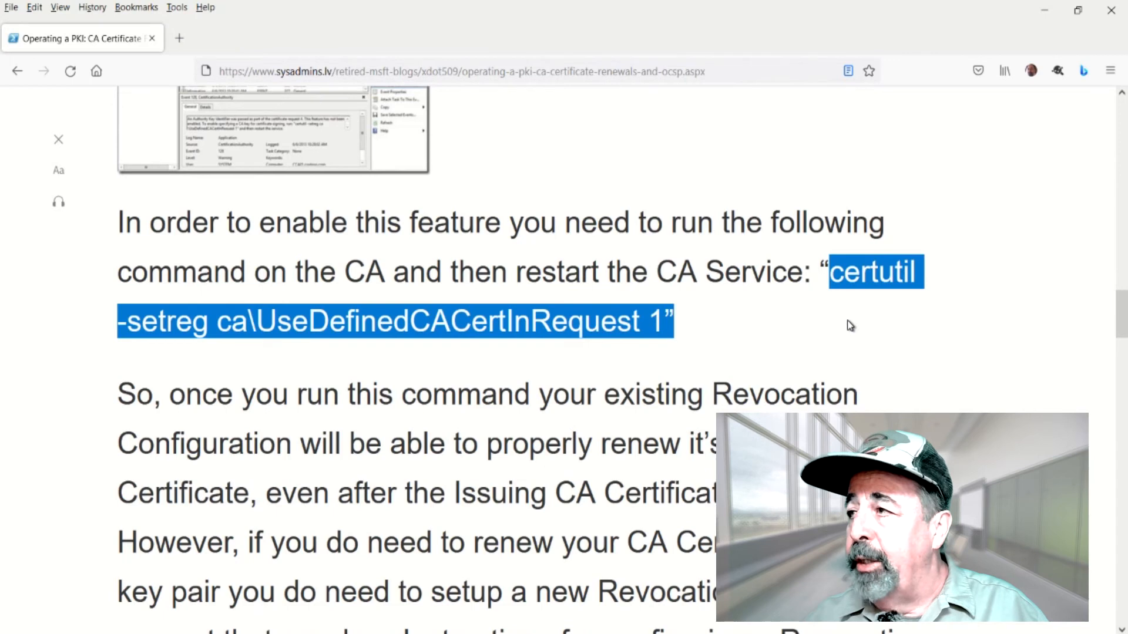
mouse_move(840, 325)
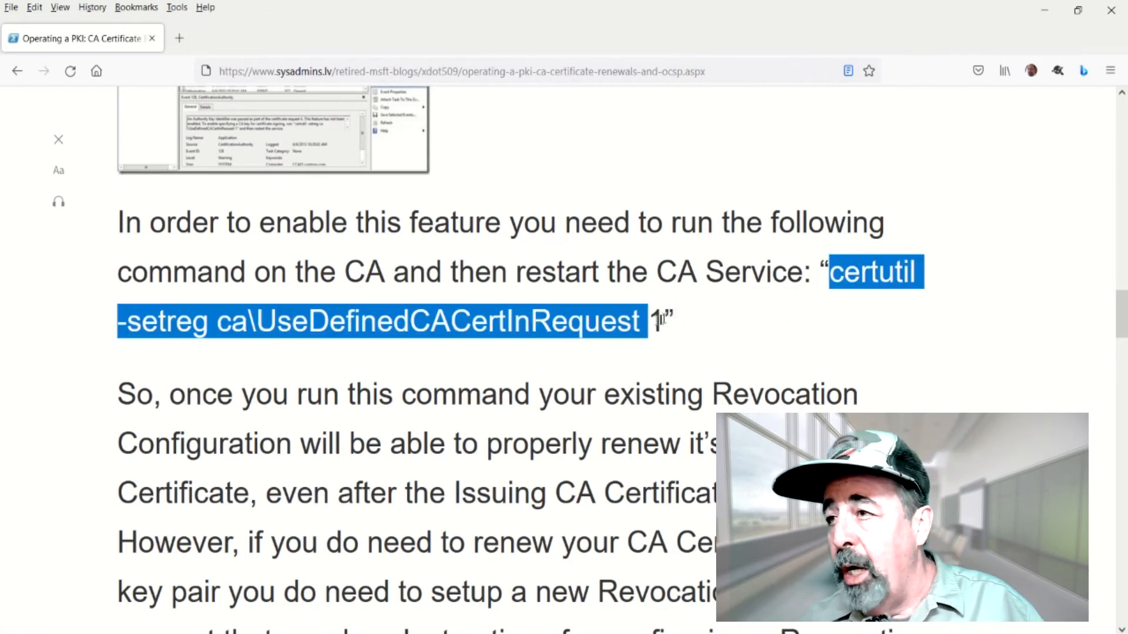
right_click(651, 322)
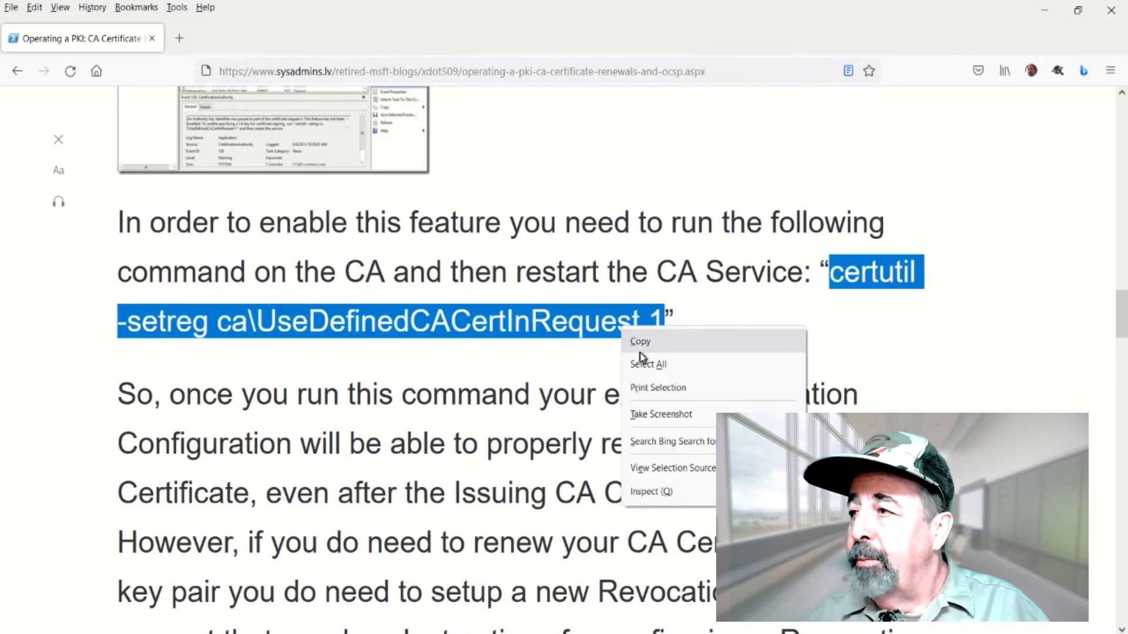
click(639, 341)
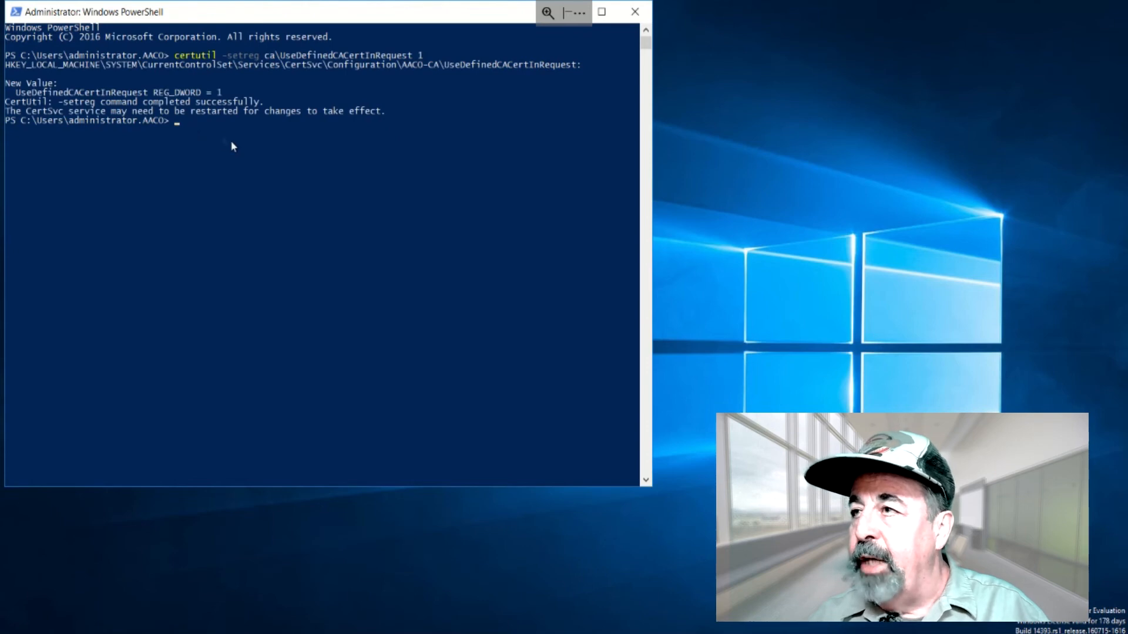
mouse_move(37, 121)
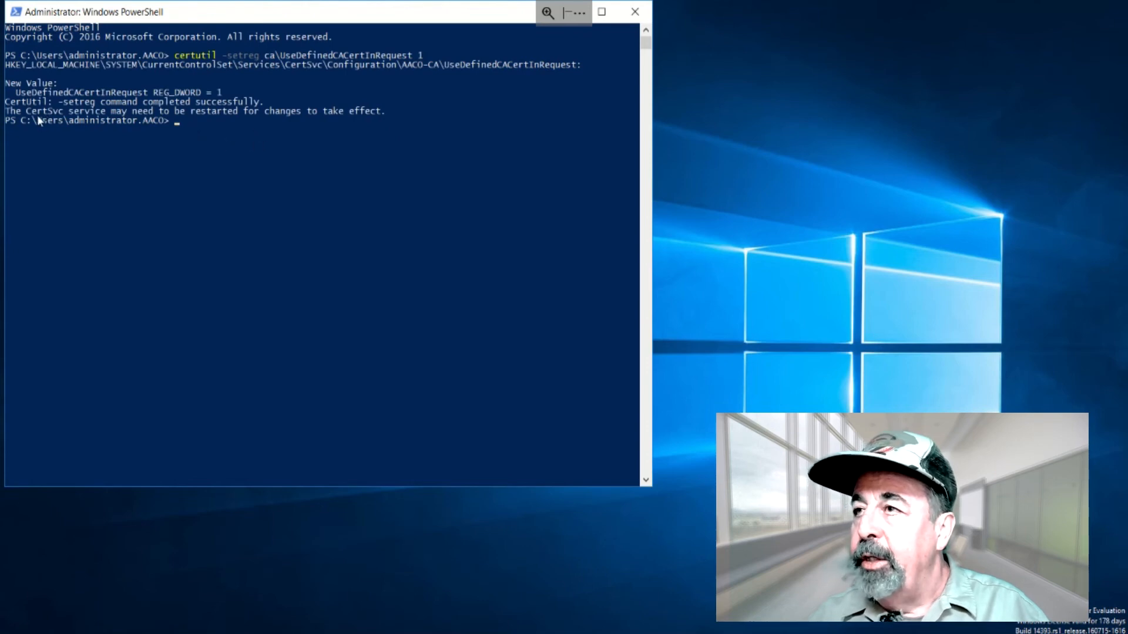
mouse_move(27, 543)
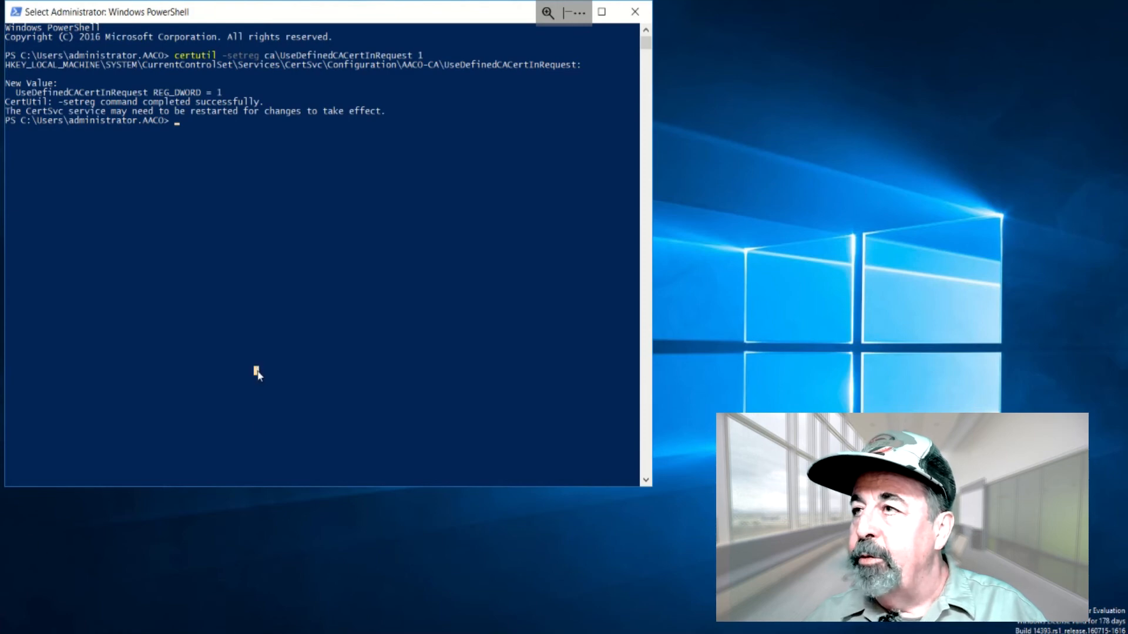
Step: Enter restart-service certsvc to restart the CA service after the registry change
text(restart)
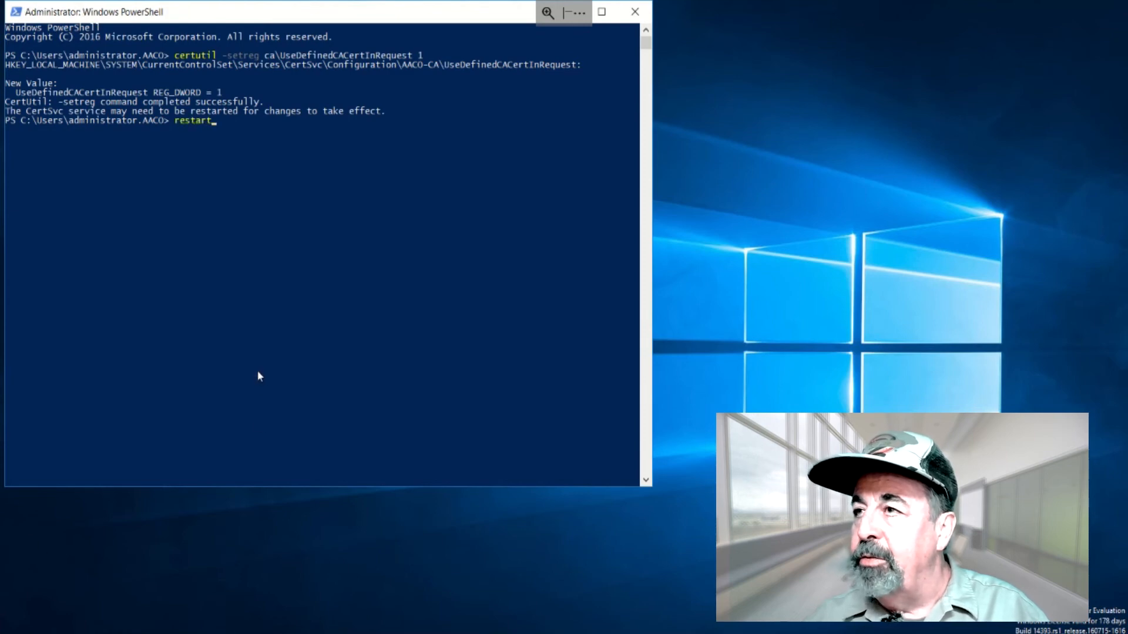
text(-service certsvc)
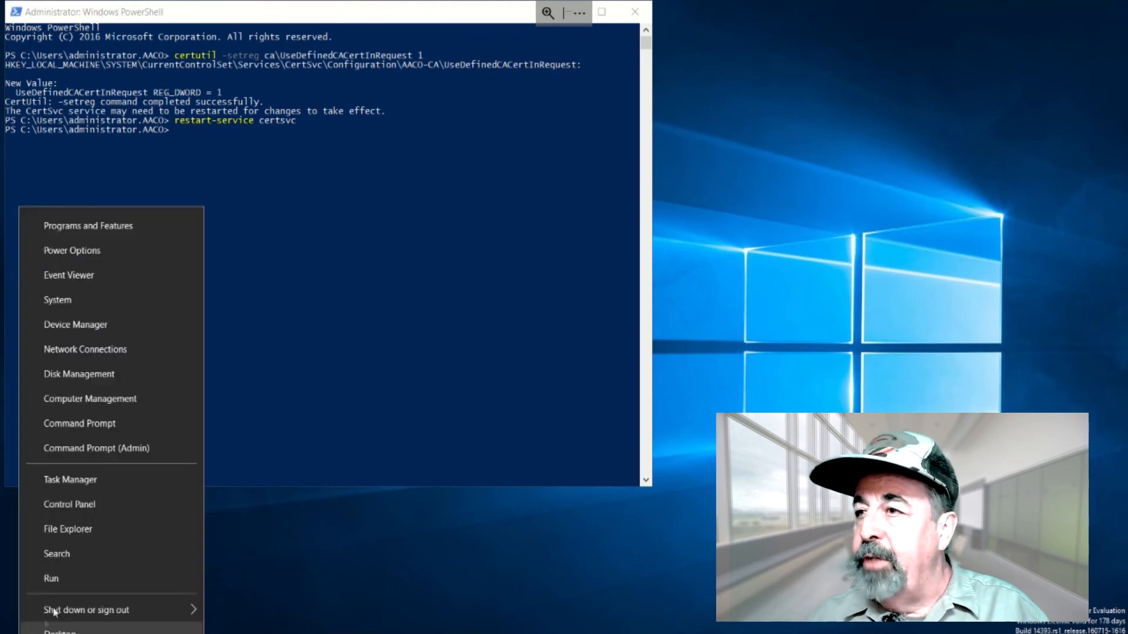
Step: Launch regedit from the Run box
click(50, 578)
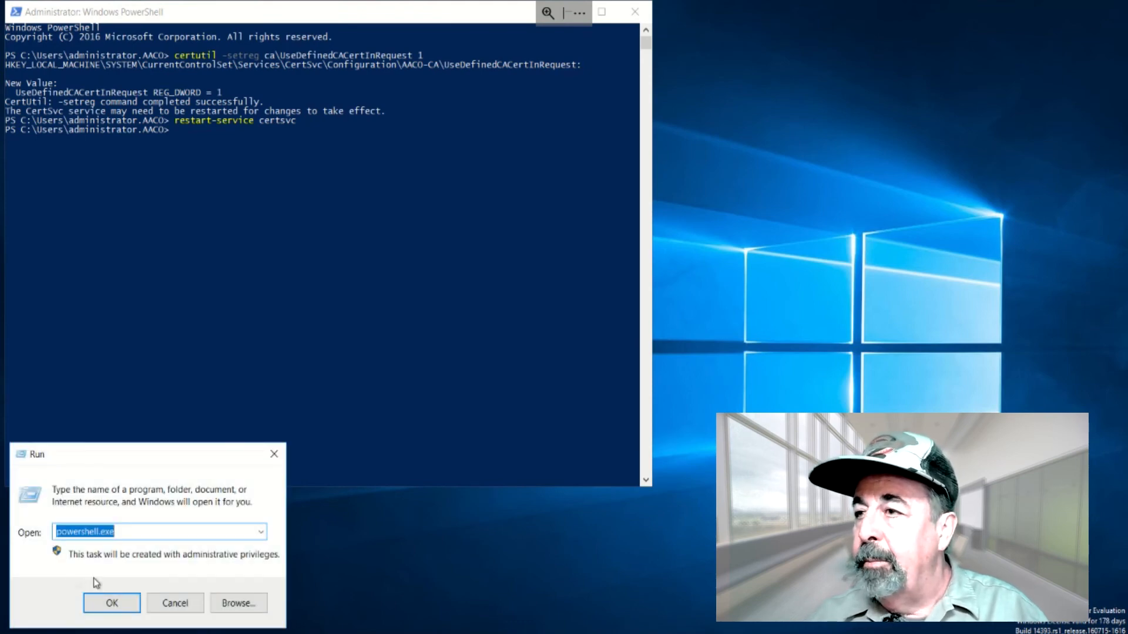
text(regedit)
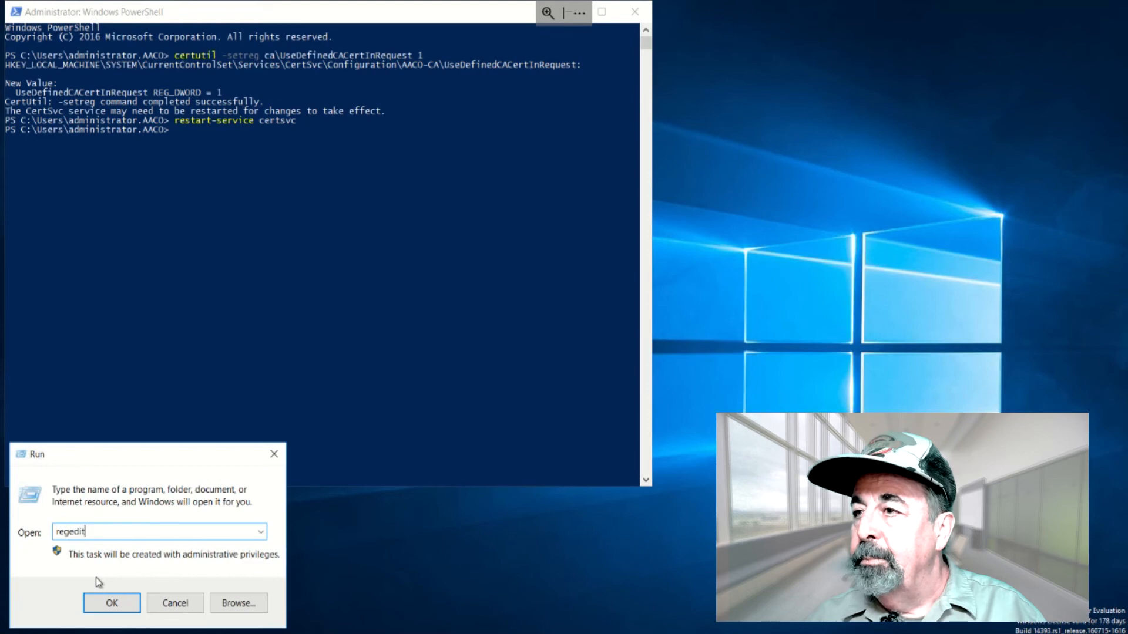
click(112, 603)
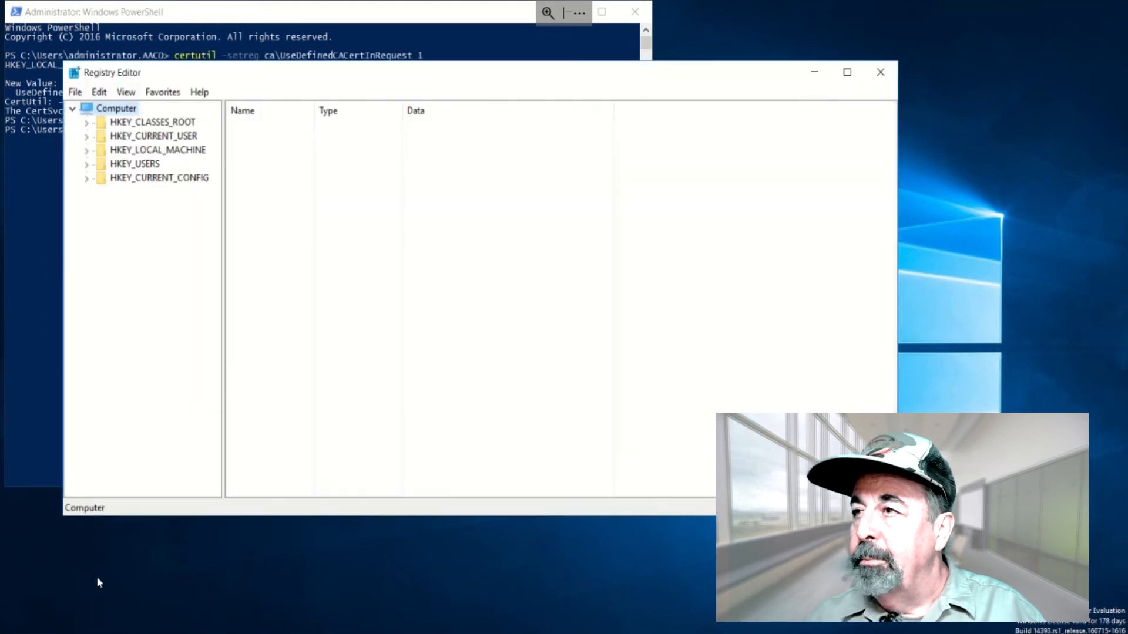
Step: Browse to HKLM\SYSTEM\CurrentControlSet\Services\CertSvc\Configuration\AACO-CA and view its values
click(86, 149)
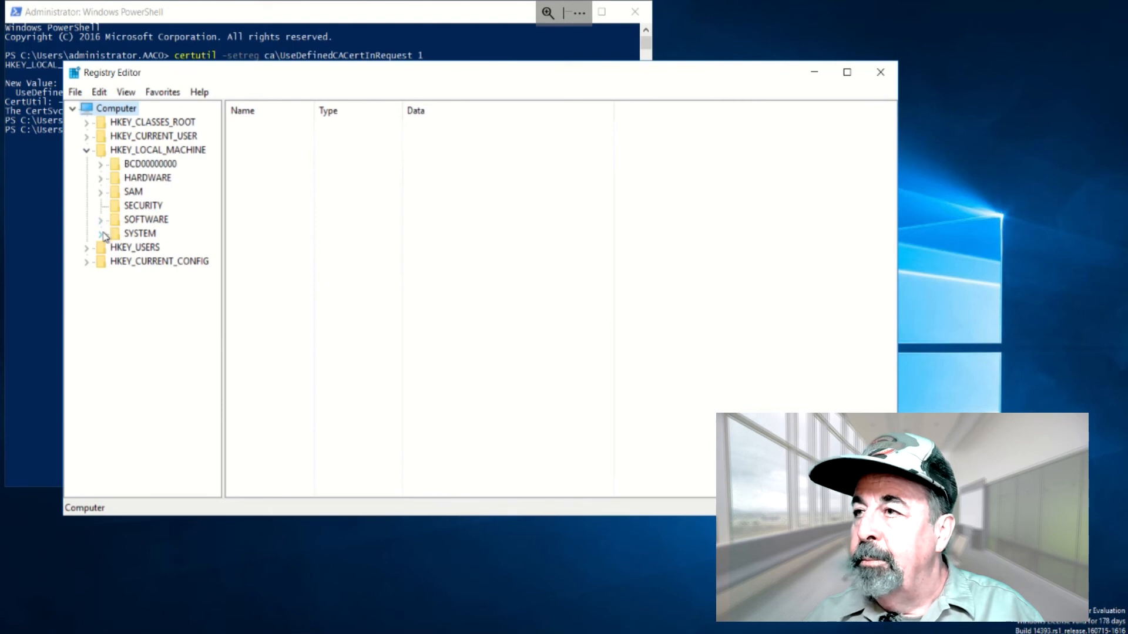
click(100, 233)
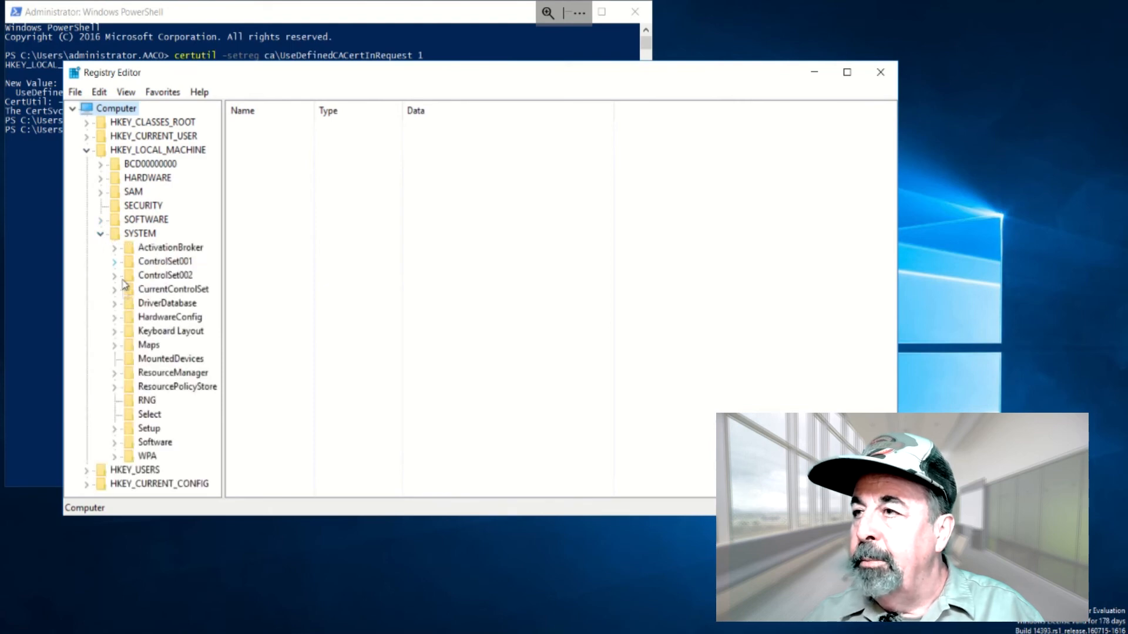
click(114, 289)
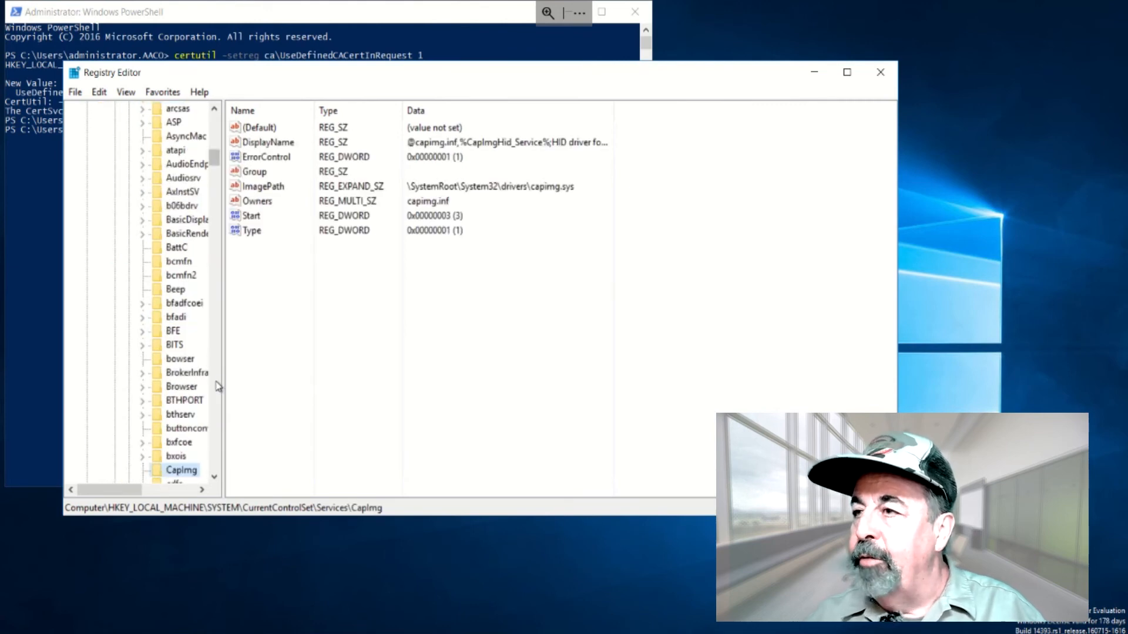
scroll(down, 3)
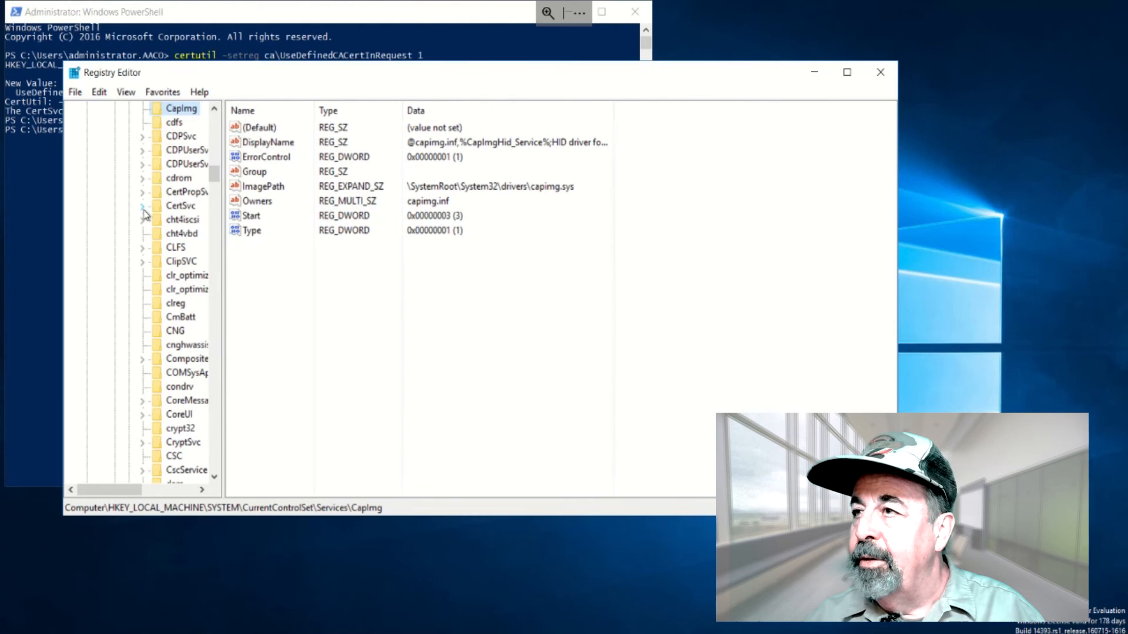
click(142, 205)
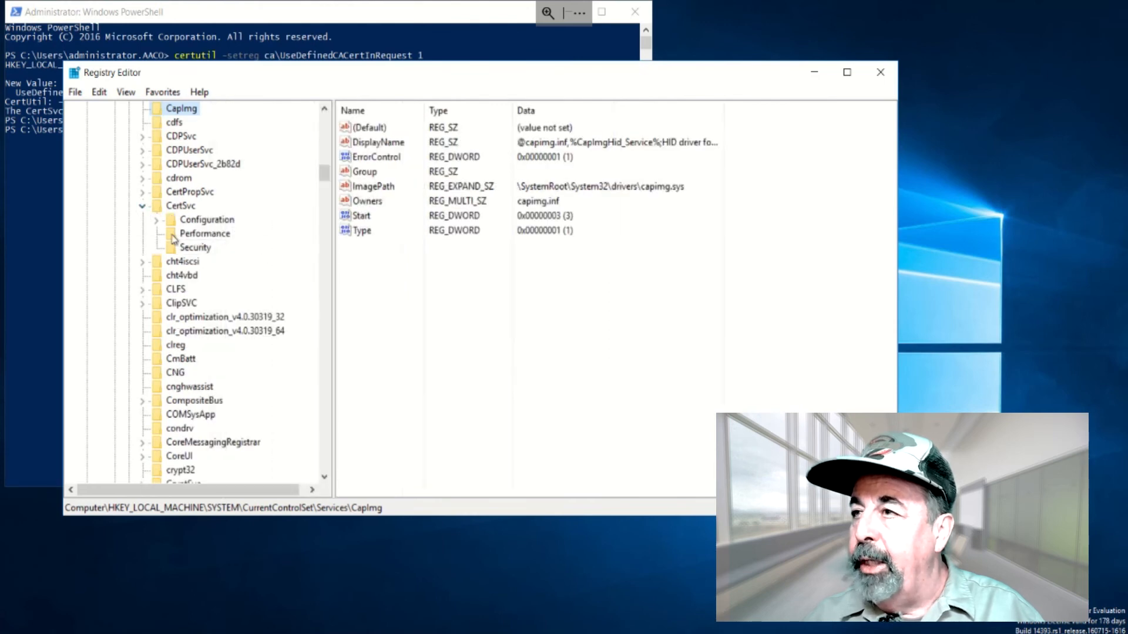
click(155, 220)
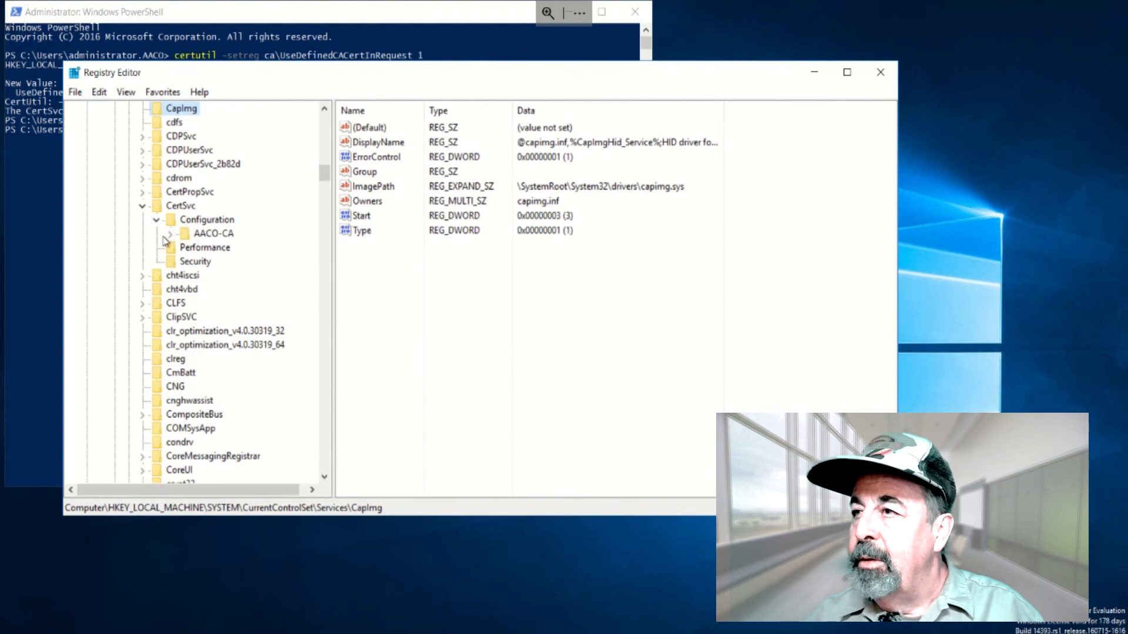
click(171, 233)
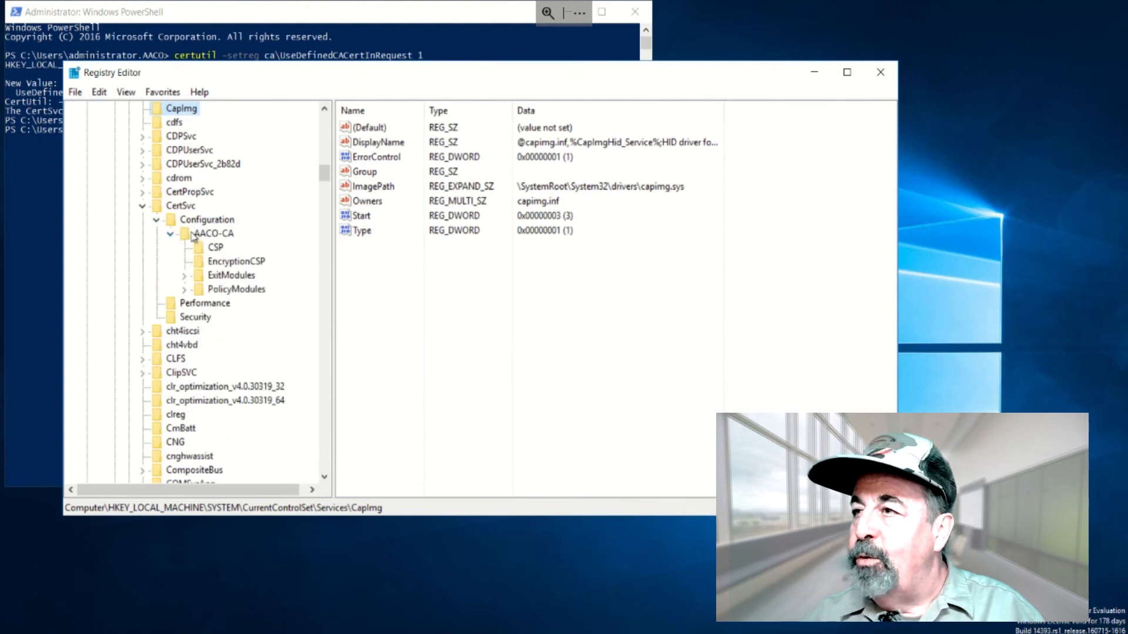
click(213, 232)
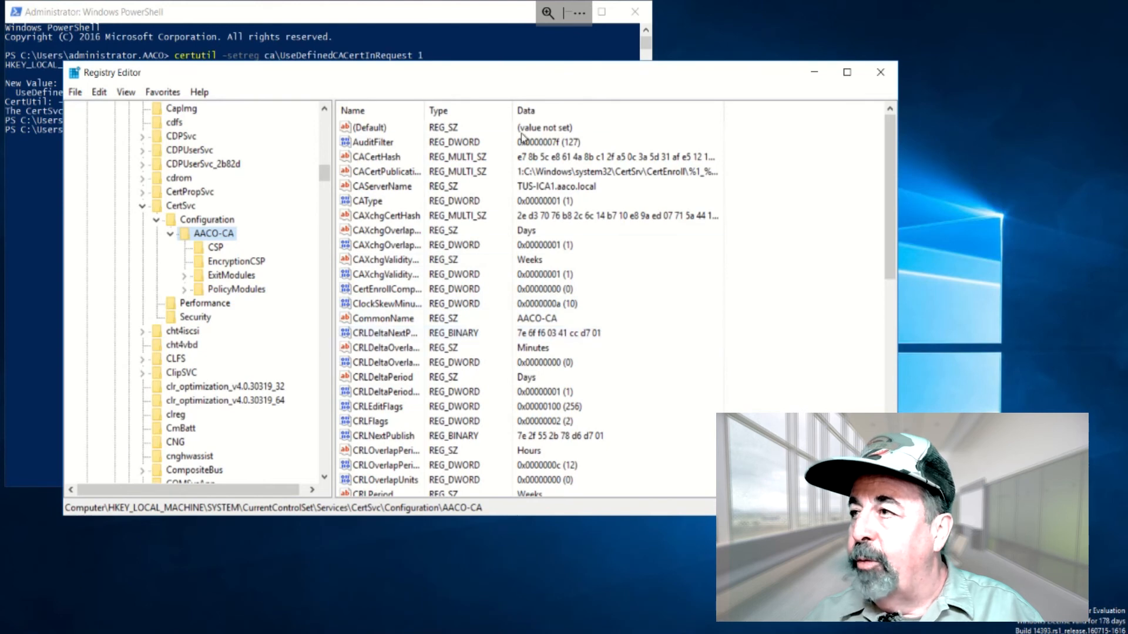
scroll(down, 3)
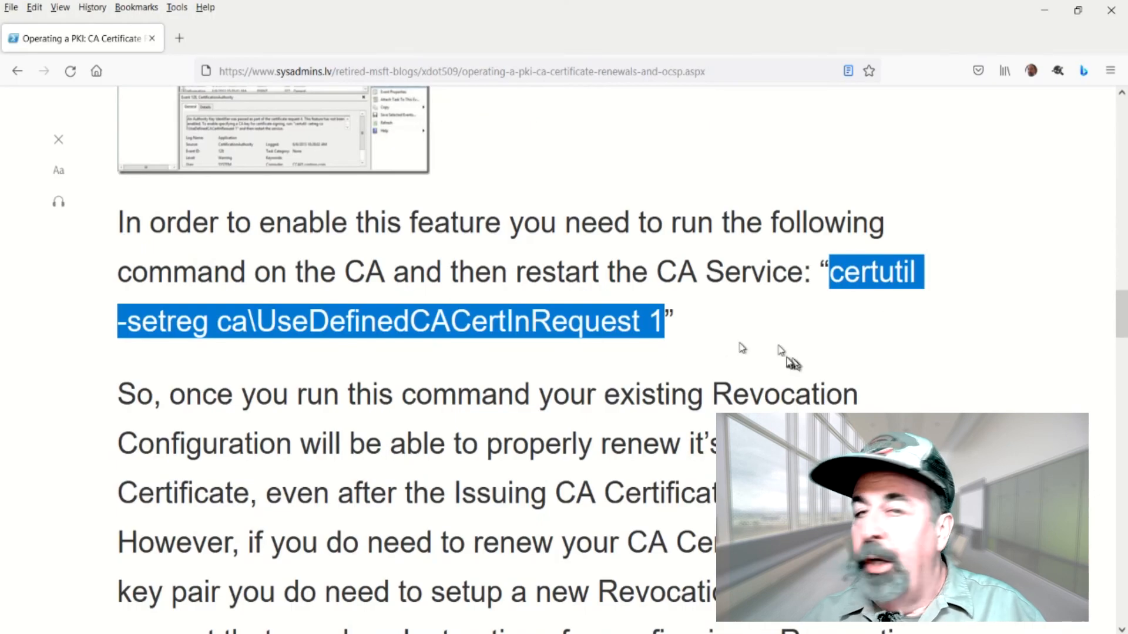
click(414, 395)
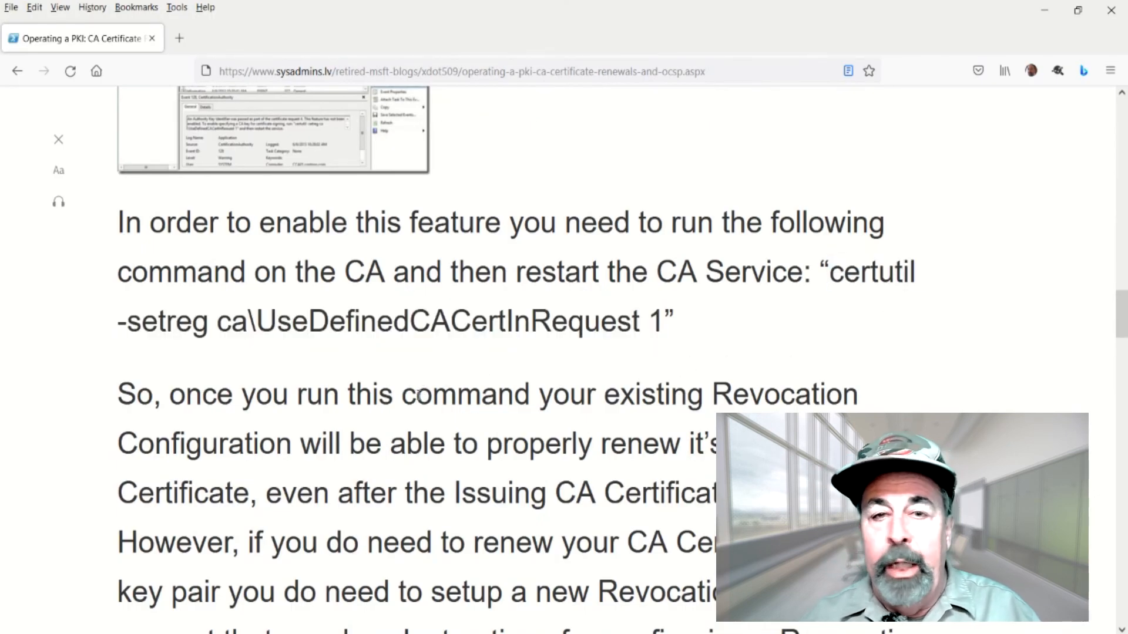
drag(415, 395, 568, 494)
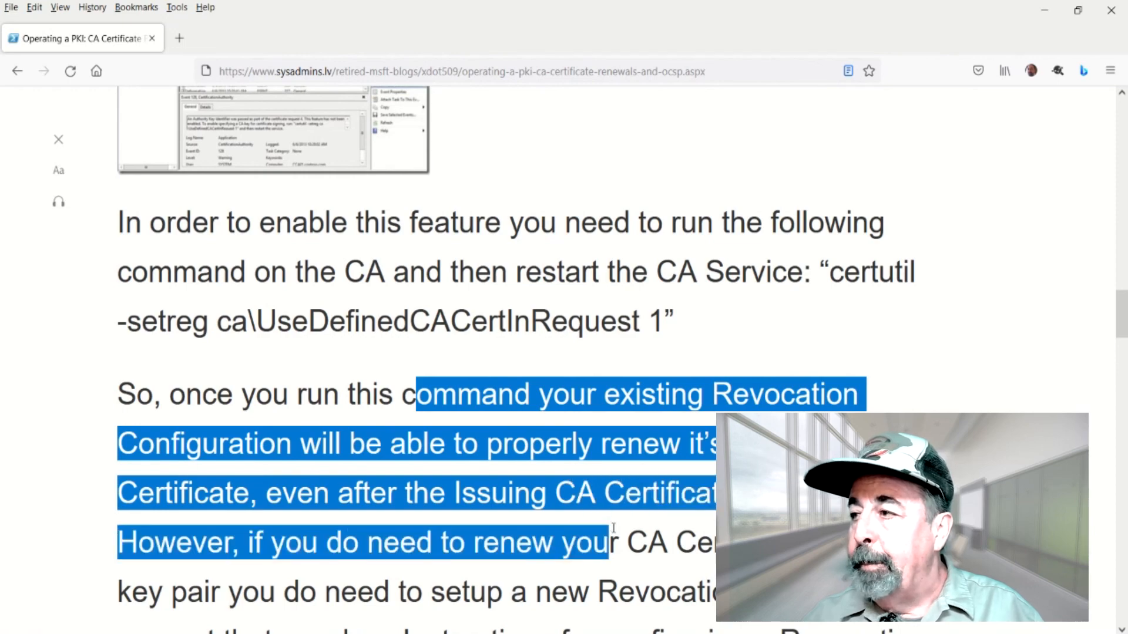
click(611, 535)
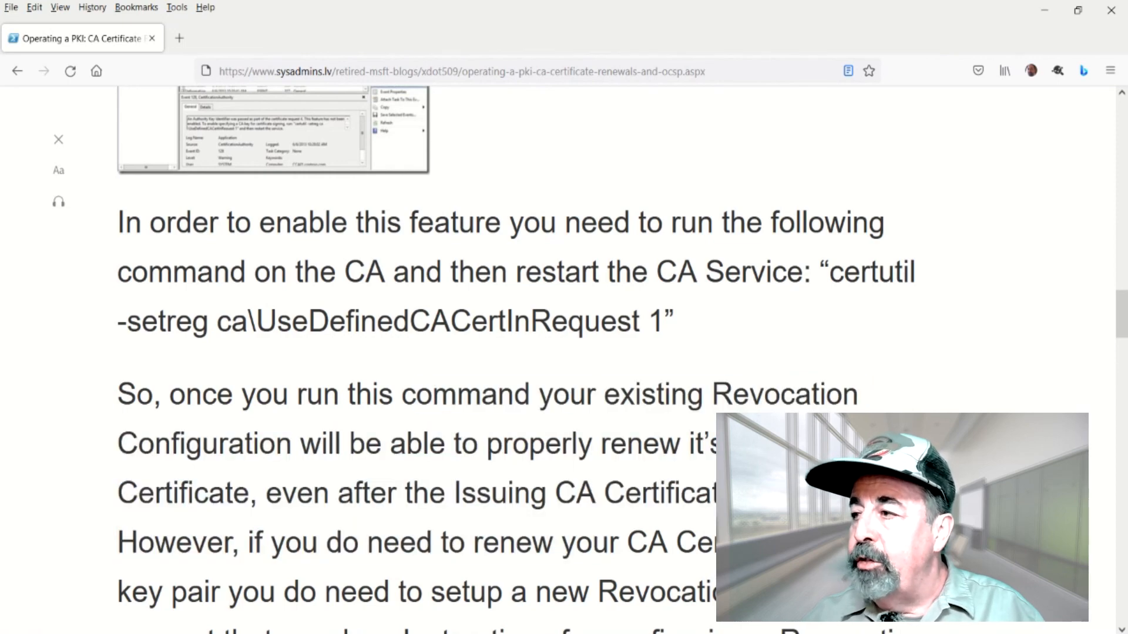
scroll(down, 3)
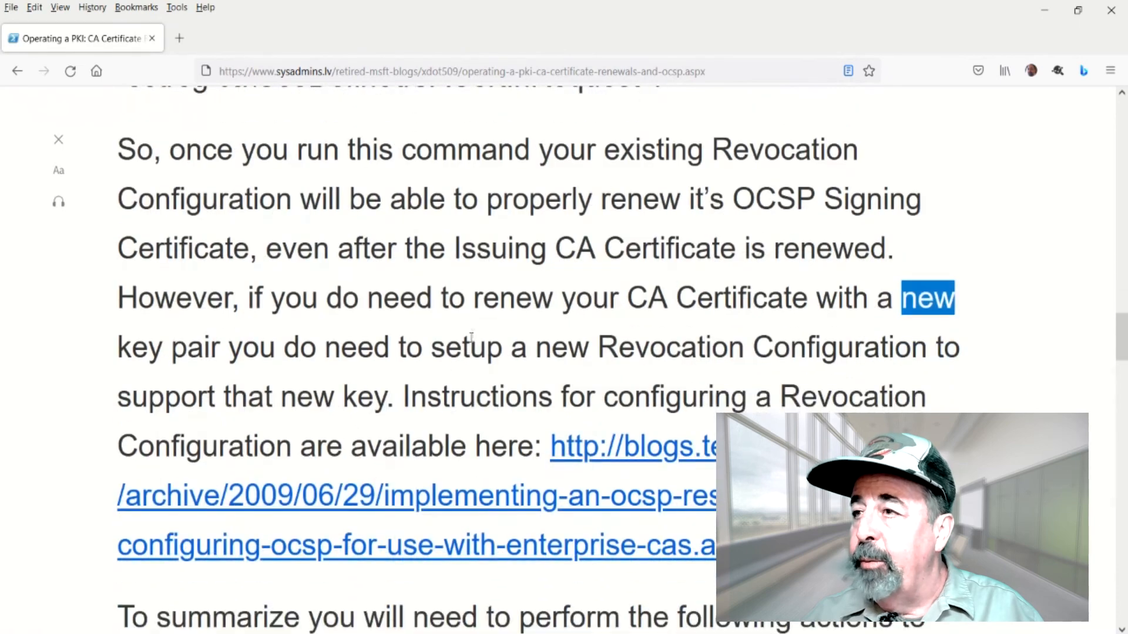
drag(471, 348, 827, 396)
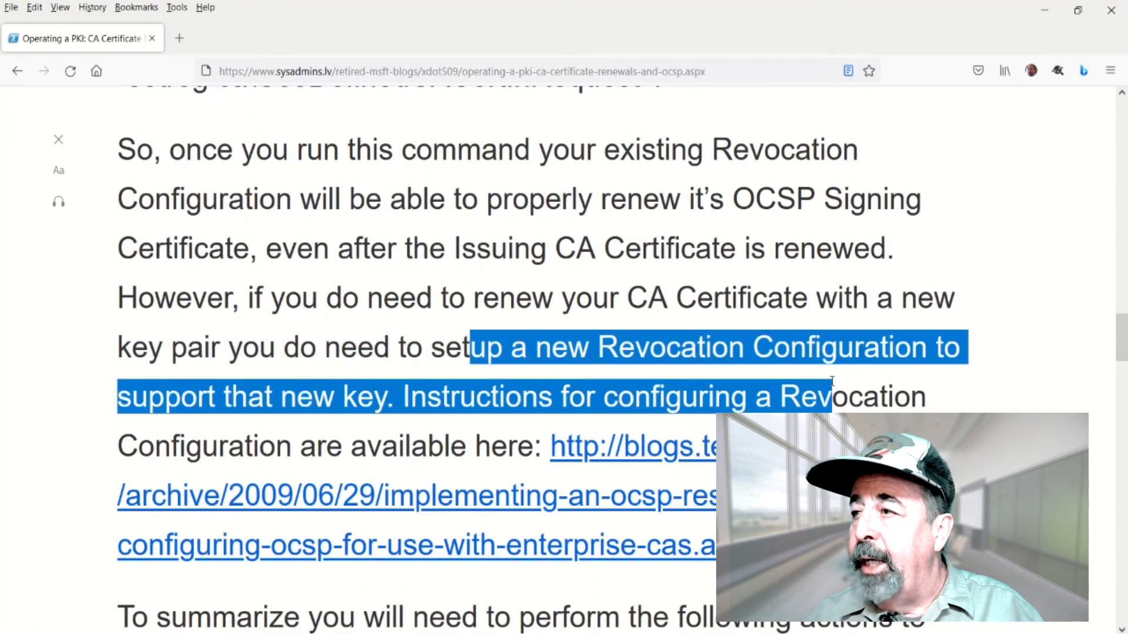
mouse_move(501, 439)
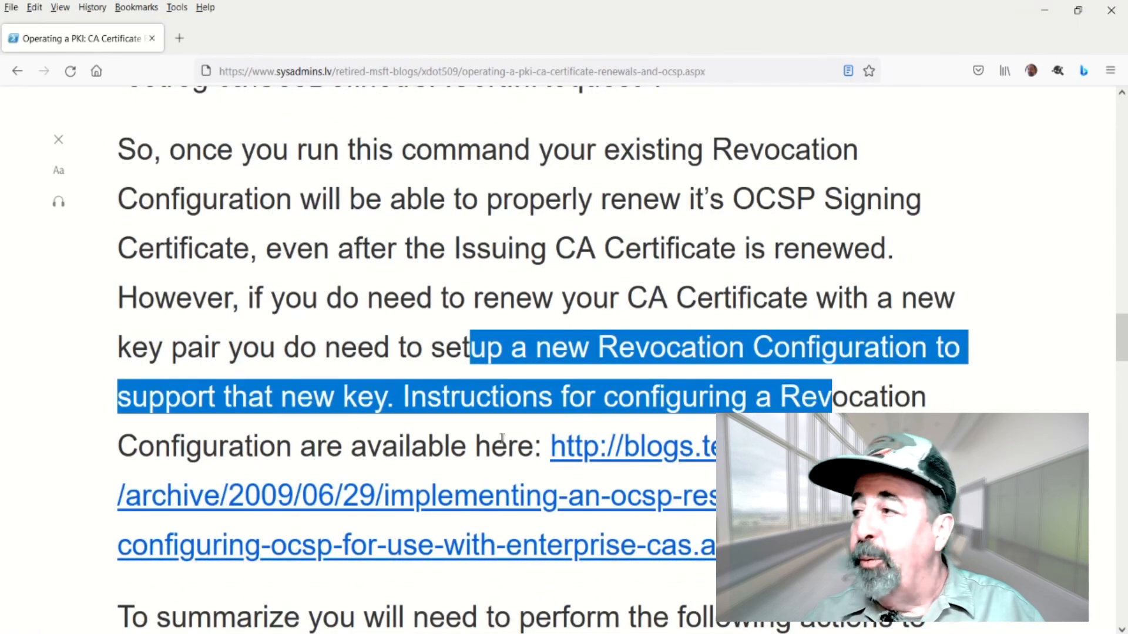
mouse_move(479, 446)
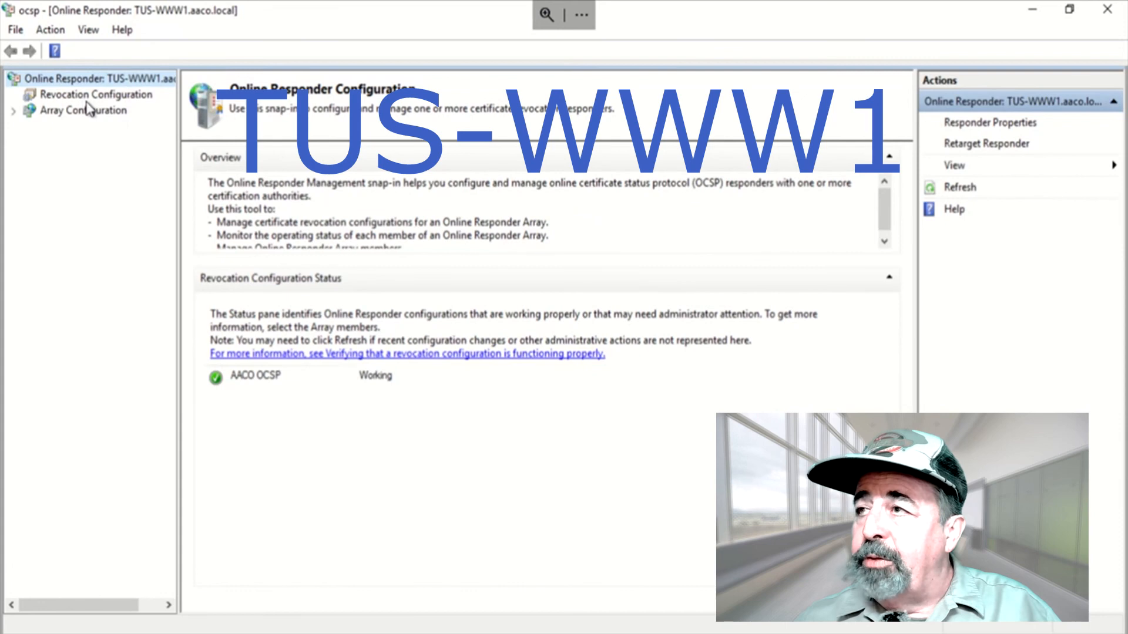
Step: View the AACO OCSP revocation configuration's CA certificate, AACO-CA issued by AACO-ROOT-CA valid to 10/26/2026
click(96, 94)
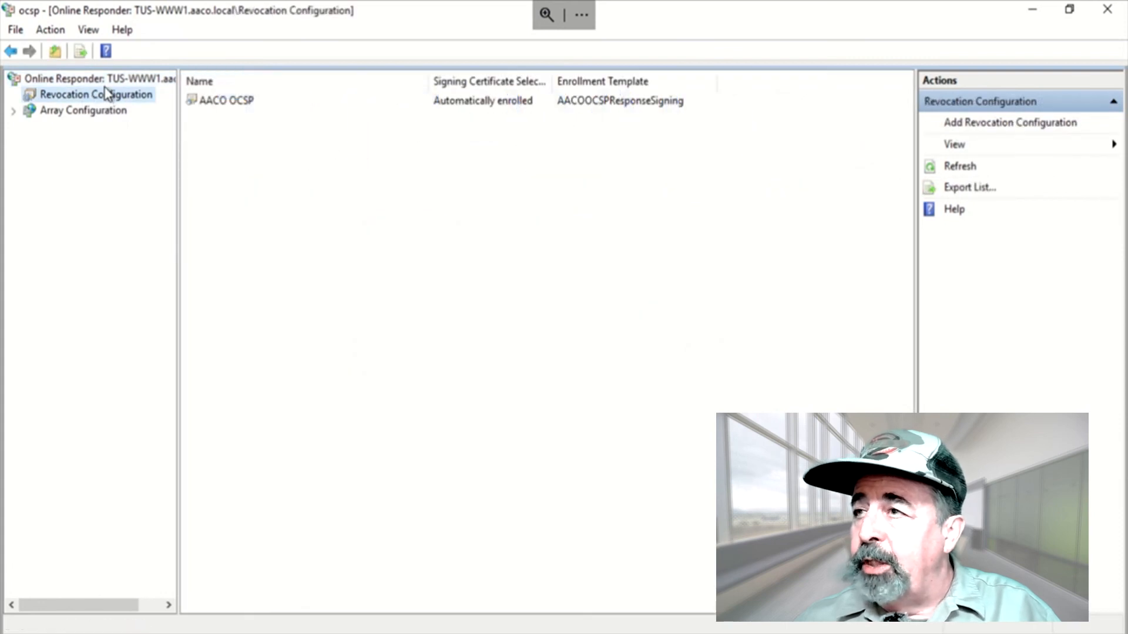
click(94, 79)
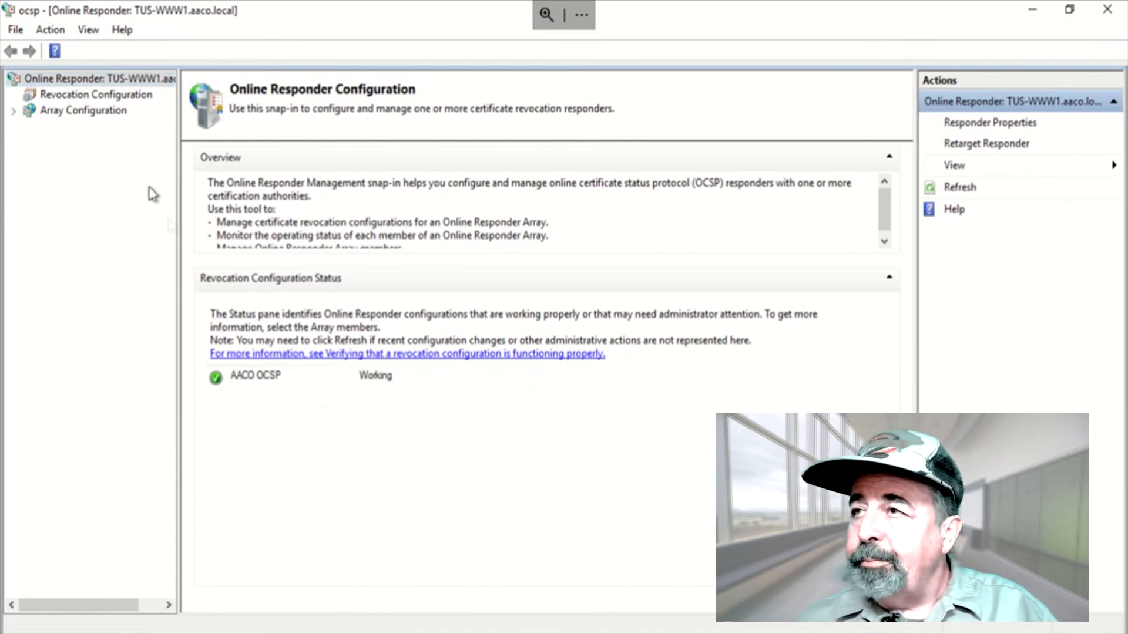
click(95, 94)
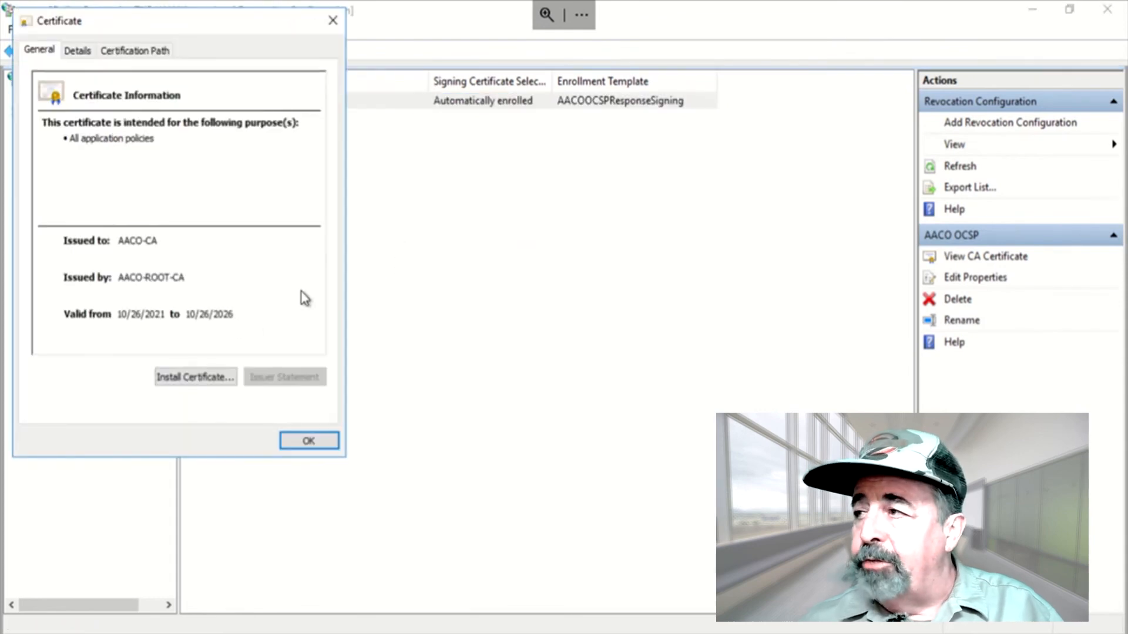
mouse_move(226, 328)
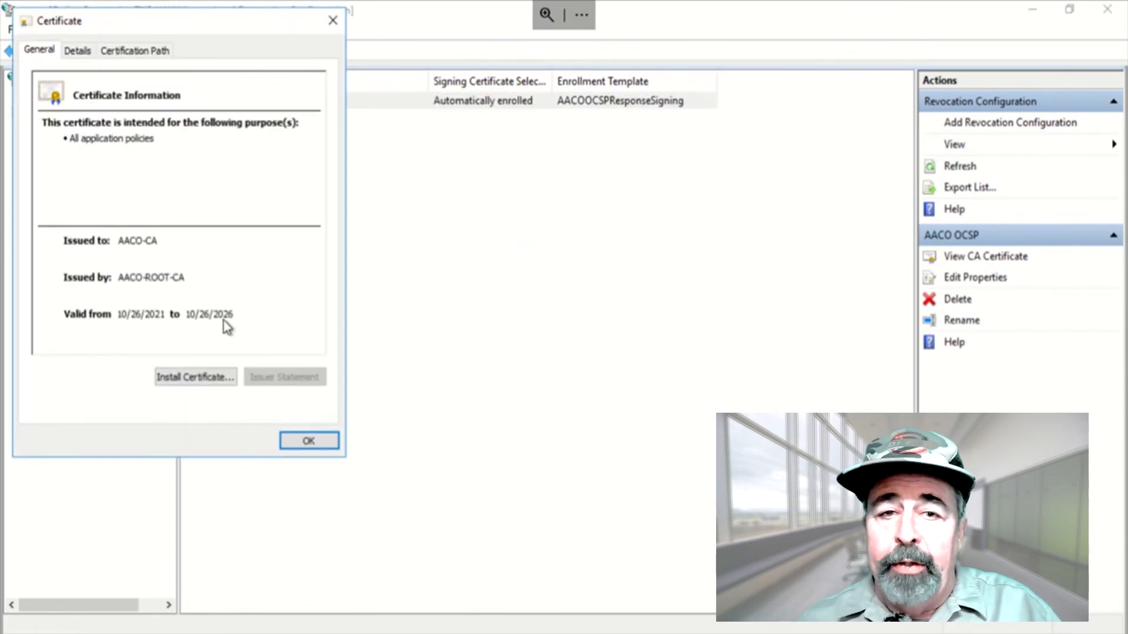
mouse_move(107, 326)
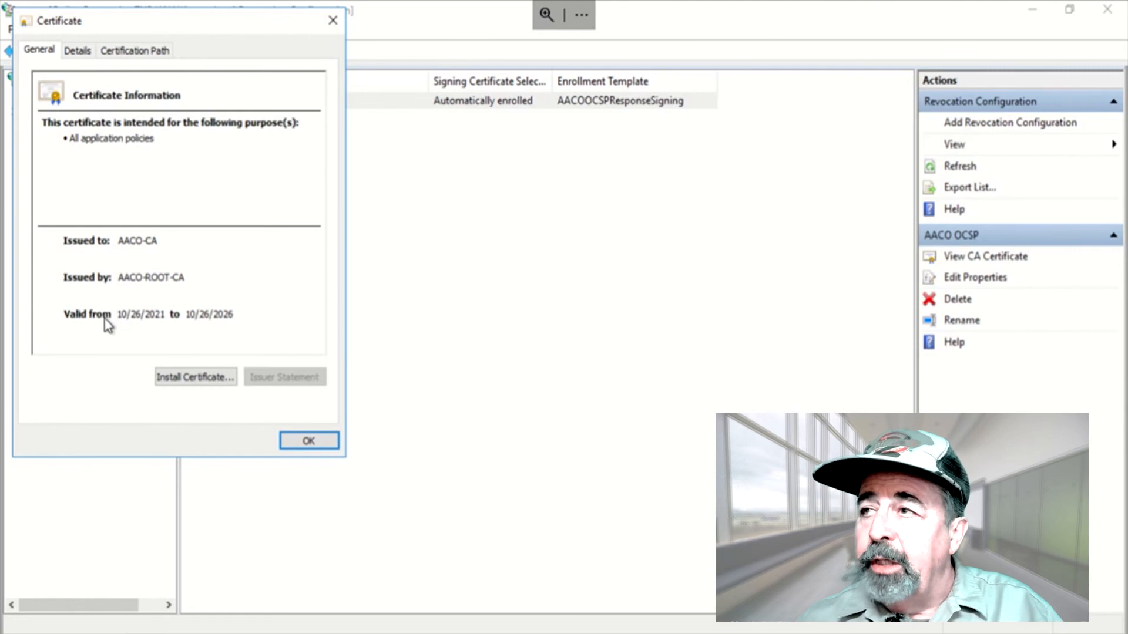
mouse_move(119, 157)
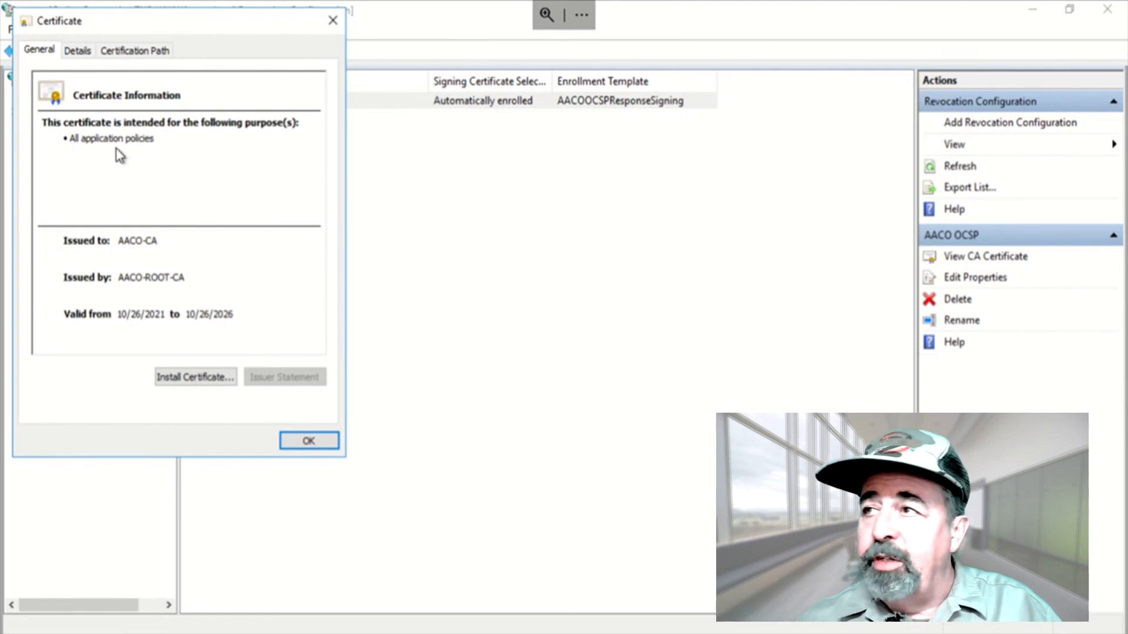
mouse_move(121, 70)
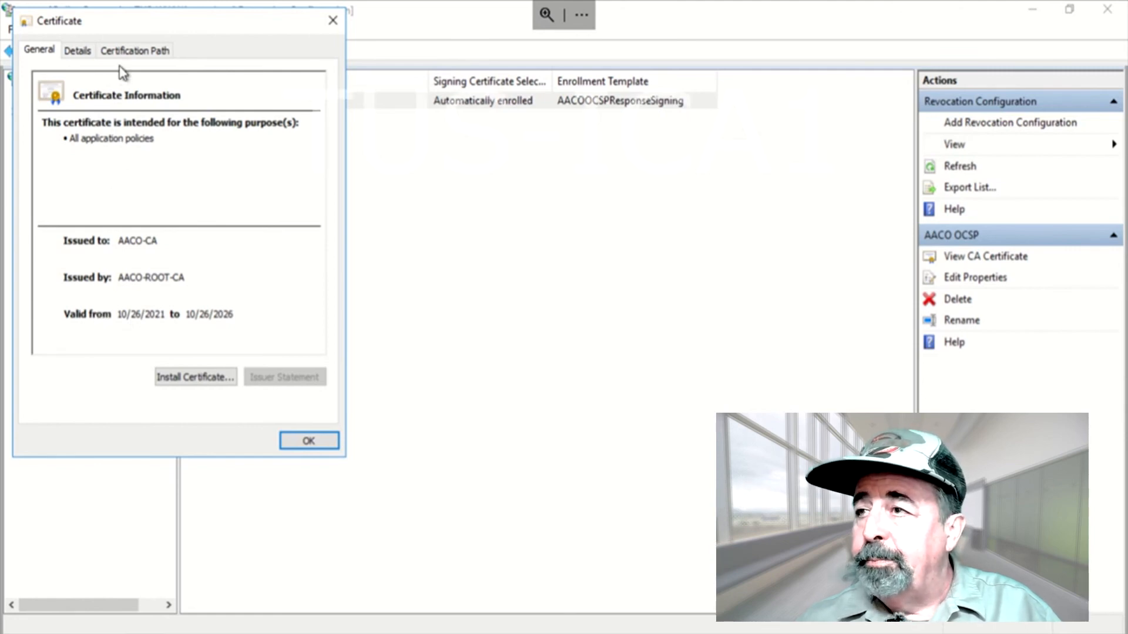
click(308, 440)
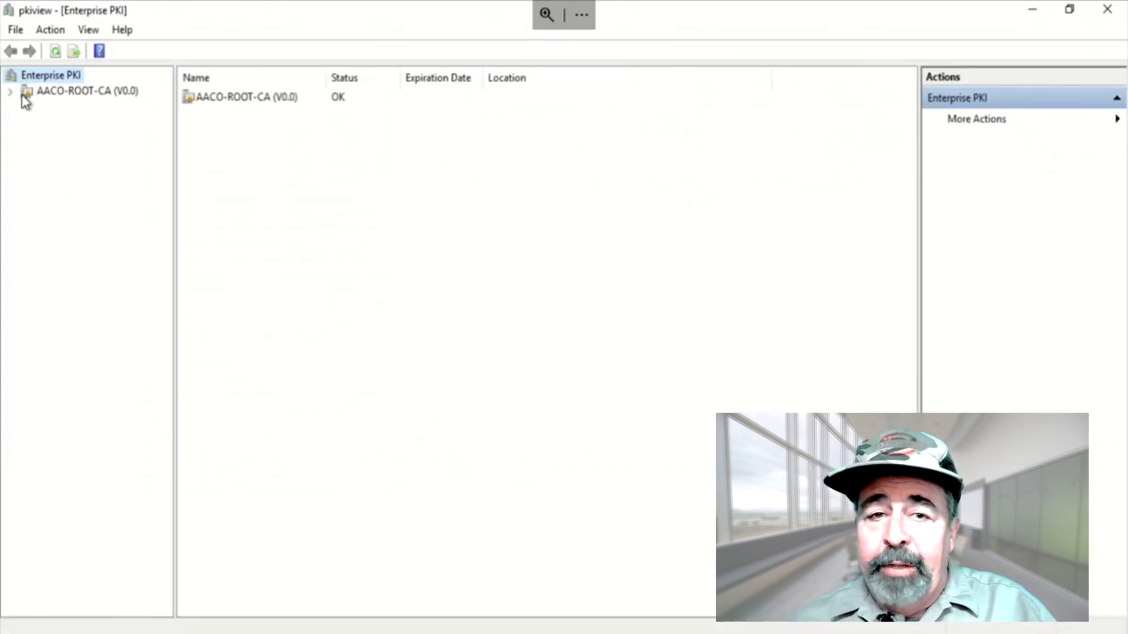
Step: Select AACO-CA (V1.0) under AACO-ROOT-CA and confirm AIA Location #1 and all locations show OK
click(11, 90)
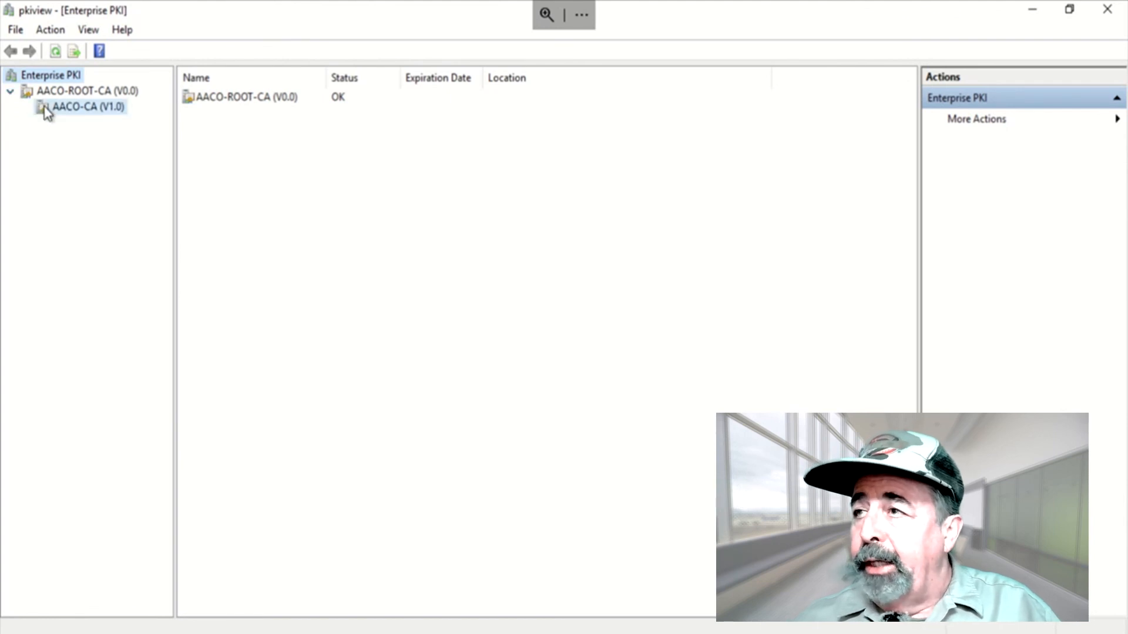
click(79, 107)
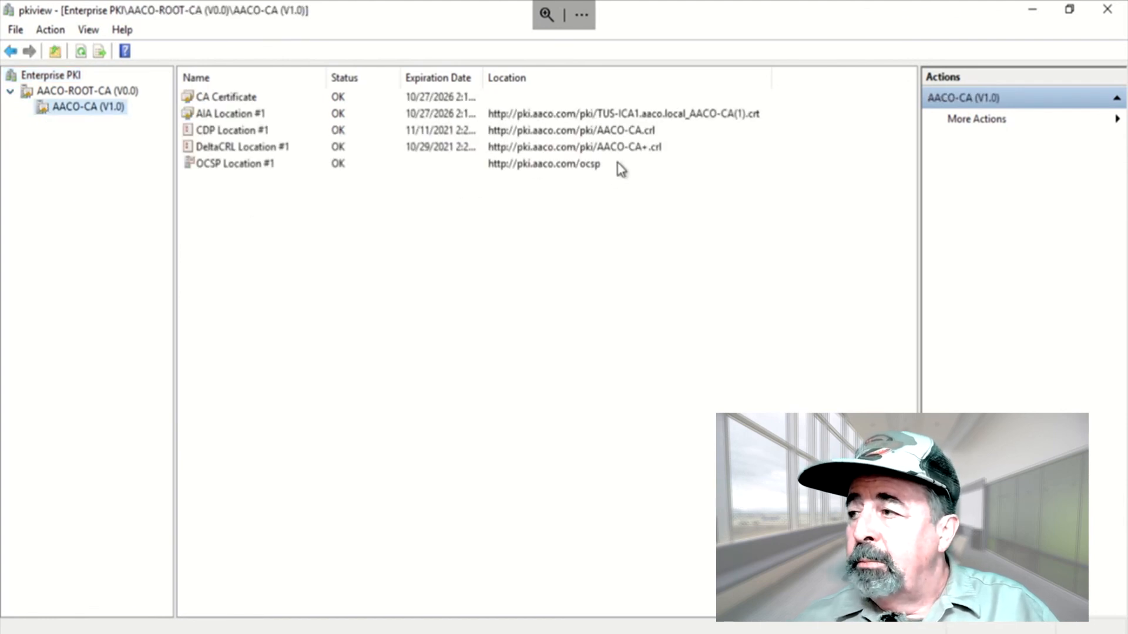
click(230, 113)
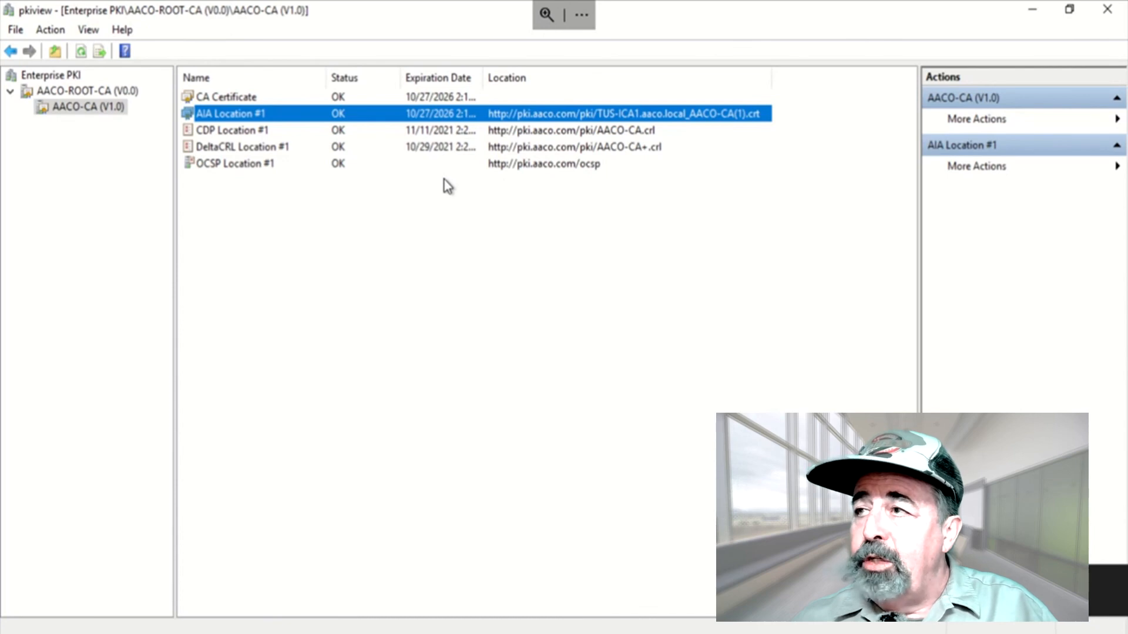
mouse_move(373, 177)
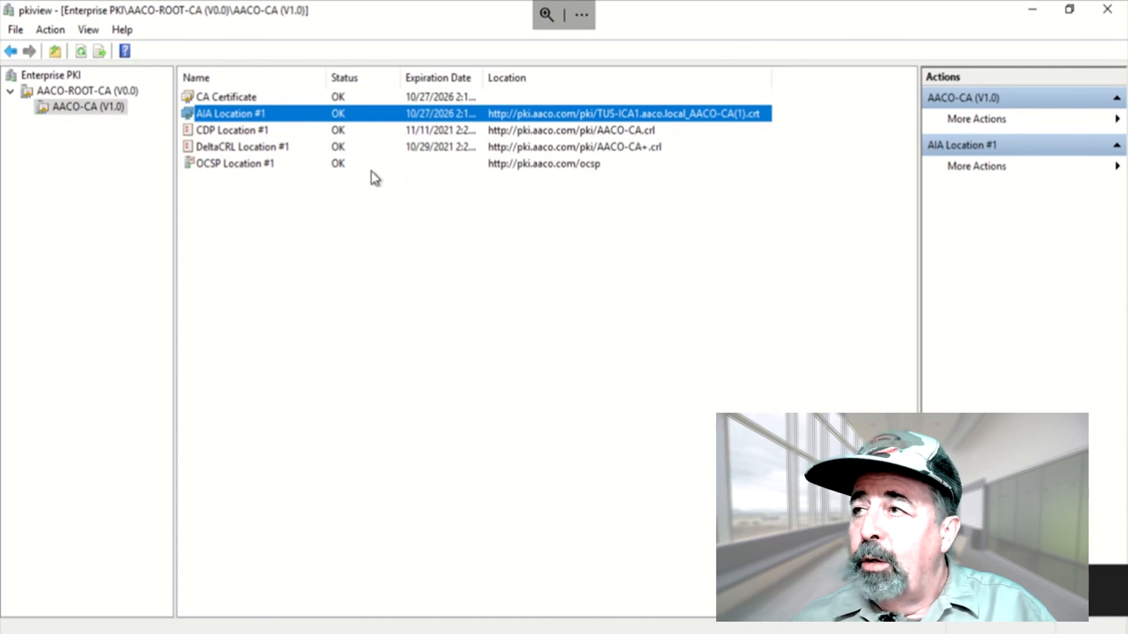
mouse_move(532, 174)
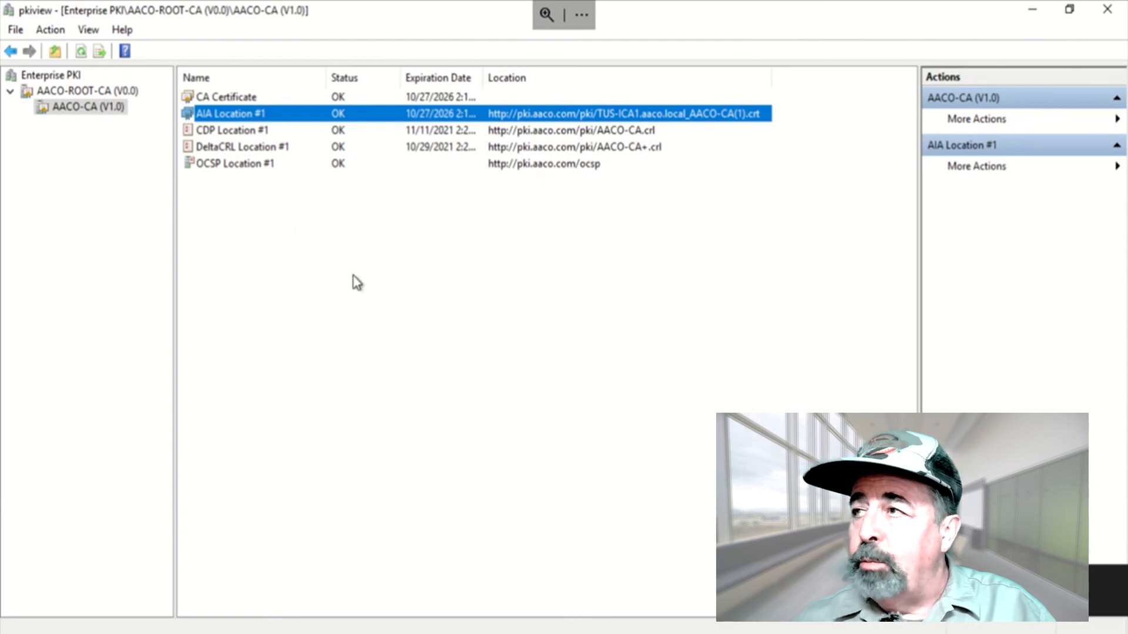
mouse_move(581, 603)
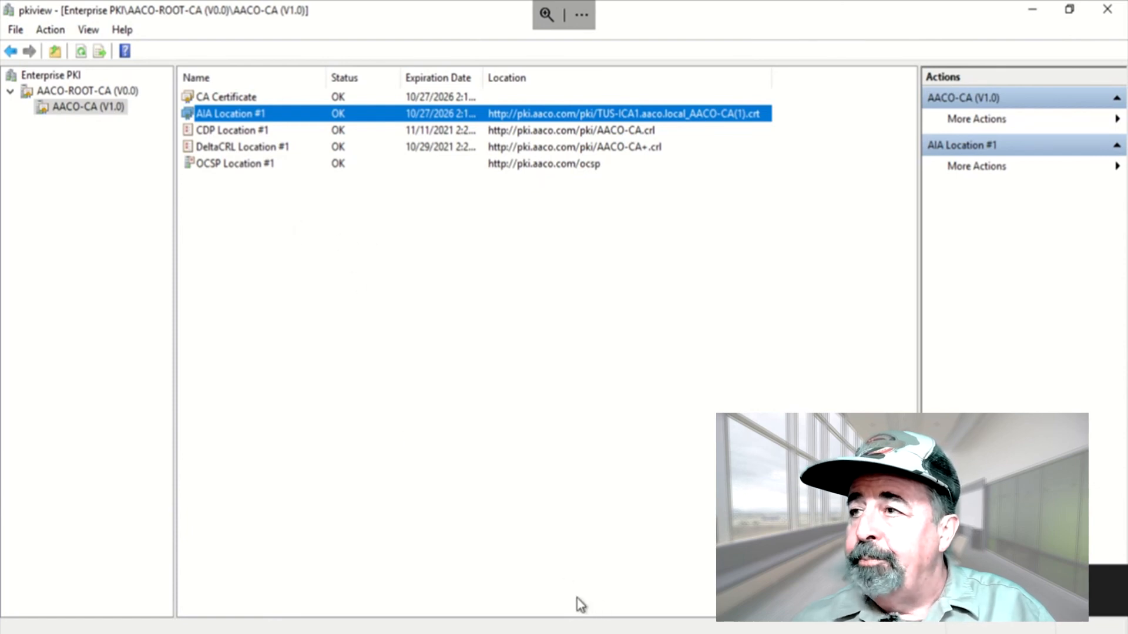
Step: Flip through the GitHub lab and renewal article tabs to the ADCS PKI YouTube playlist
click(216, 20)
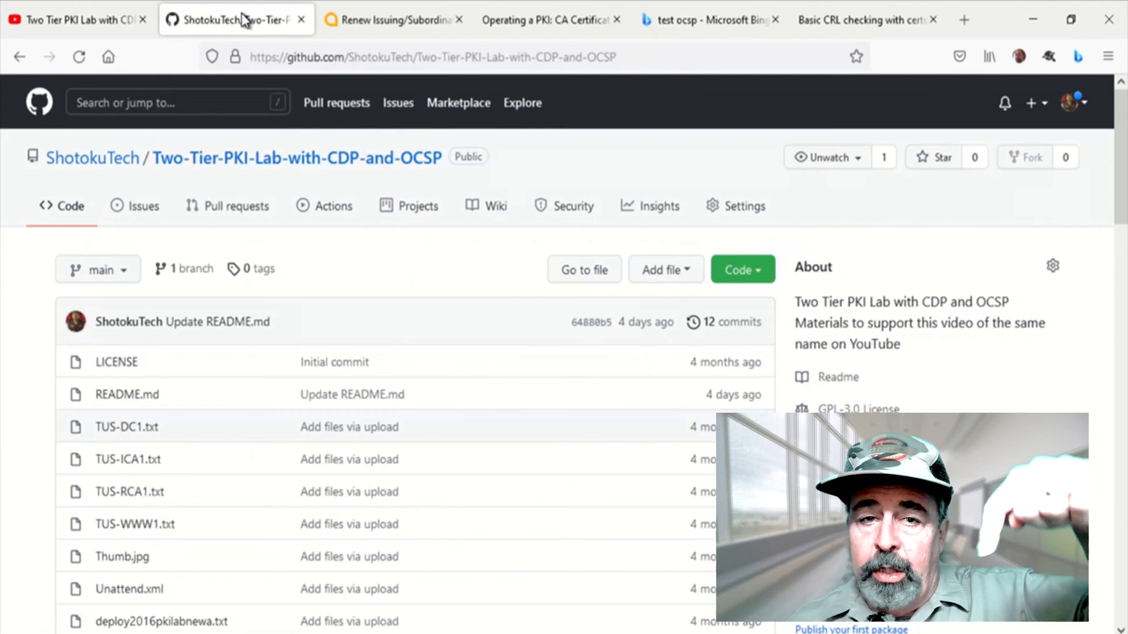
click(393, 20)
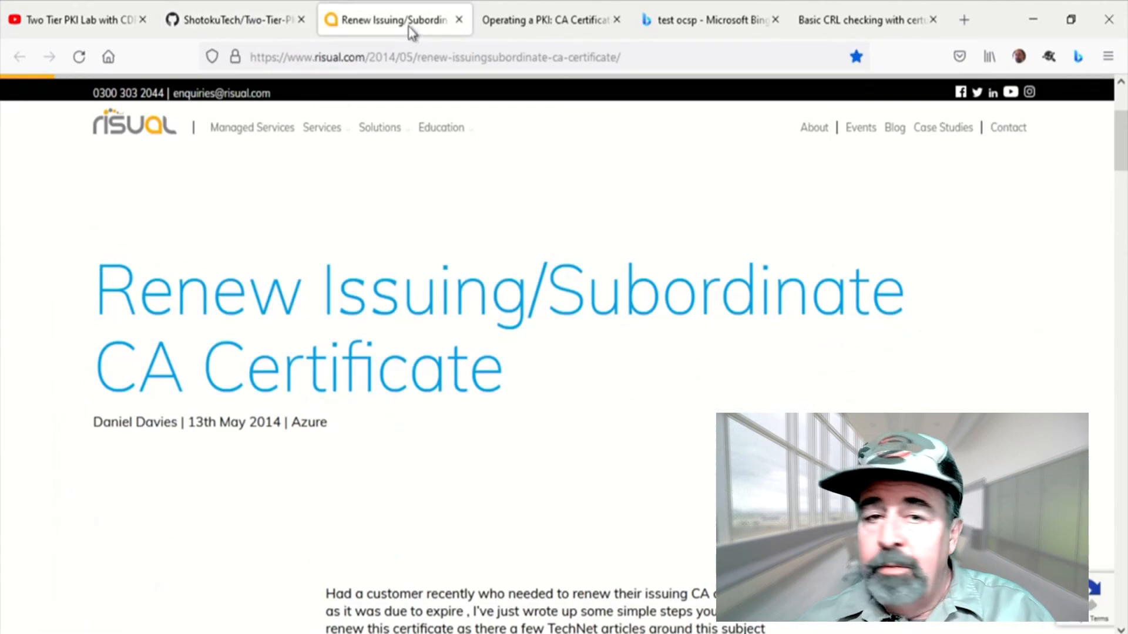
click(549, 20)
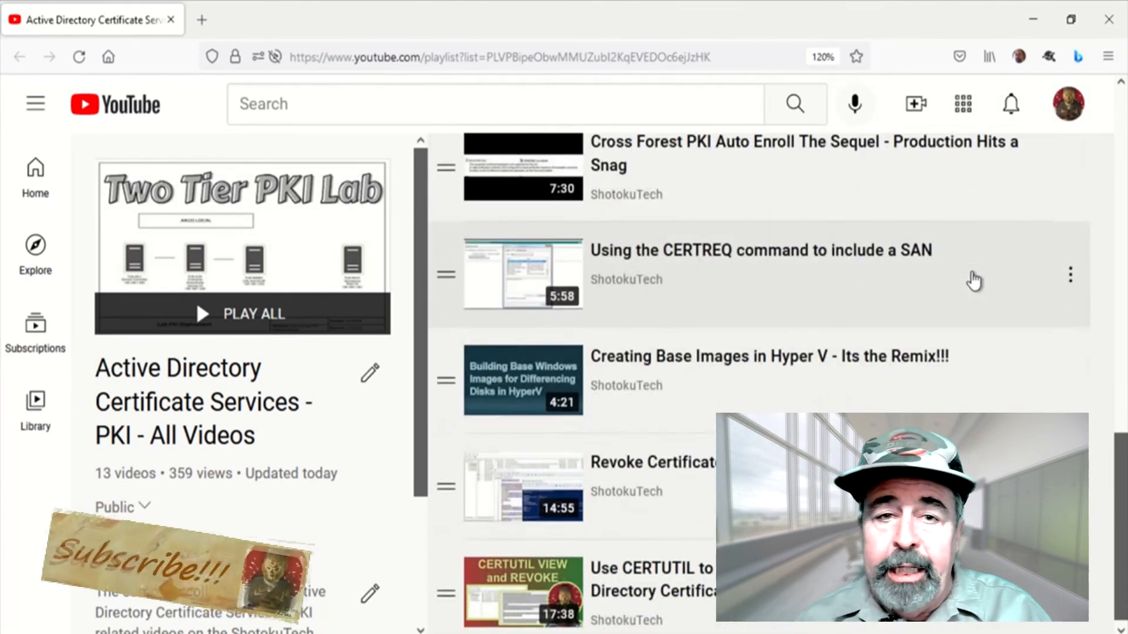
scroll(down, 3)
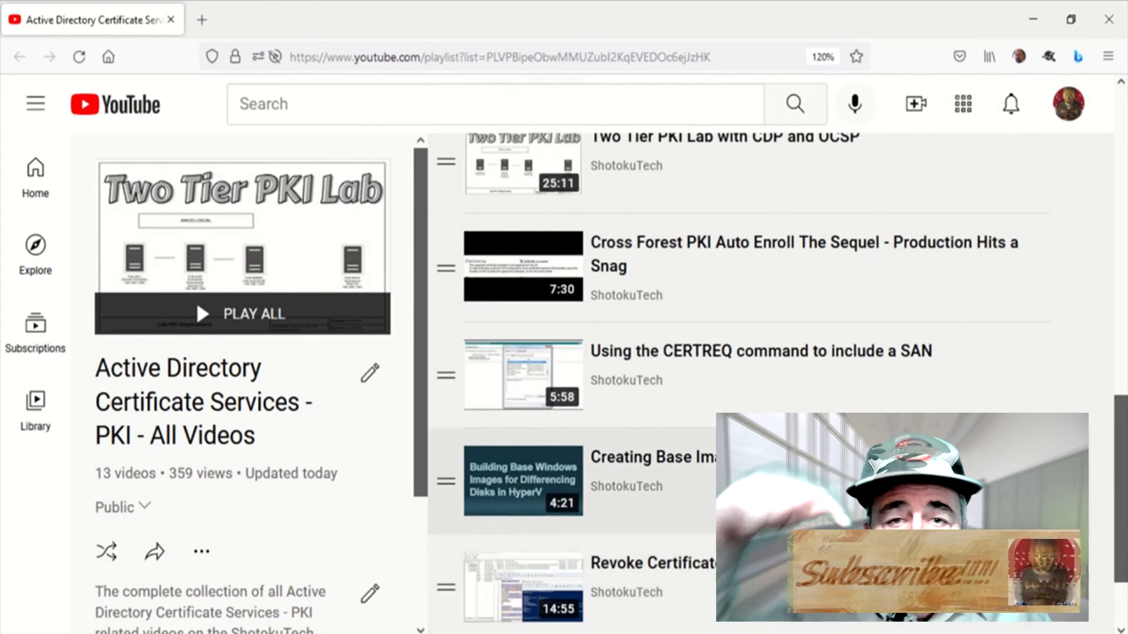
scroll(down, 3)
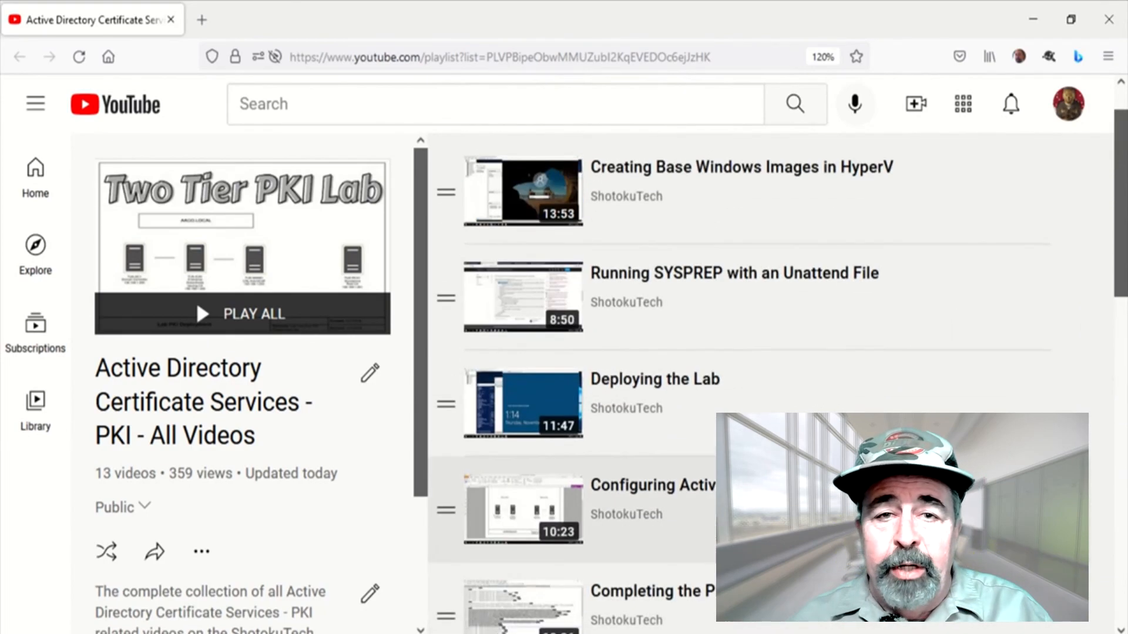